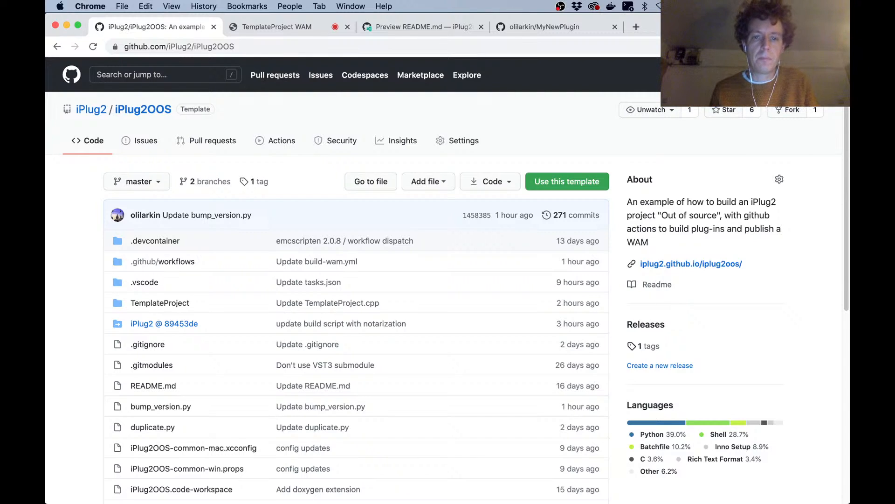
mouse_move(344, 241)
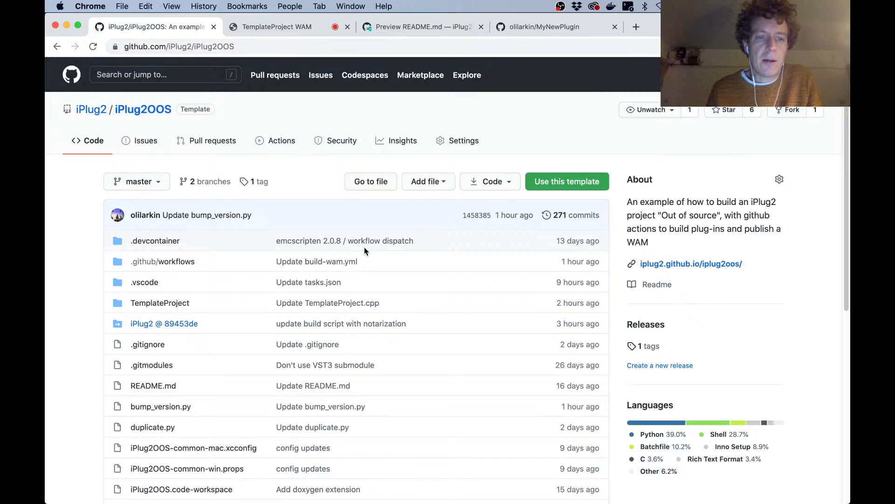
mouse_move(463, 354)
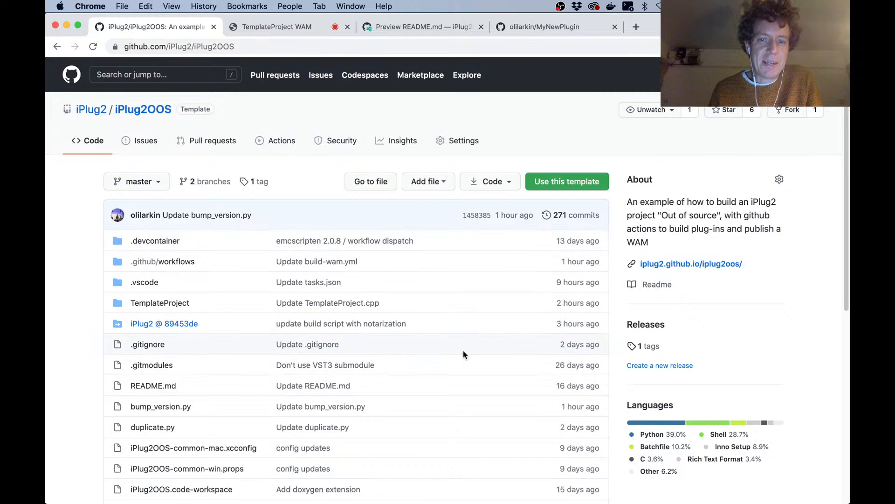
mouse_move(316, 261)
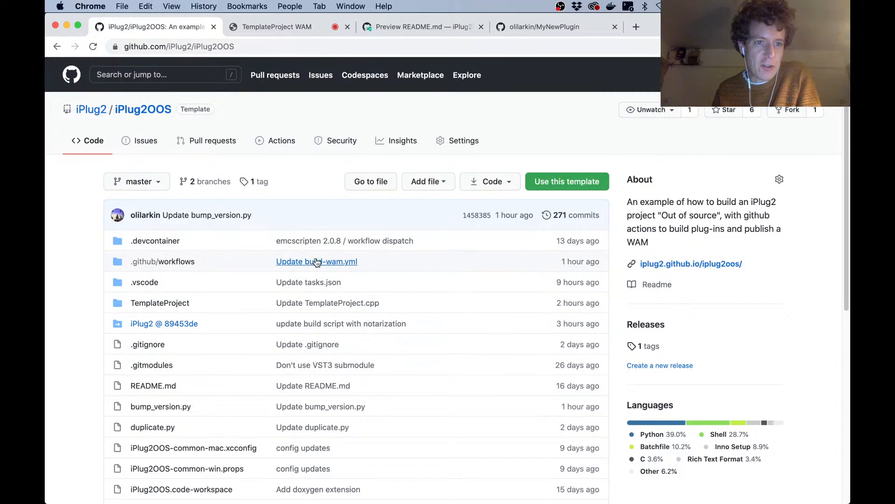
mouse_move(444, 272)
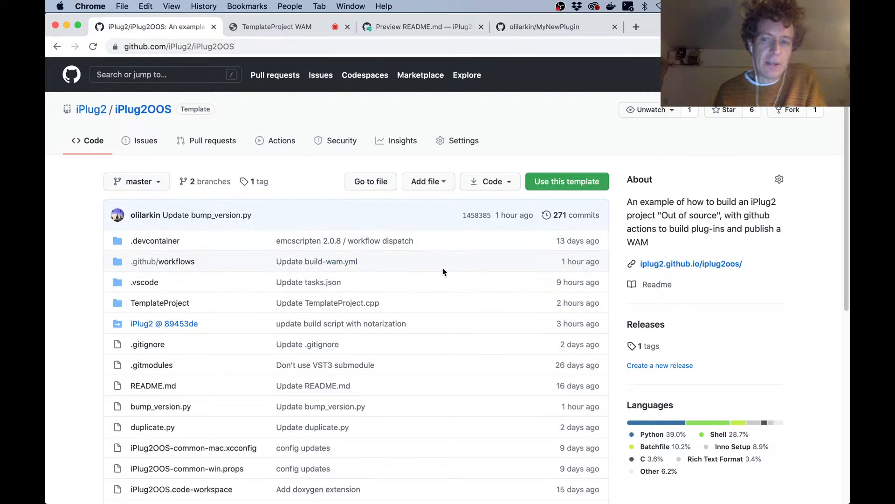
mouse_move(437, 309)
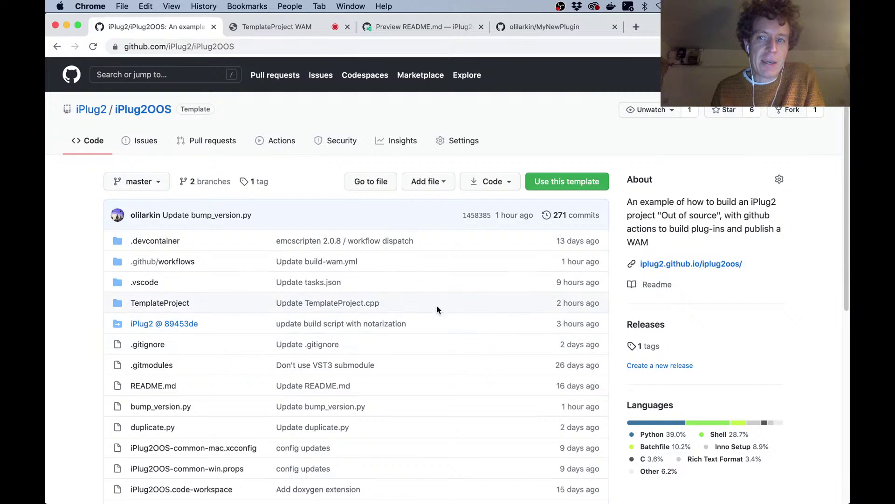
mouse_move(371, 168)
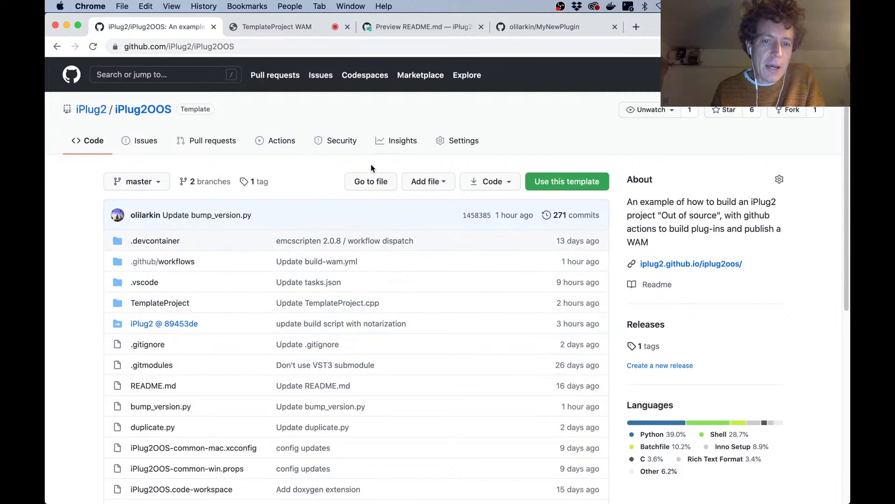
mouse_move(492, 361)
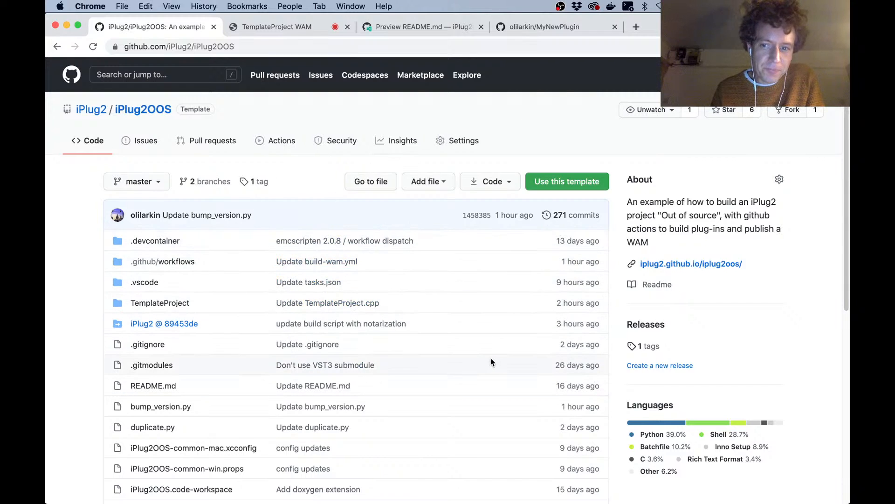
mouse_move(240, 321)
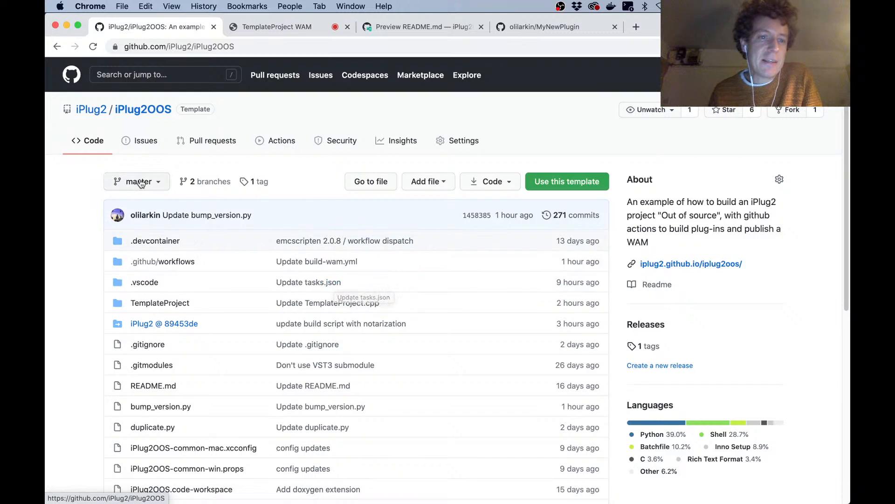
mouse_move(142, 109)
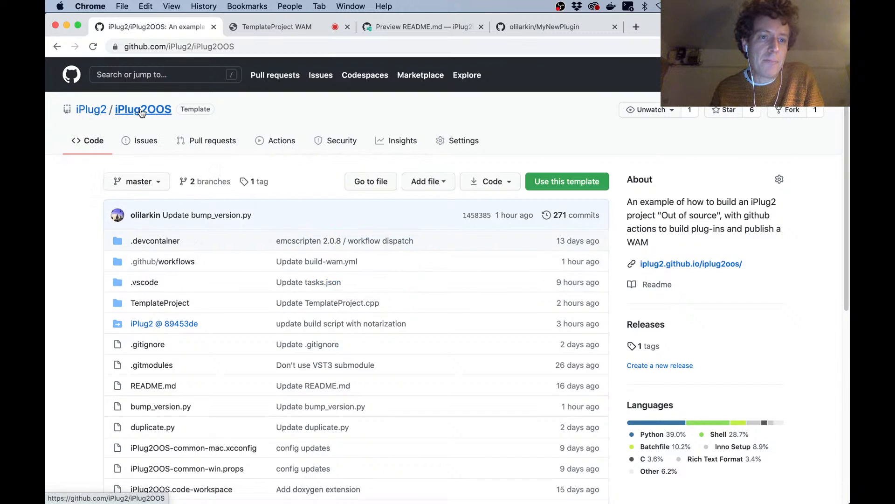
mouse_move(148, 115)
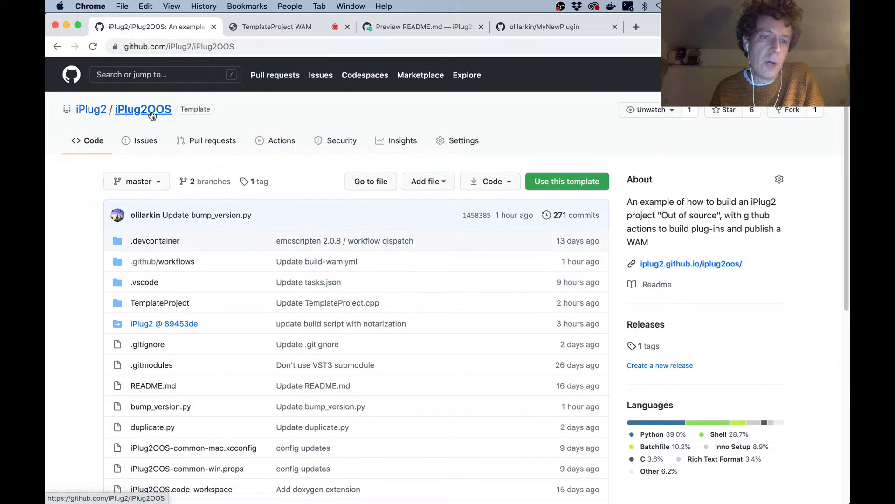
mouse_move(88, 120)
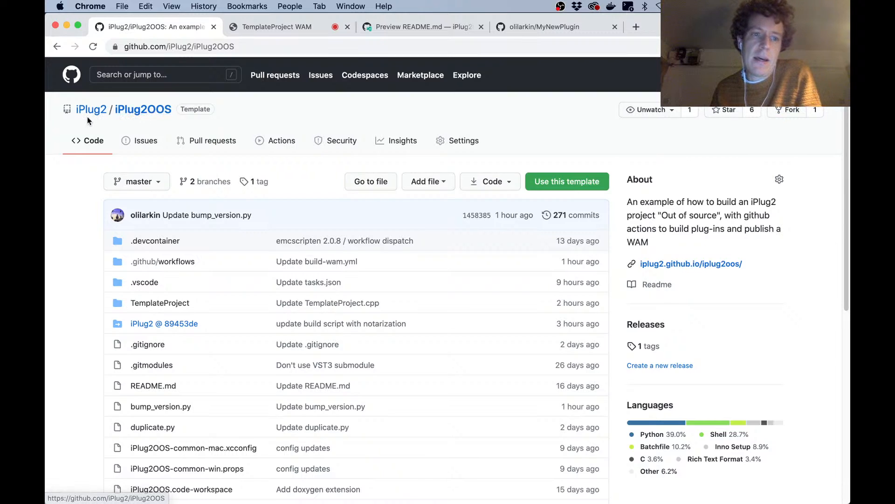
mouse_move(91, 109)
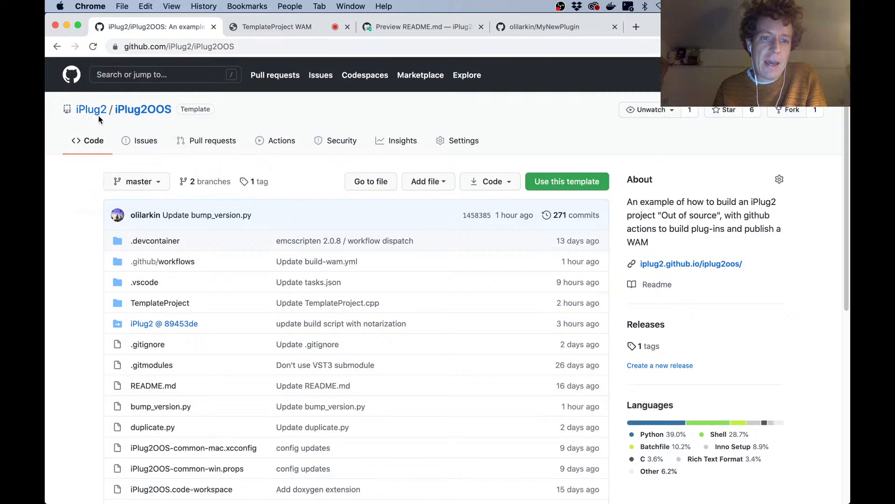
mouse_move(183, 130)
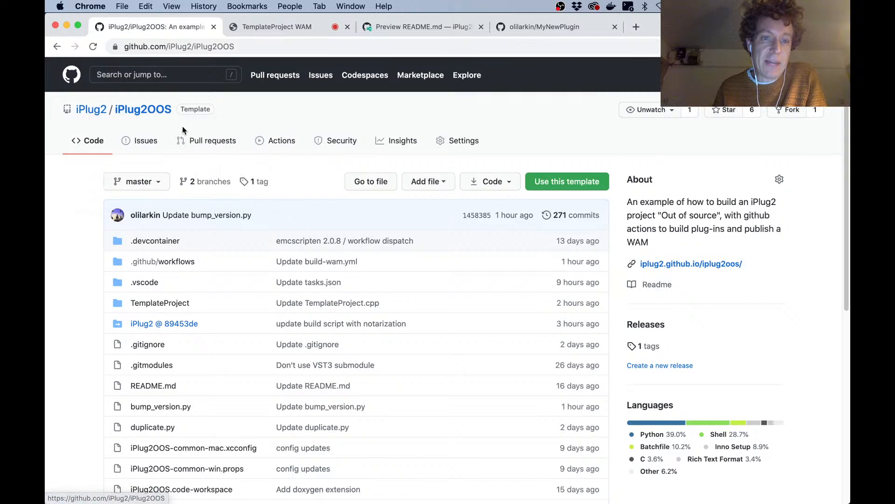
mouse_move(254, 166)
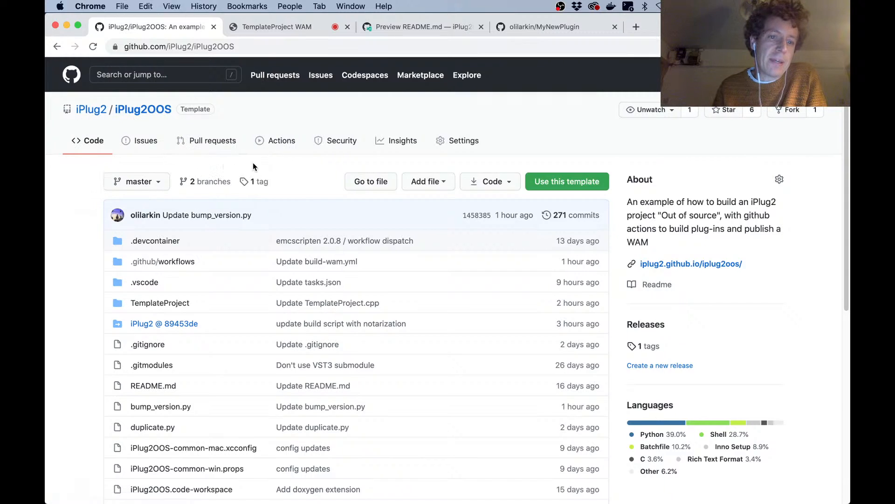
Look over the iPlug2OOS template repository page
scroll(down, 3)
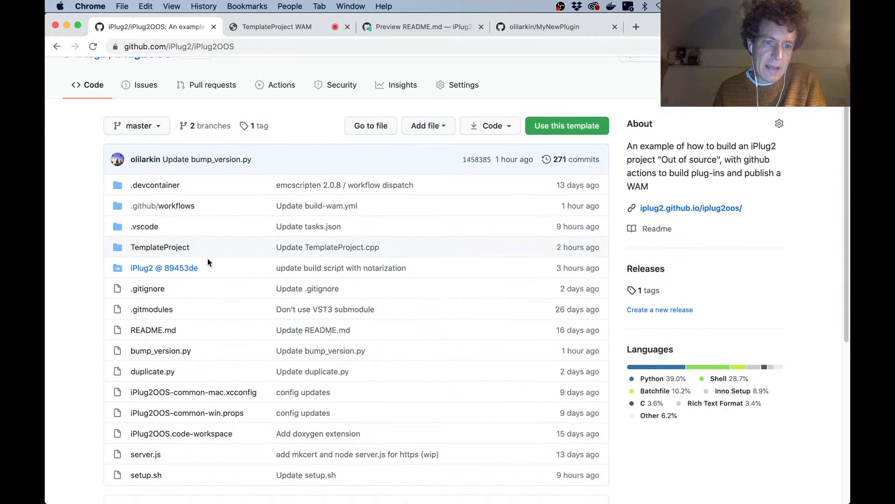
scroll(up, 3)
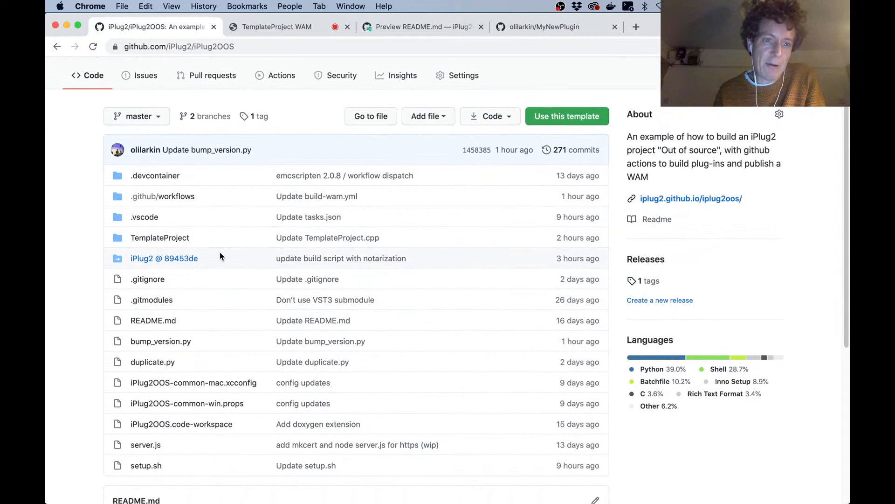
mouse_move(163, 258)
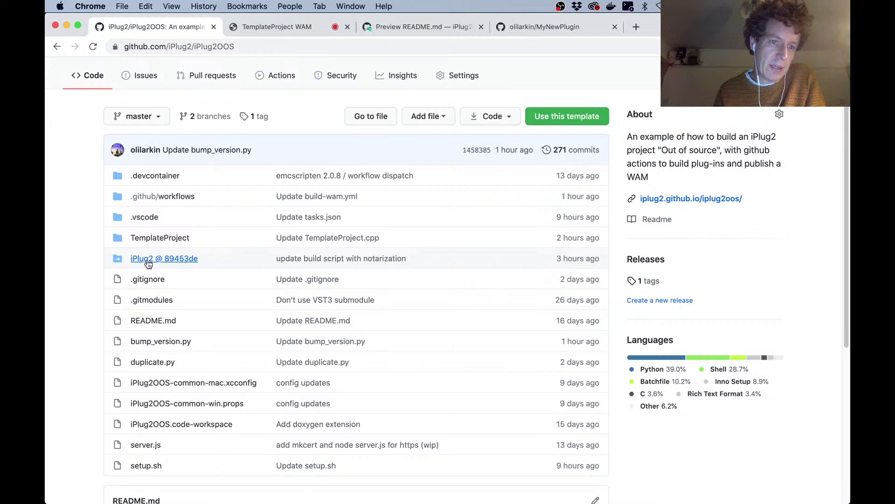
mouse_move(163, 258)
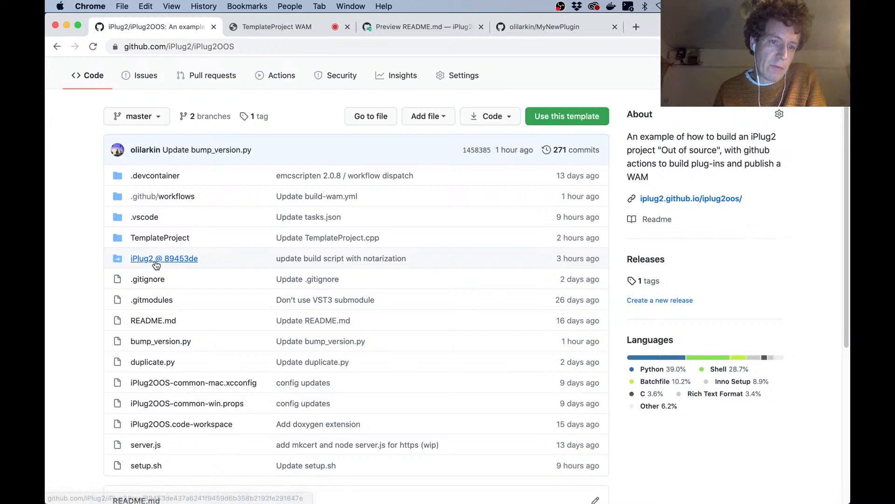
mouse_move(92, 422)
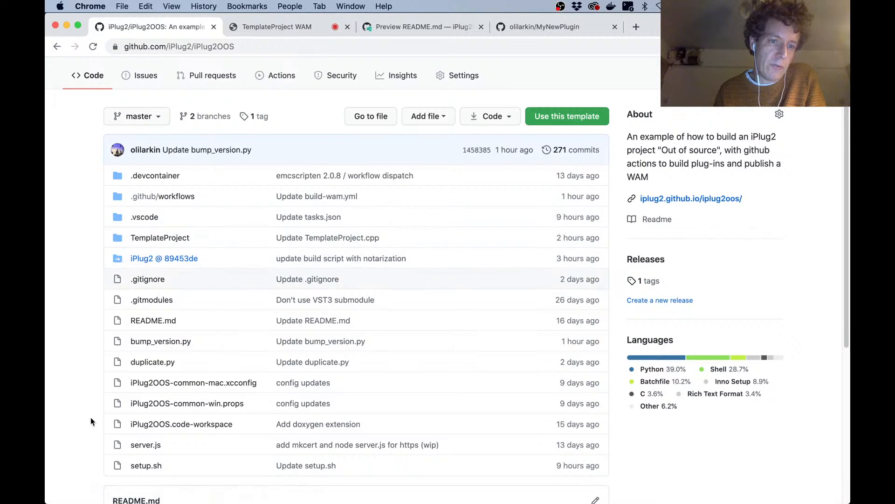
mouse_move(166, 269)
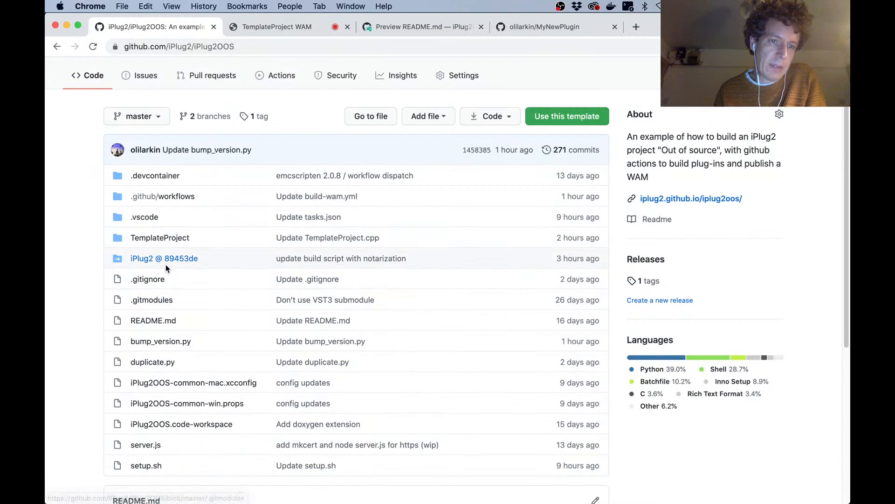
mouse_move(160, 238)
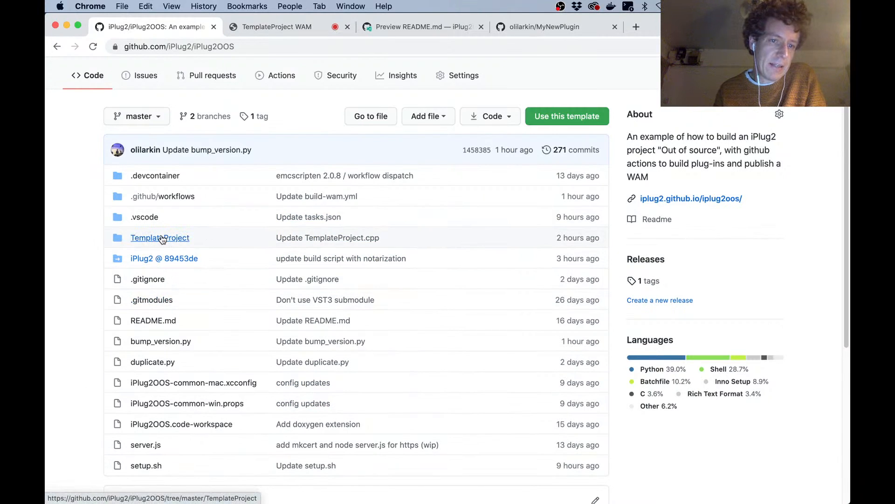
mouse_move(160, 237)
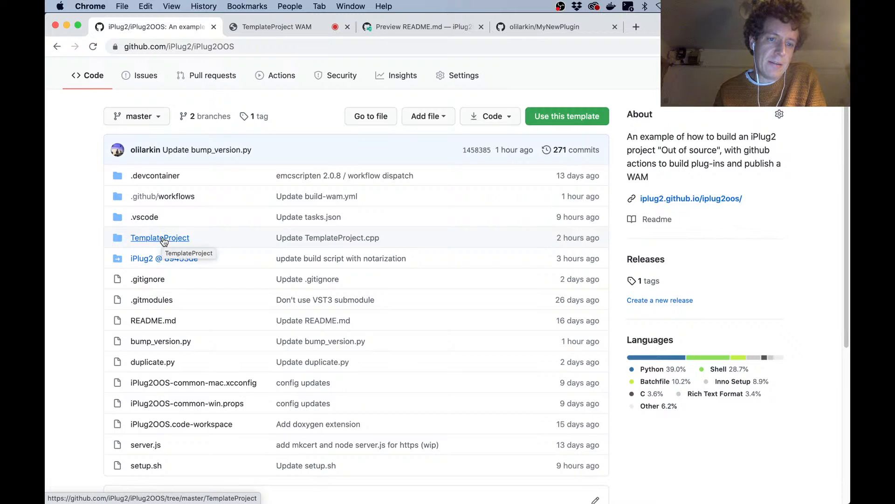
click(160, 237)
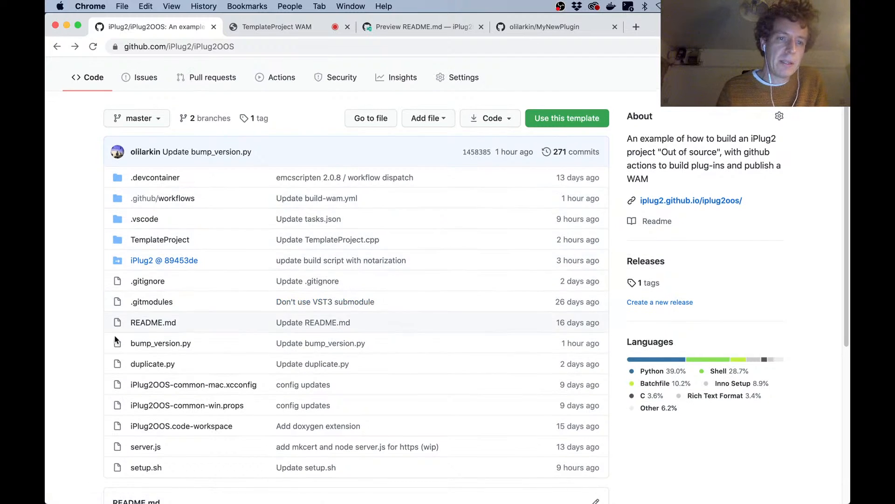
scroll(up, 3)
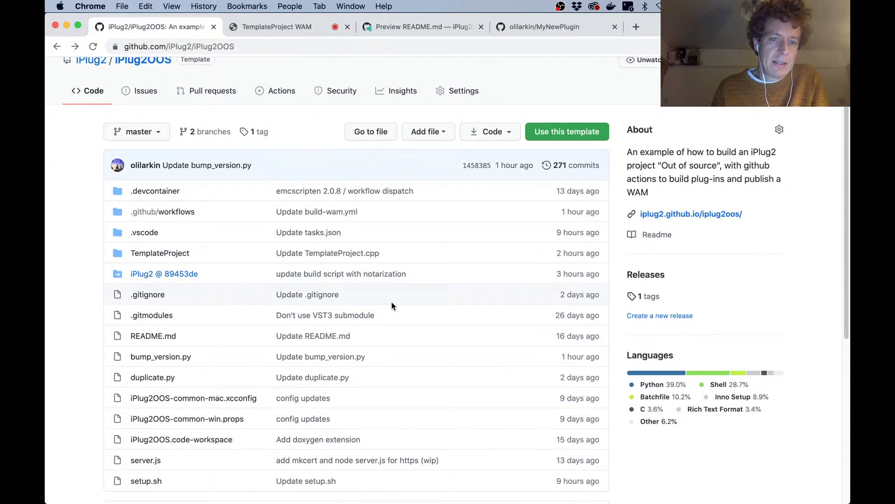
scroll(up, 3)
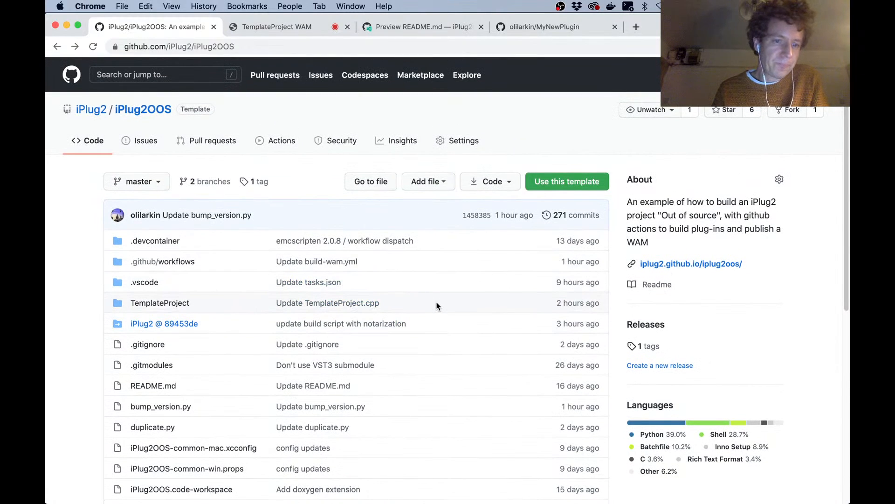
mouse_move(204, 250)
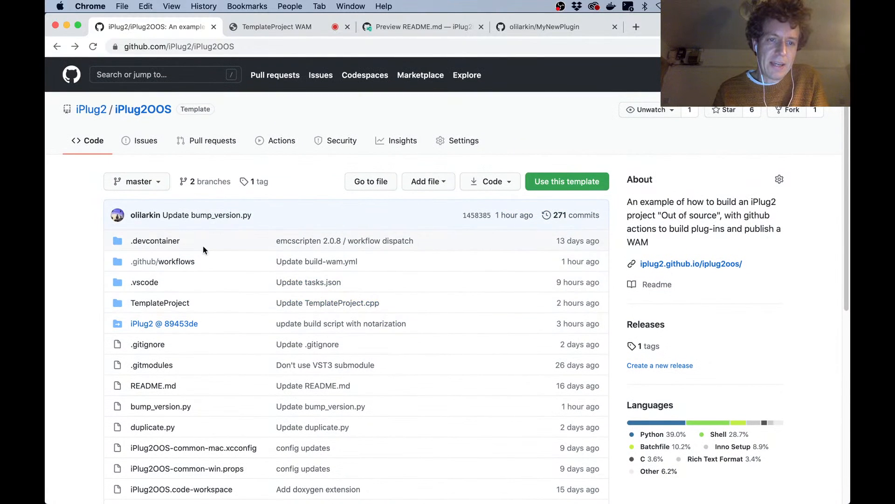
mouse_move(131, 214)
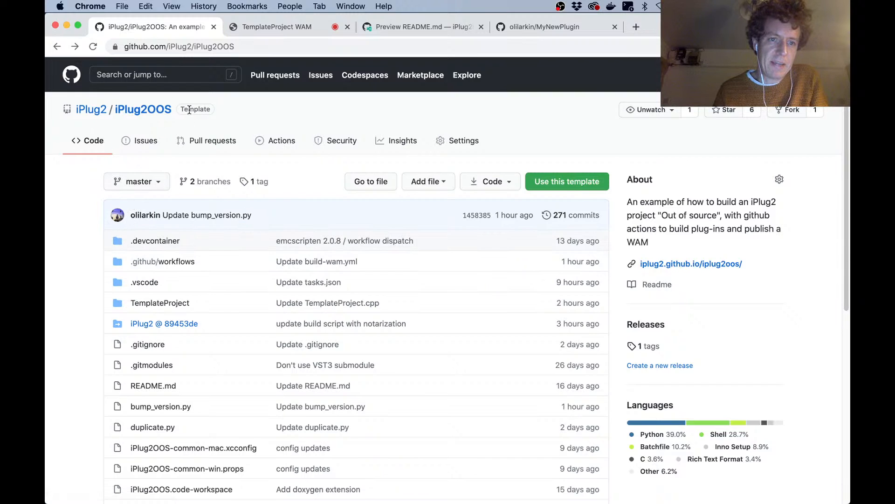
mouse_move(566, 181)
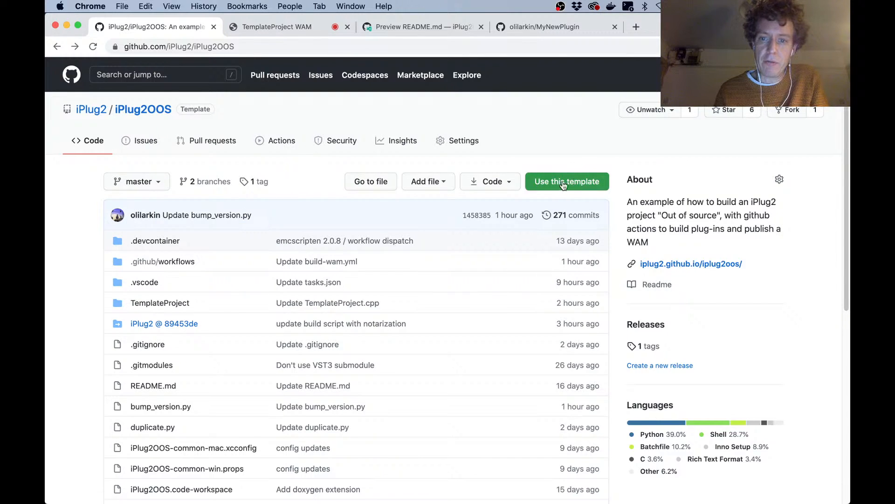
mouse_move(471, 335)
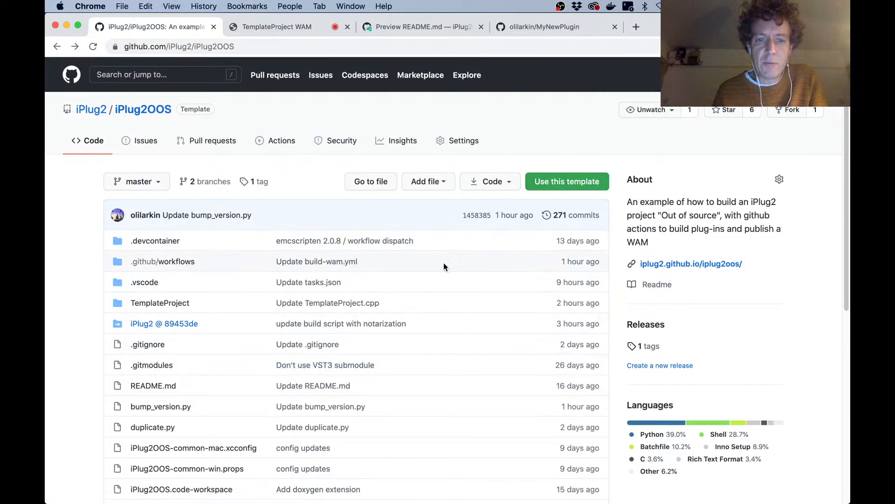
mouse_move(567, 181)
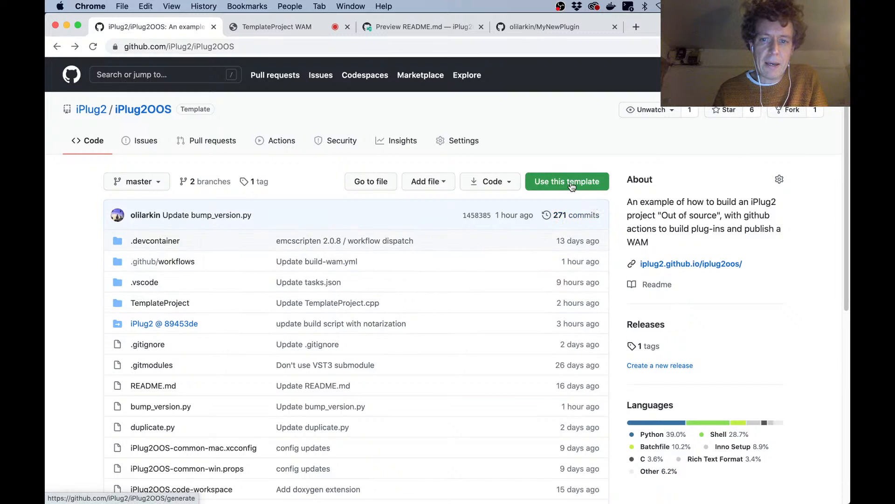
Name the new repository MyNewPlugin2 and create it from the template
click(567, 180)
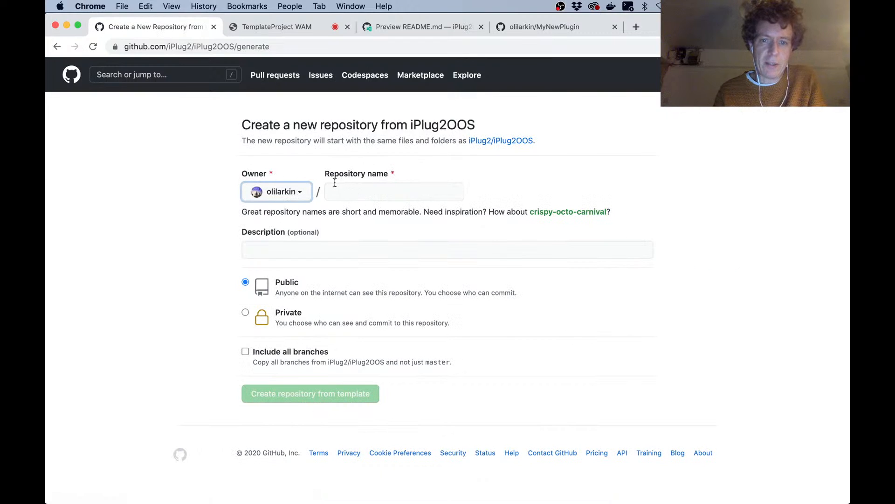
click(394, 191)
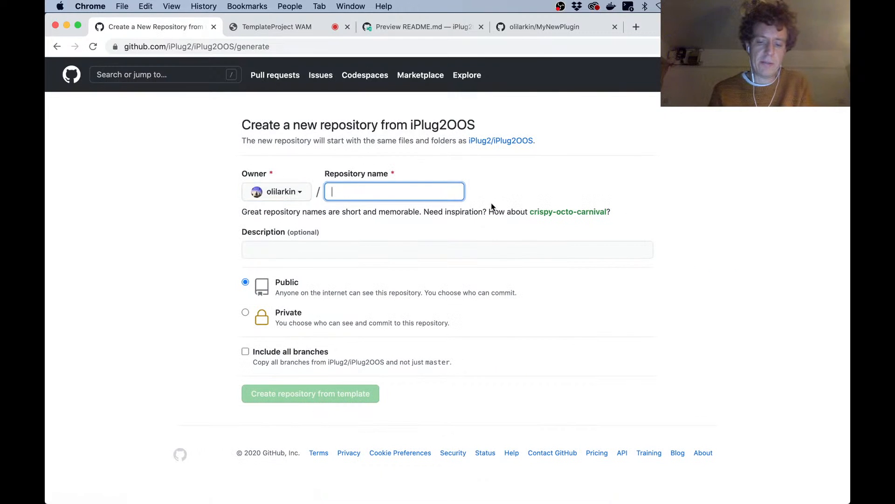
text(My)
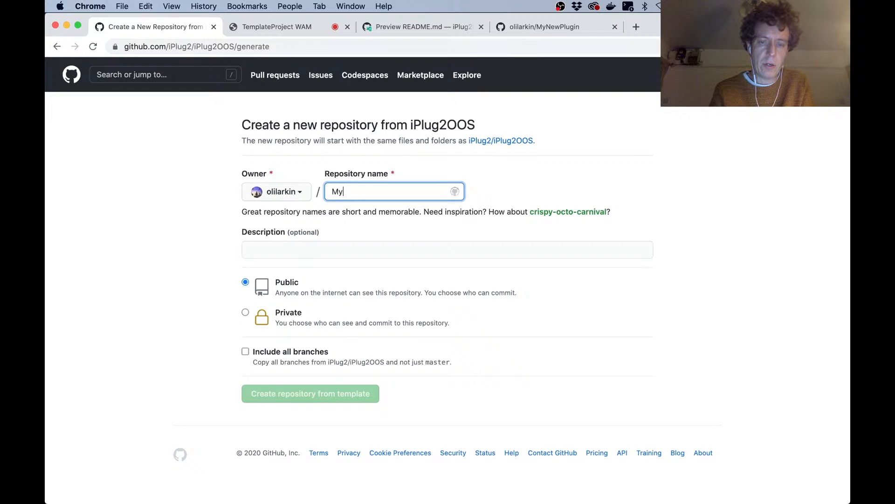
text(New)
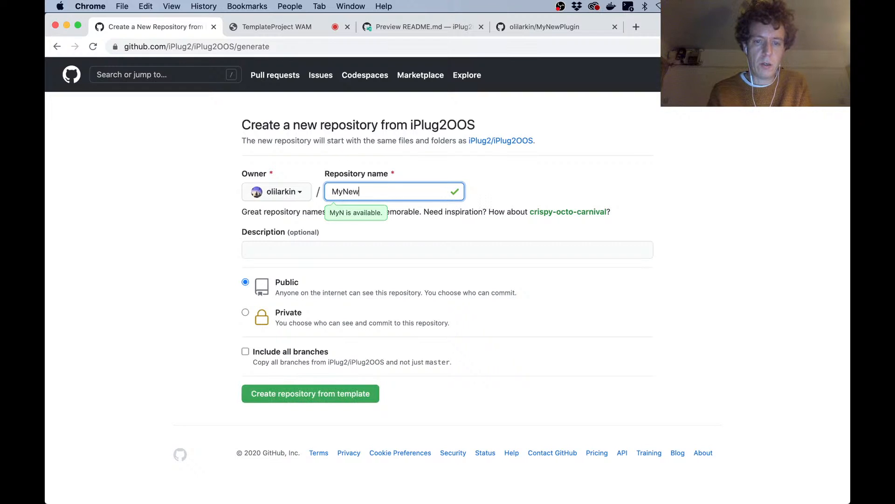
text(Plugin)
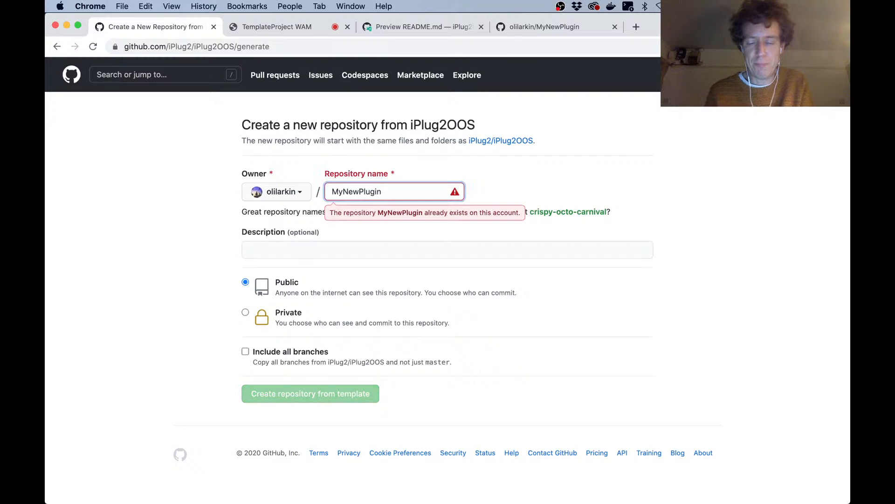
text(2)
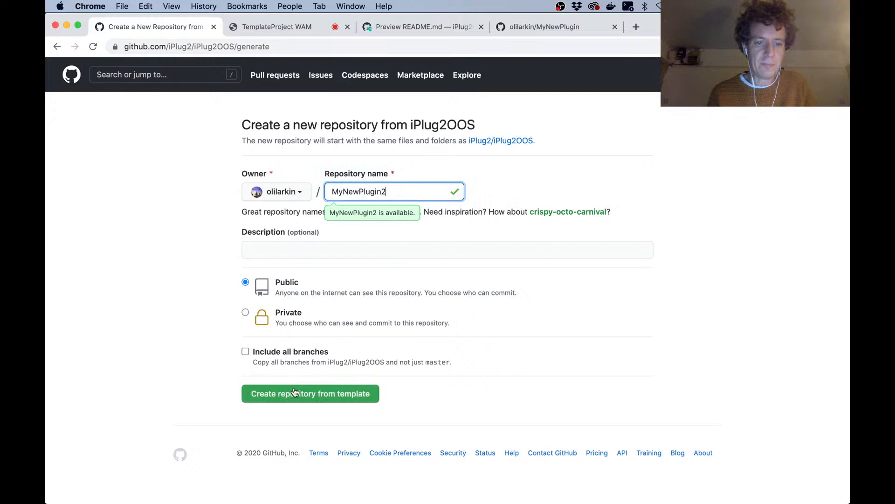
click(310, 393)
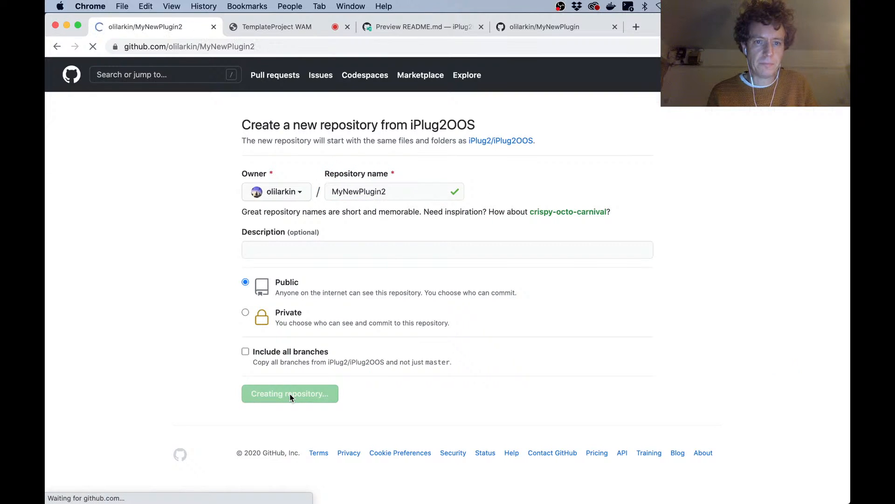
Wait for MyNewPlugin2 to generate and scroll through its template files
click(289, 393)
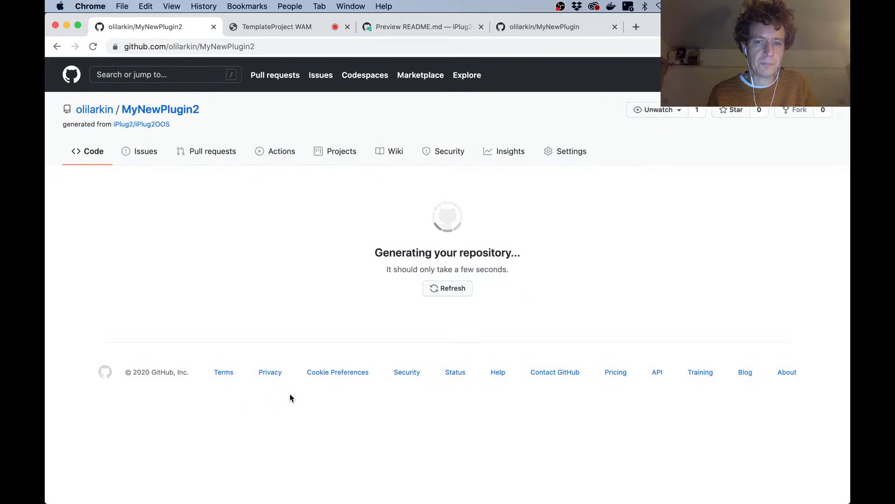
mouse_move(228, 231)
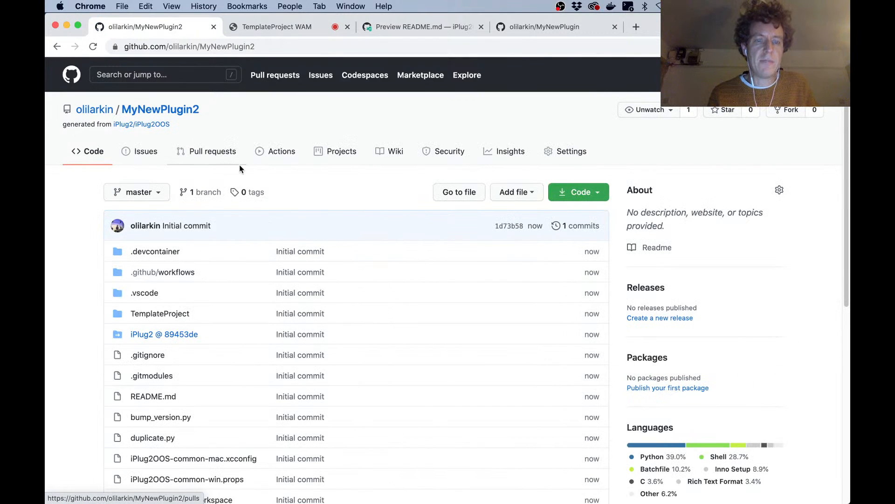
mouse_move(280, 341)
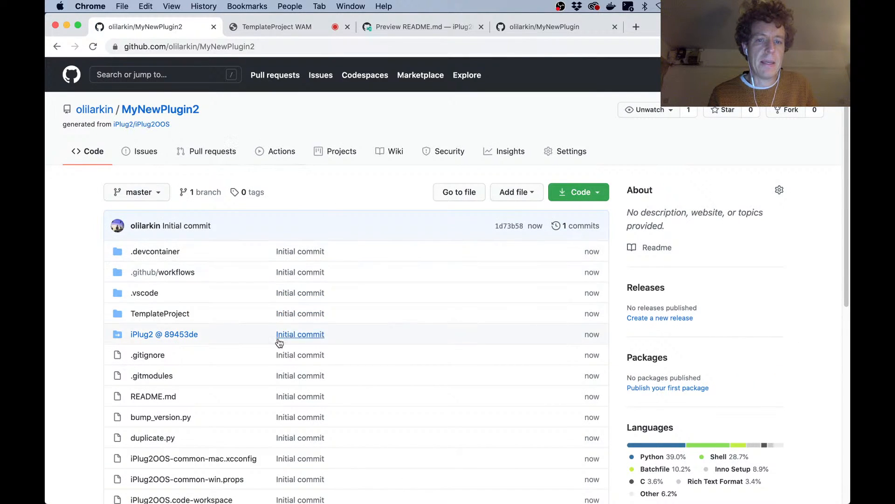
scroll(down, 3)
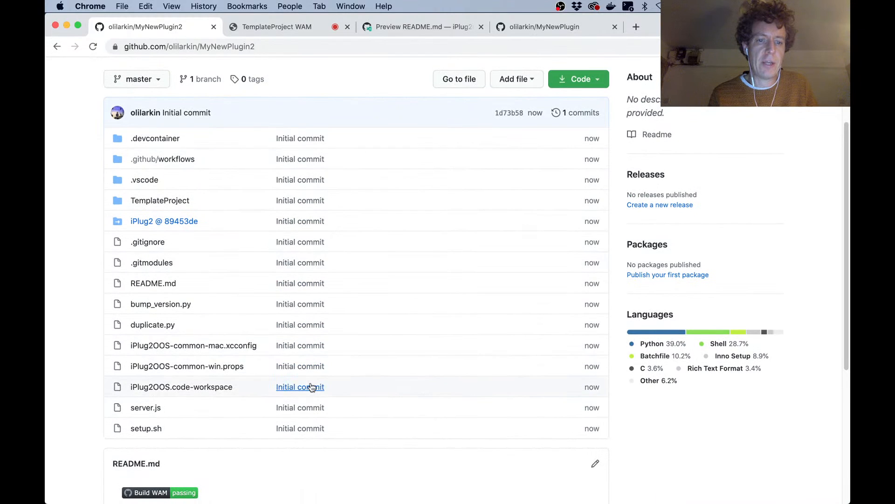
scroll(up, 3)
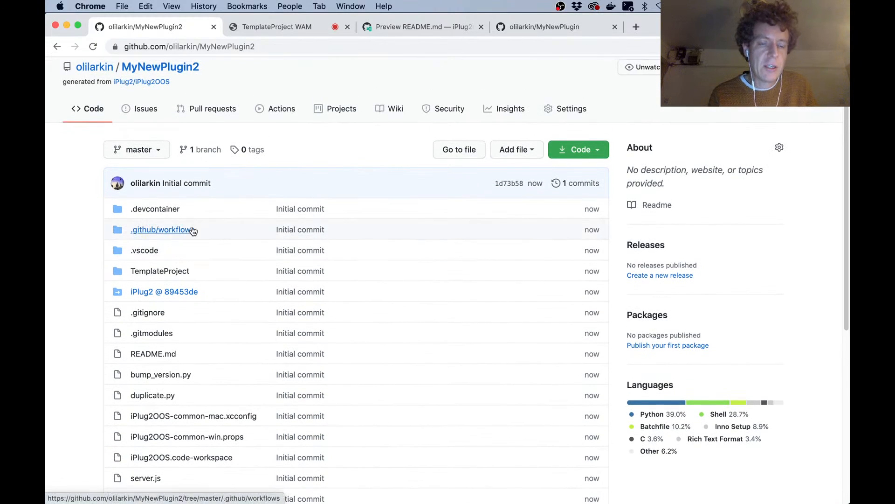
scroll(up, 3)
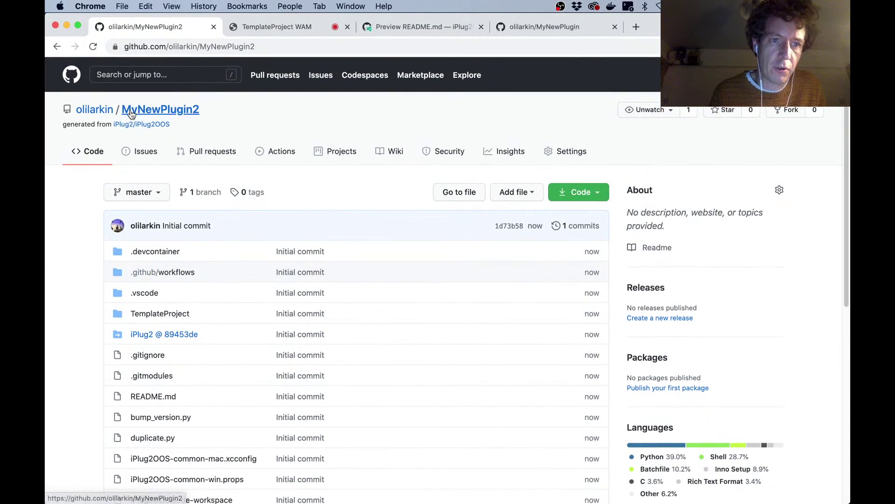
mouse_move(341, 268)
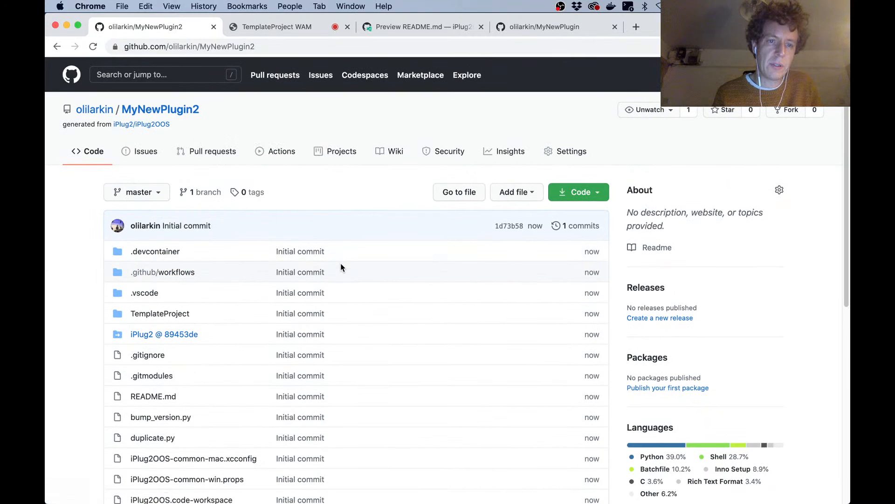
mouse_move(402, 242)
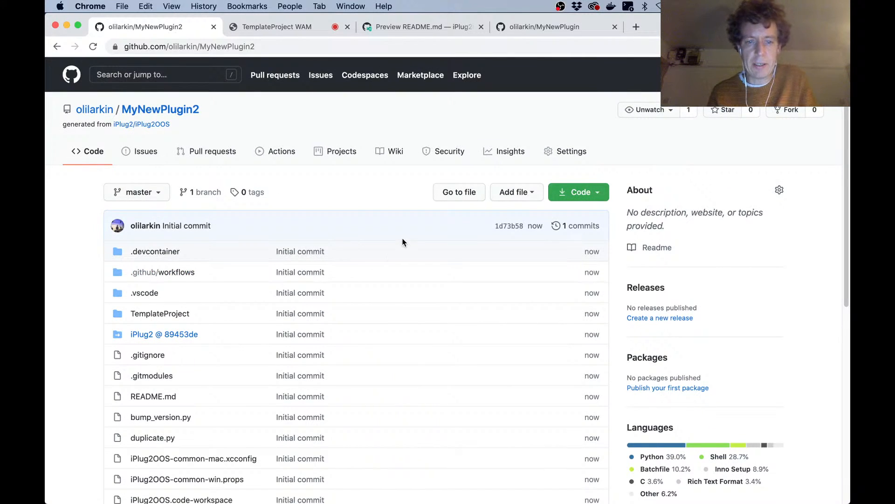
mouse_move(503, 218)
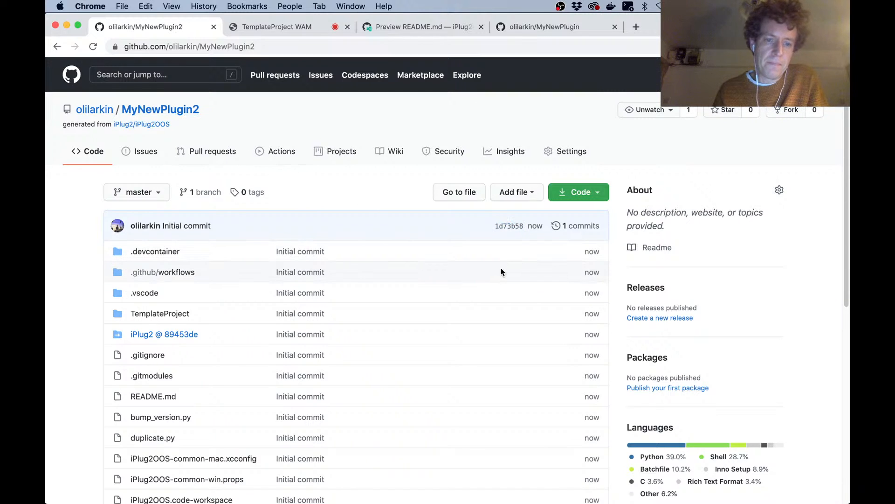
scroll(down, 3)
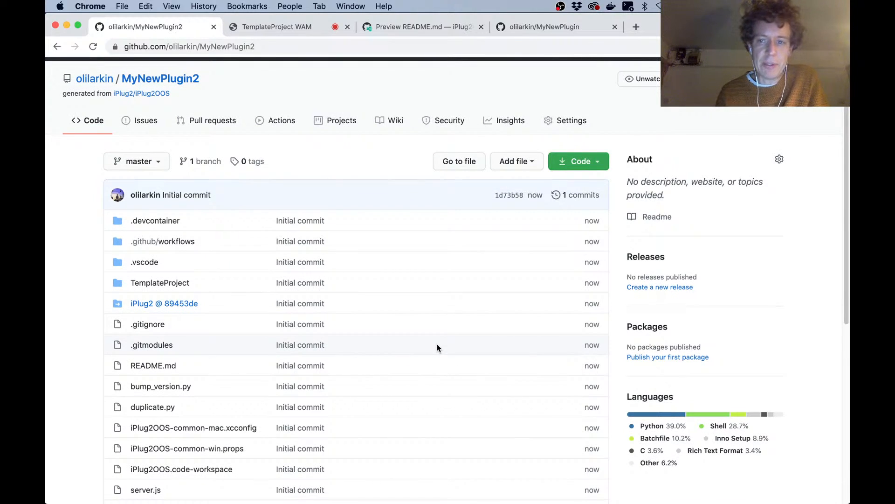
mouse_move(361, 276)
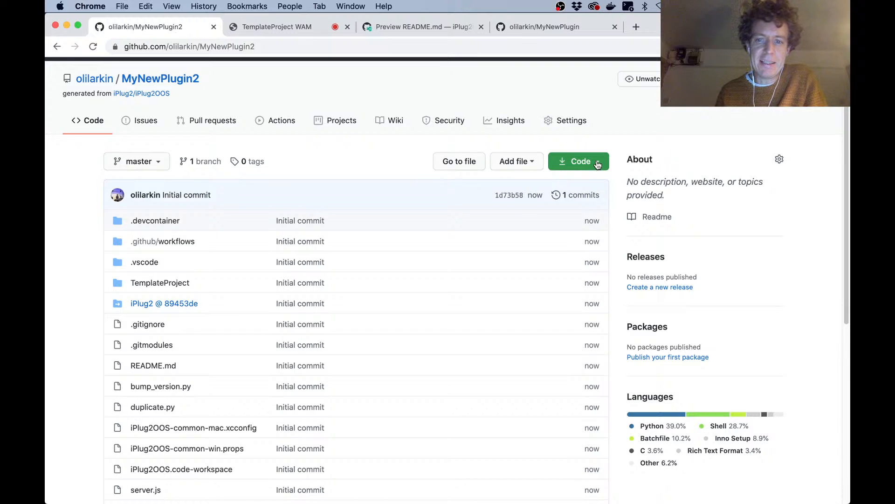
Show MyNewPlugin2's Codespaces tab under the Code button, which lists no codespaces
click(577, 161)
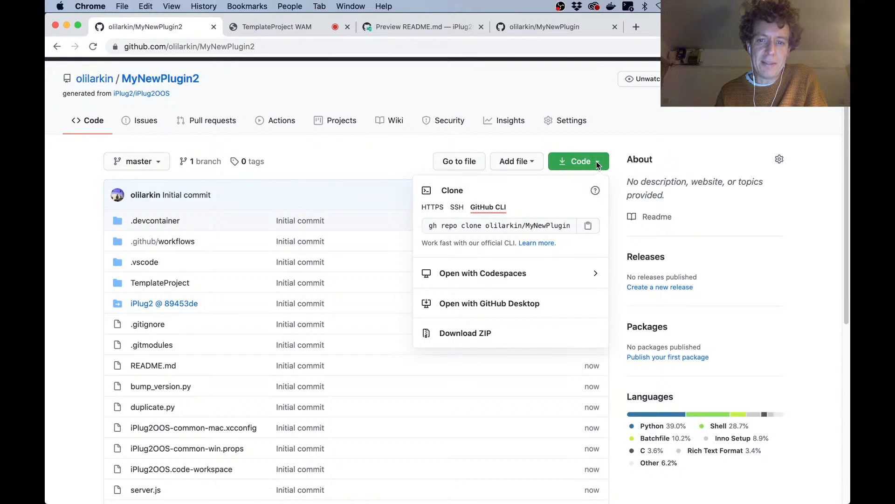
mouse_move(492, 290)
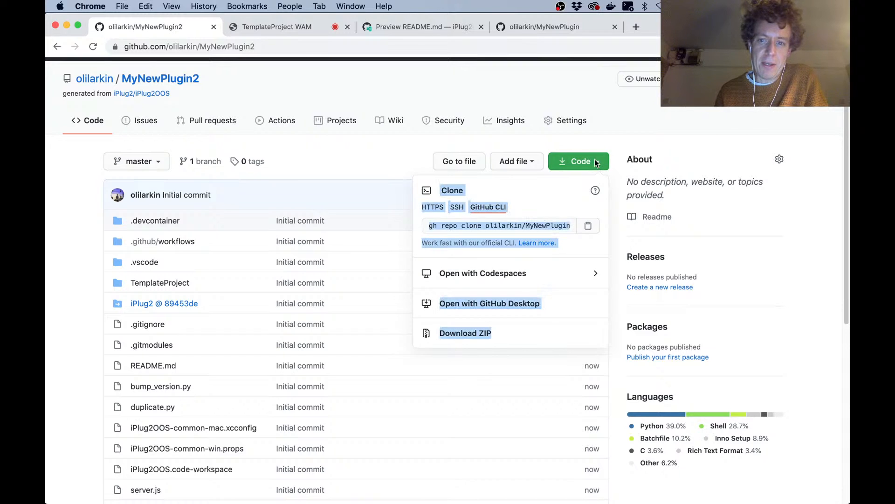
mouse_move(463, 274)
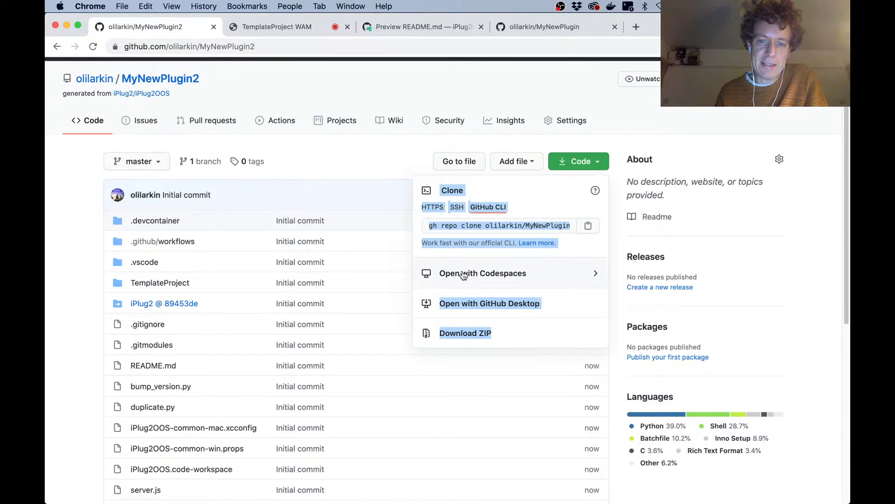
click(483, 273)
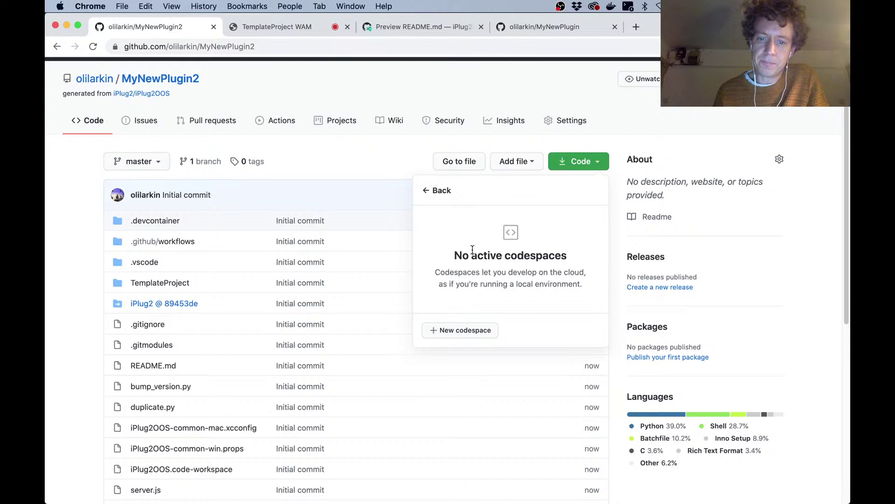
mouse_move(461, 337)
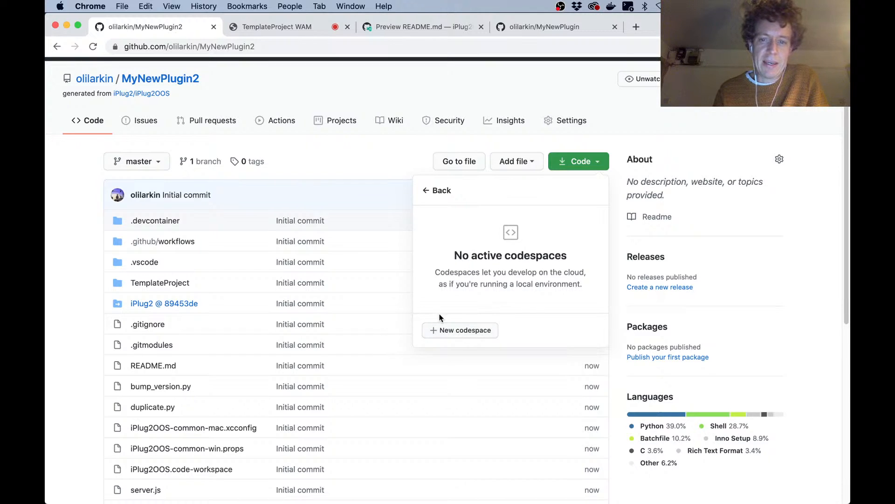
mouse_move(458, 330)
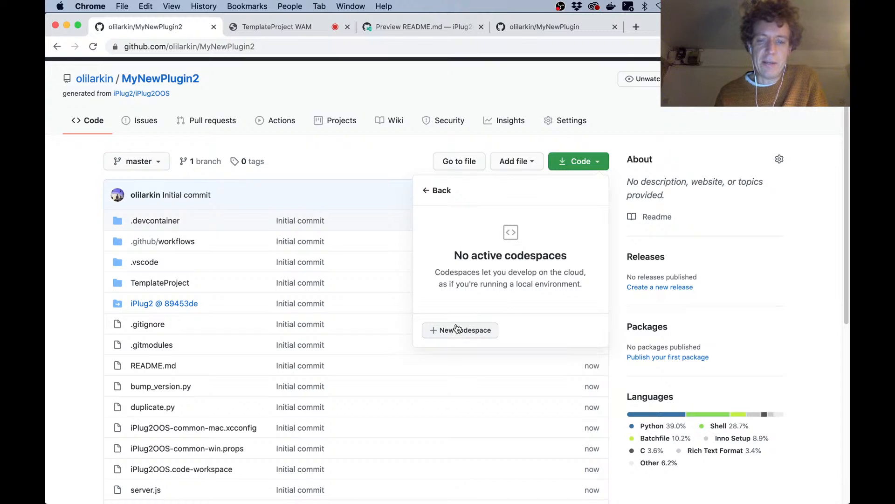
mouse_move(474, 354)
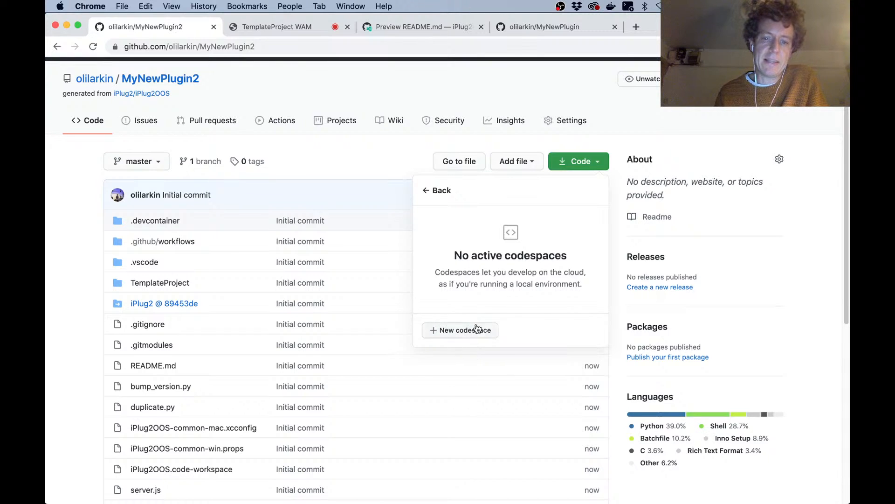
mouse_move(416, 288)
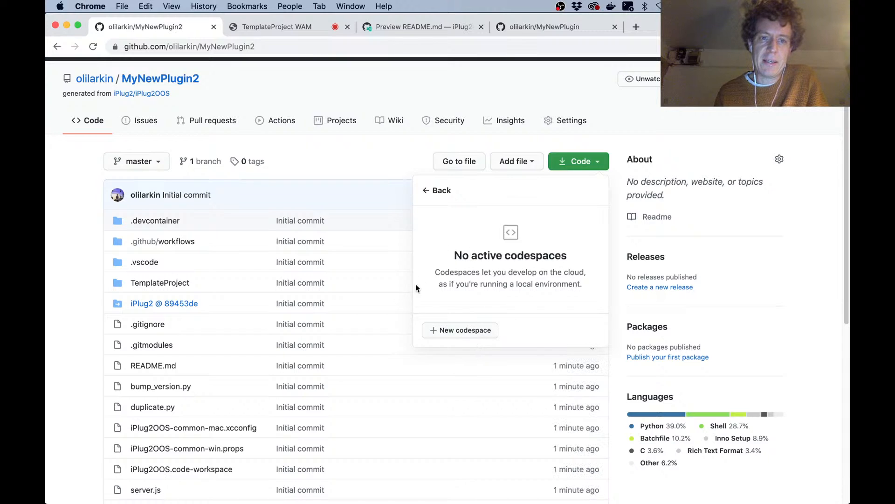
mouse_move(285, 94)
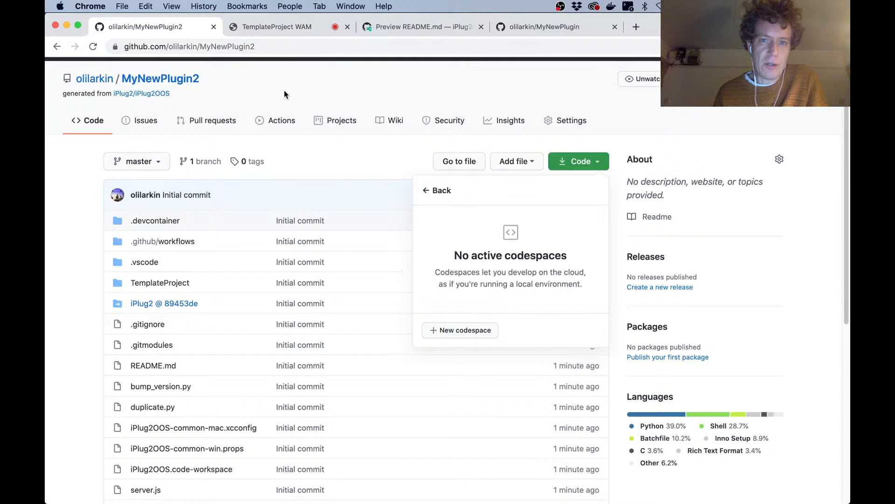
Return to the original MyNewPlugin repository and open its existing codespace
click(286, 95)
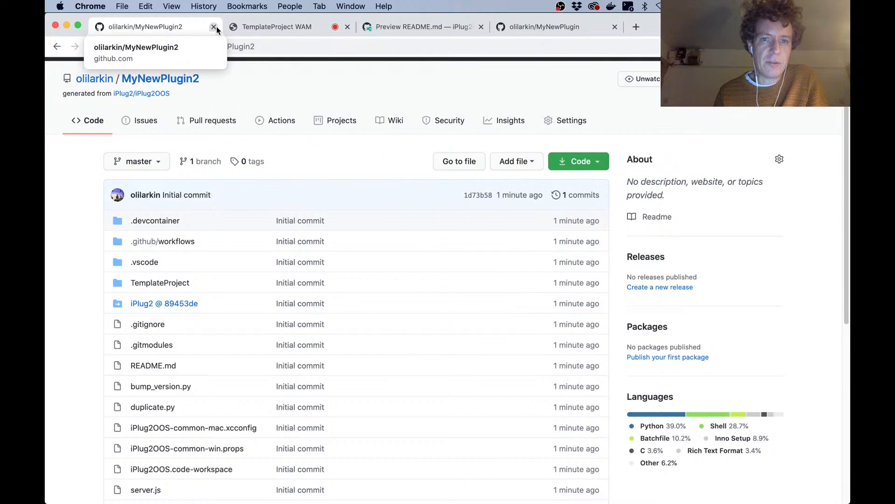
click(545, 26)
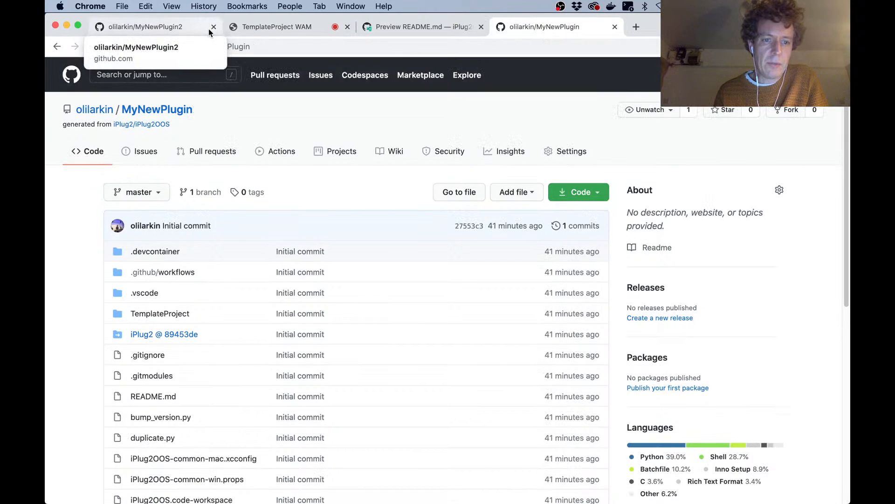
mouse_move(421, 247)
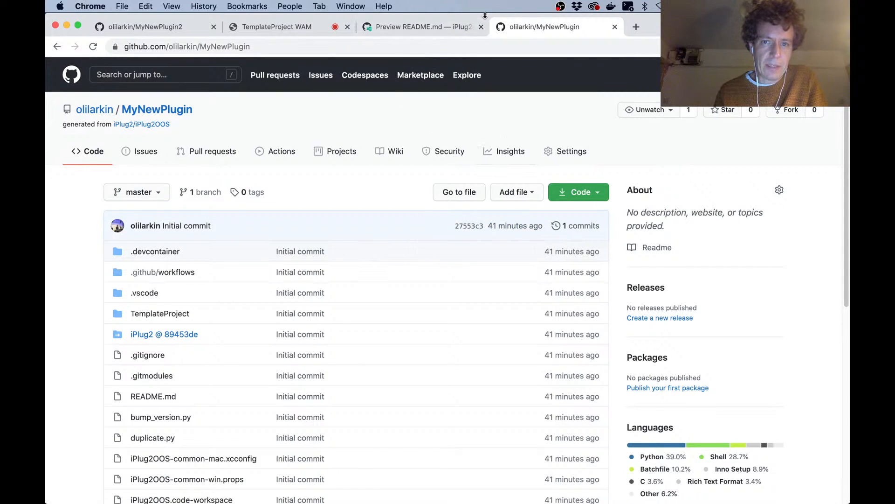
click(578, 191)
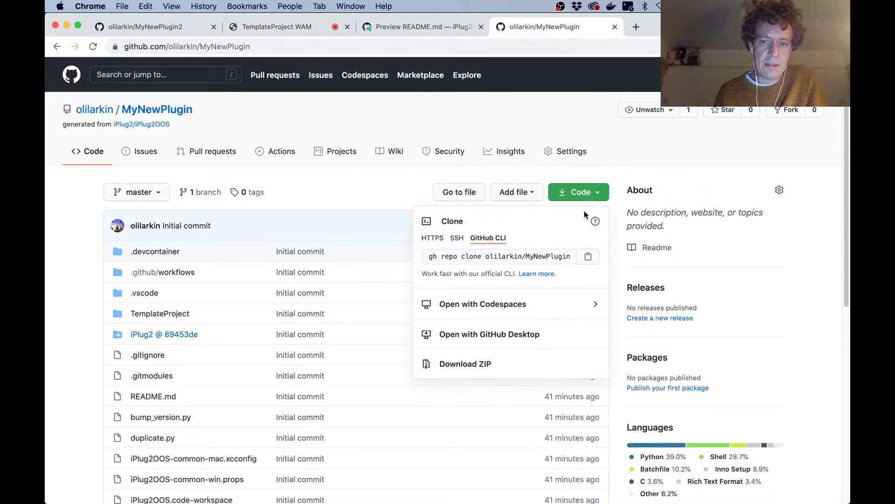
click(483, 303)
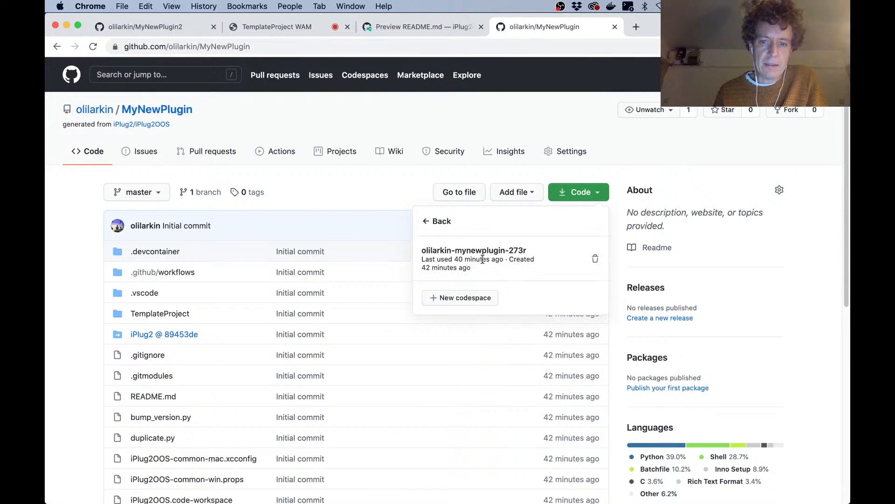
mouse_move(473, 250)
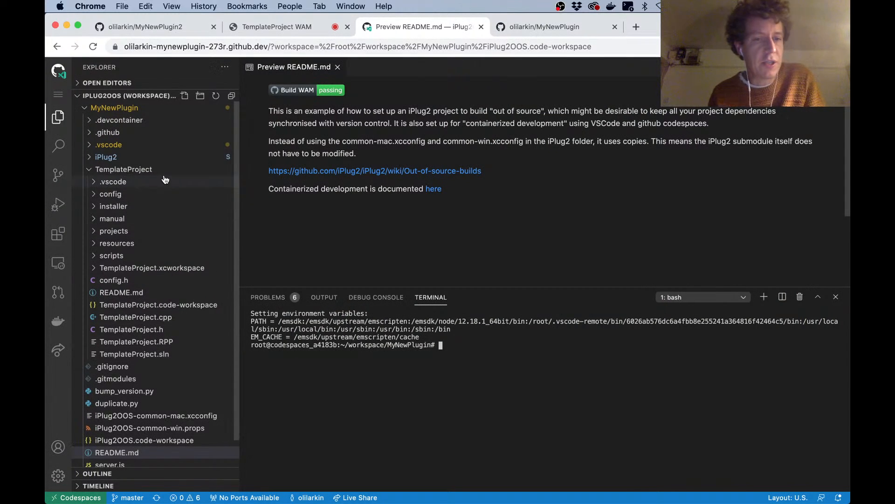
mouse_move(170, 179)
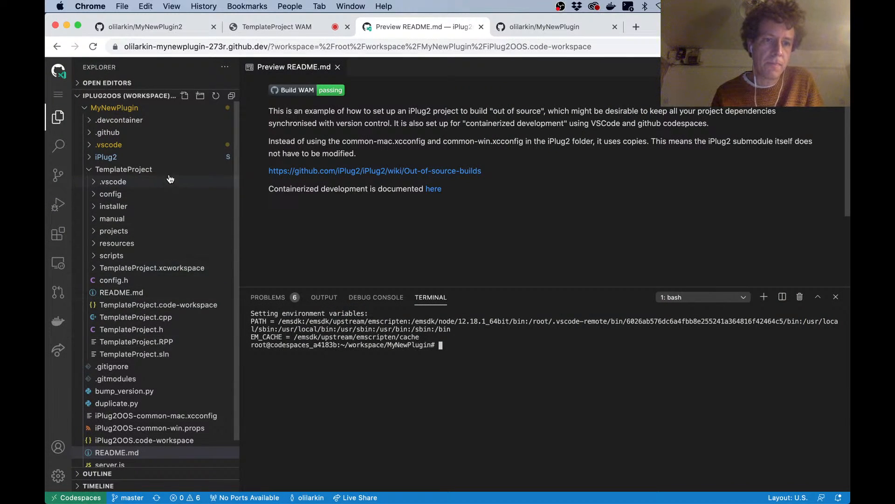
mouse_move(118, 216)
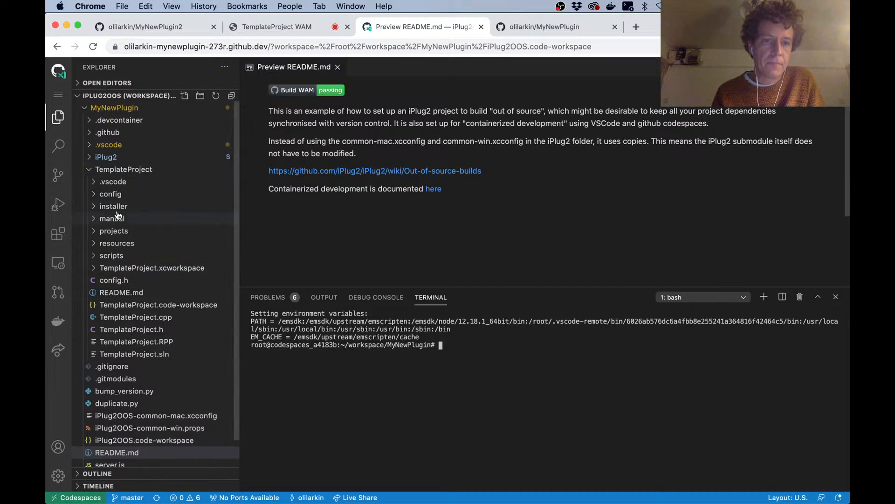
Collapse TemplateProject and enter './setup.sh MyNewPlugin Oli Larkin' in the terminal
click(123, 169)
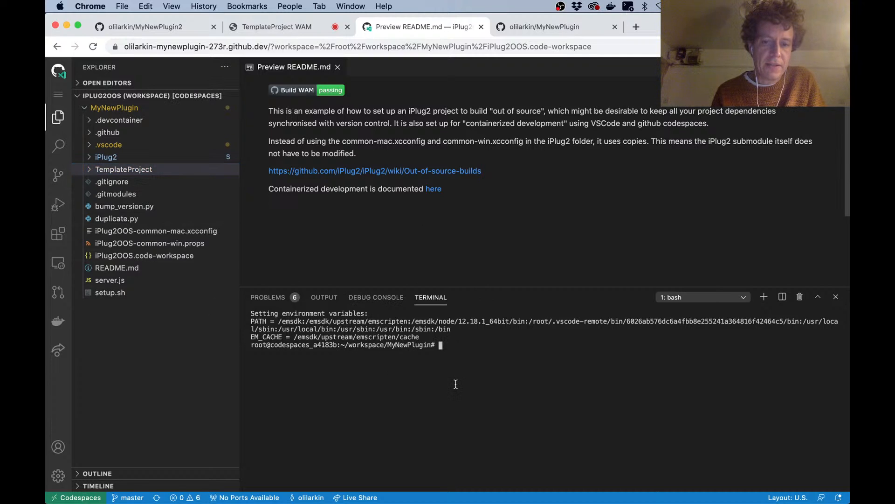
mouse_move(477, 356)
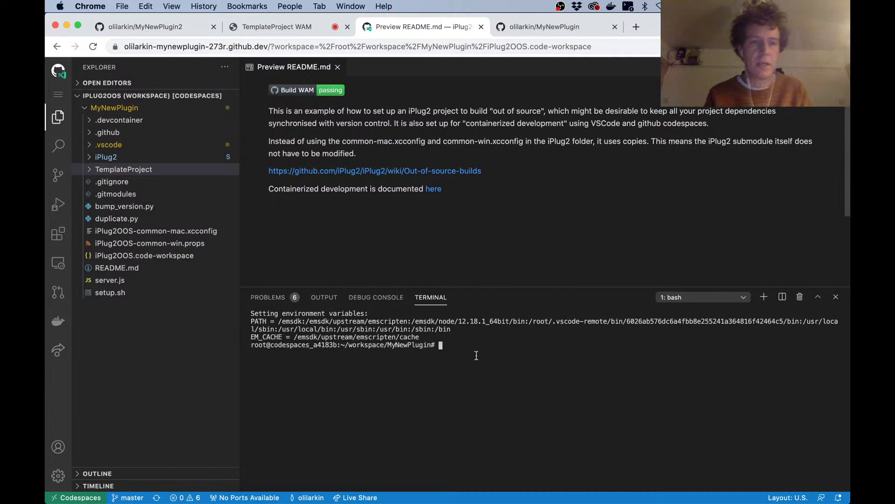
mouse_move(146, 171)
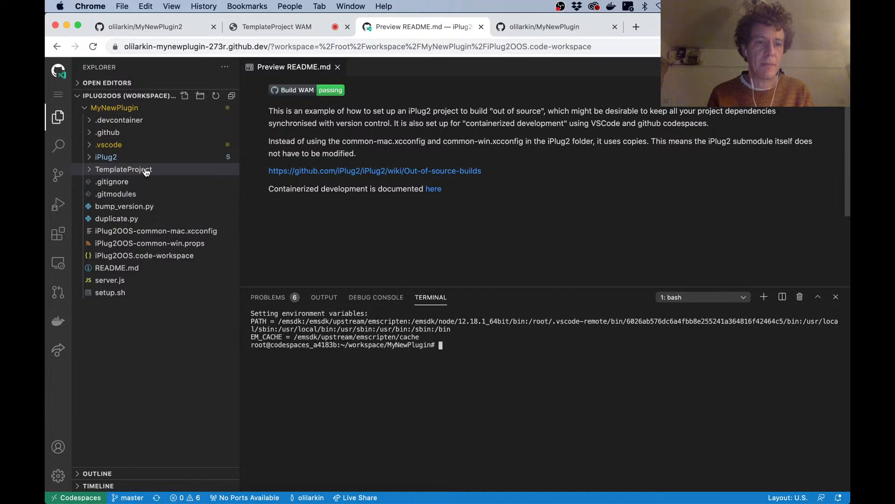
mouse_move(115, 165)
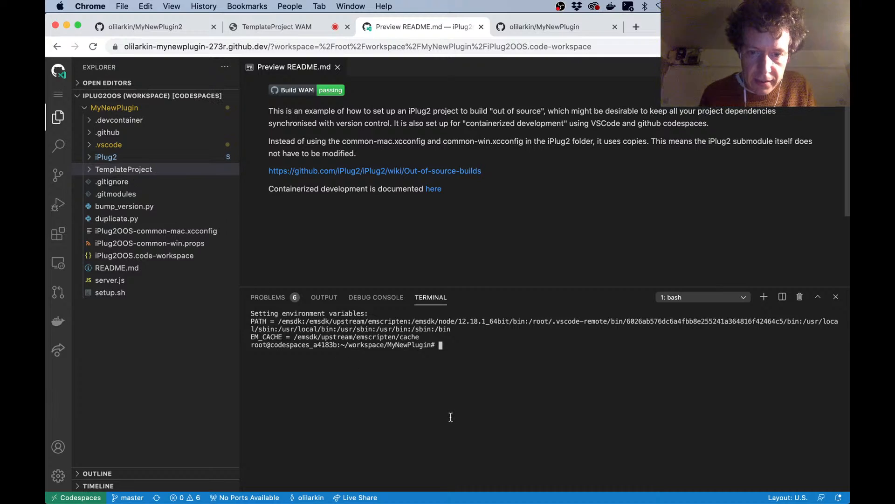
text(./s)
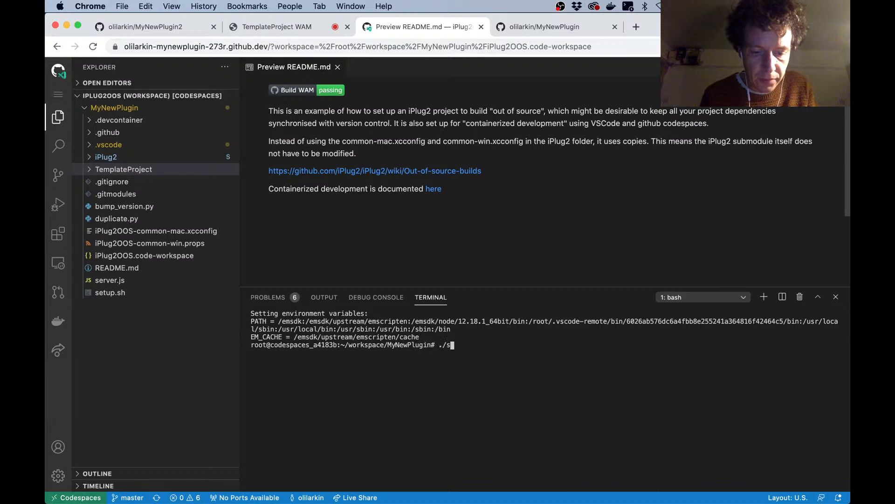
text(etup.sh)
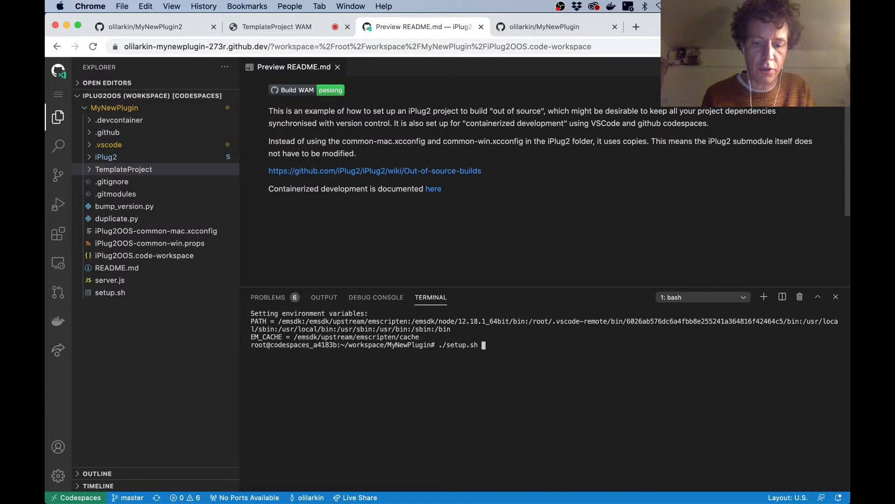
text(MyNew)
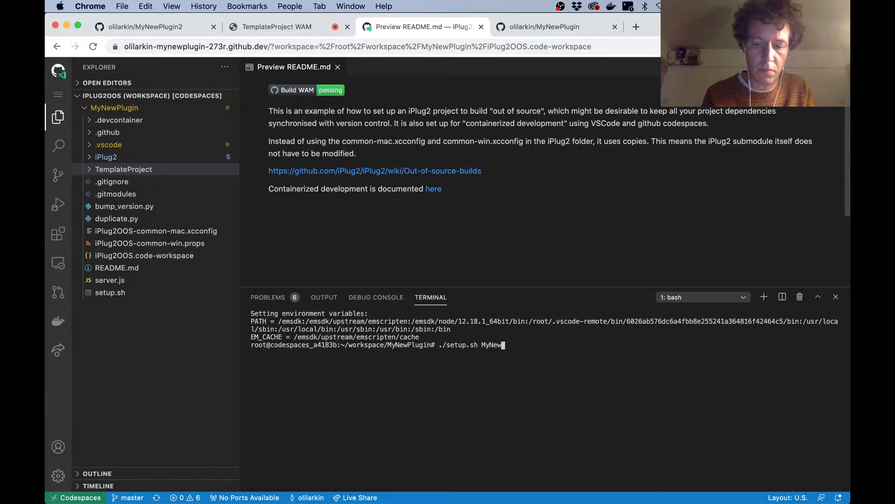
text(Plugin)
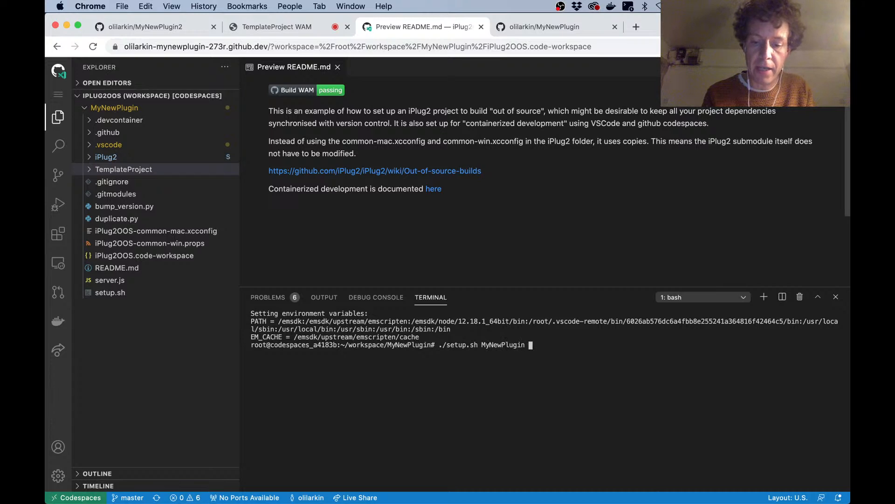
text(Oli)
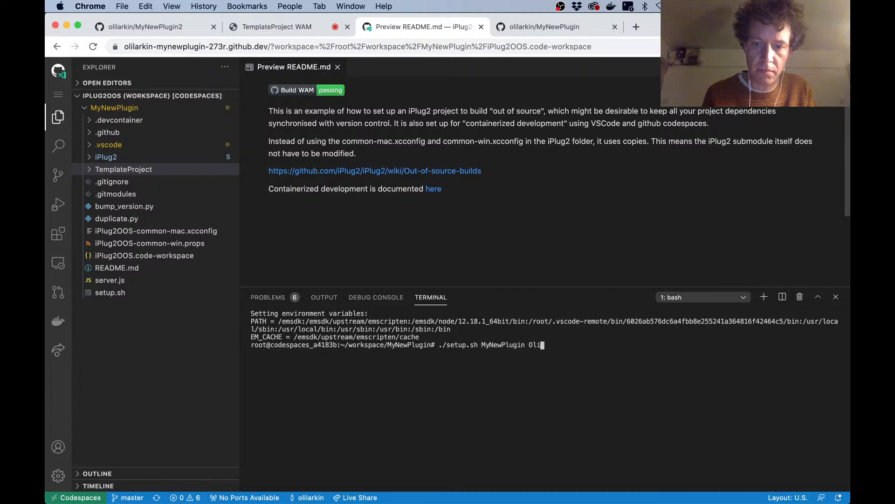
text(Larkin)
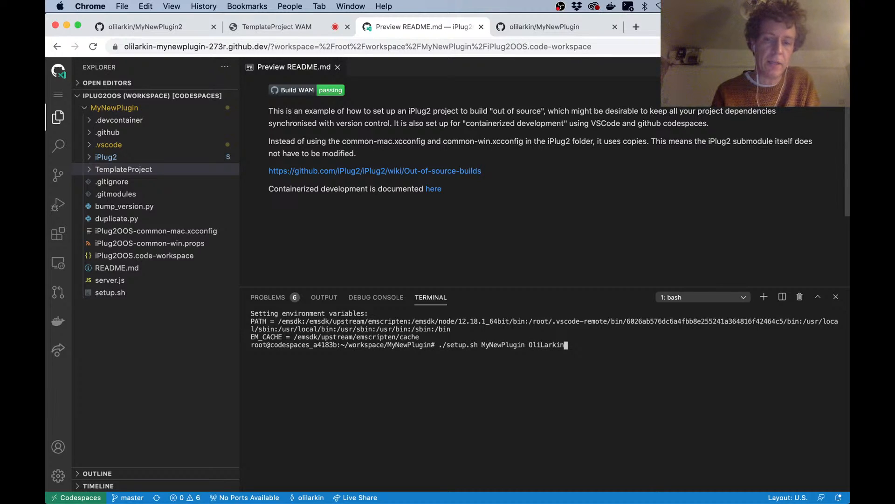
Run setup.sh and follow the iPlug2 submodule clone and SDK downloads
key(Return)
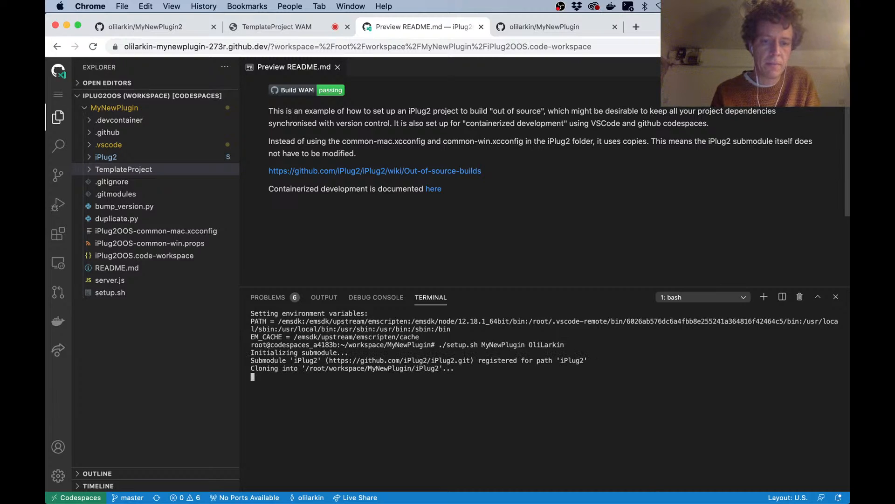
mouse_move(204, 375)
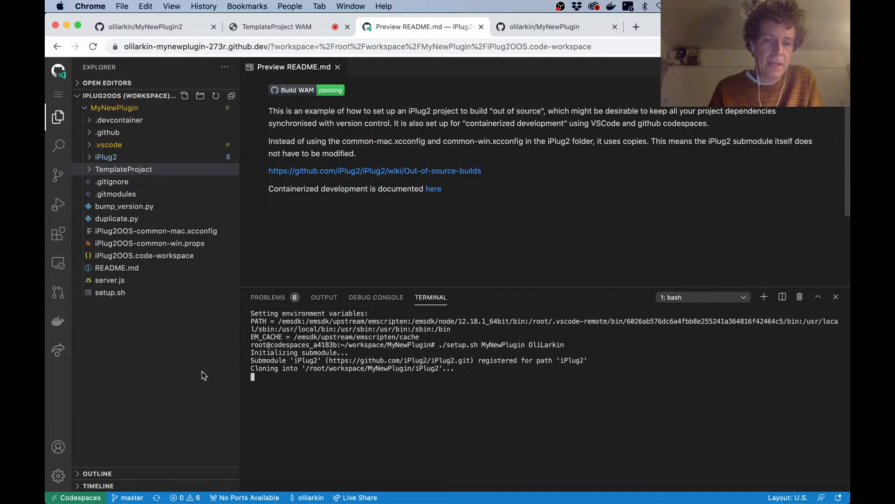
mouse_move(91, 160)
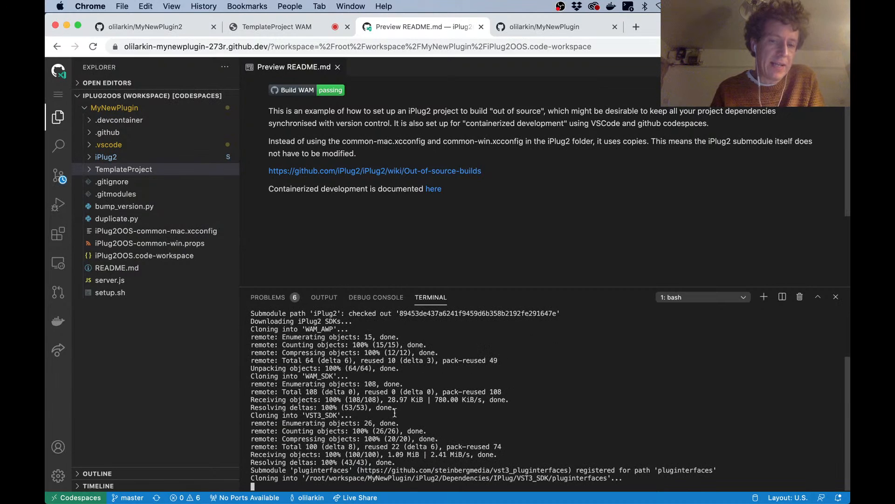
scroll(down, 3)
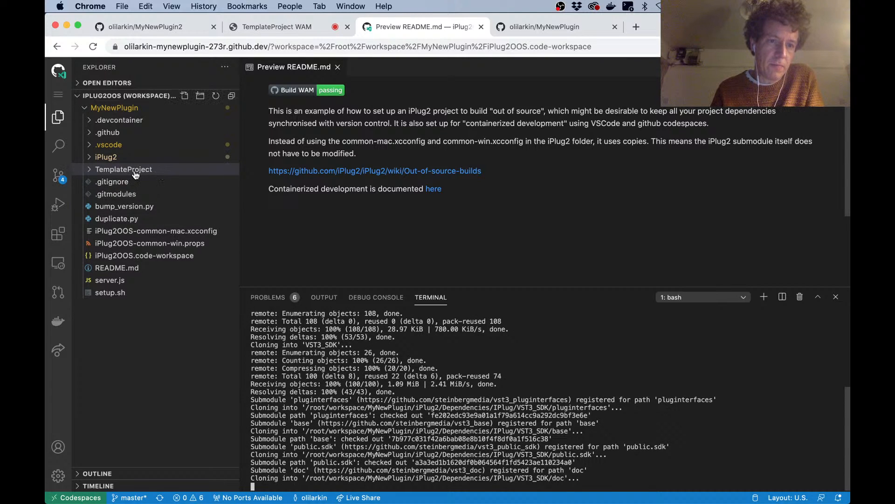
mouse_move(123, 168)
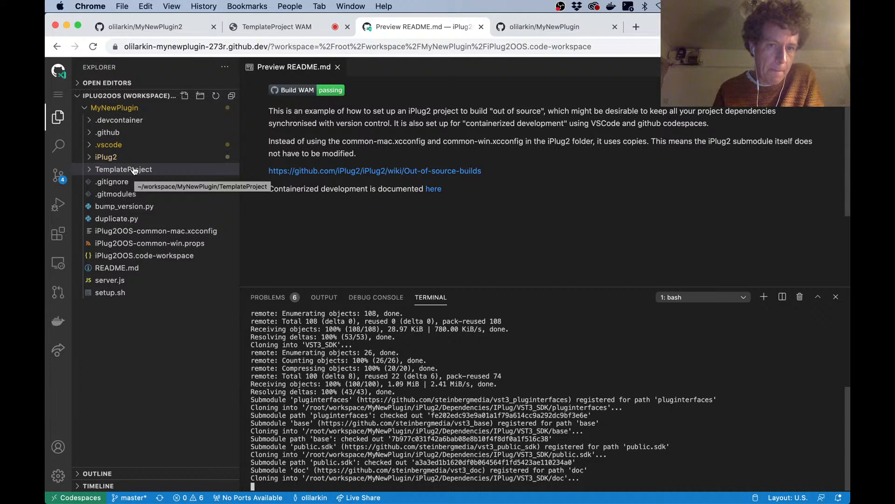
mouse_move(212, 182)
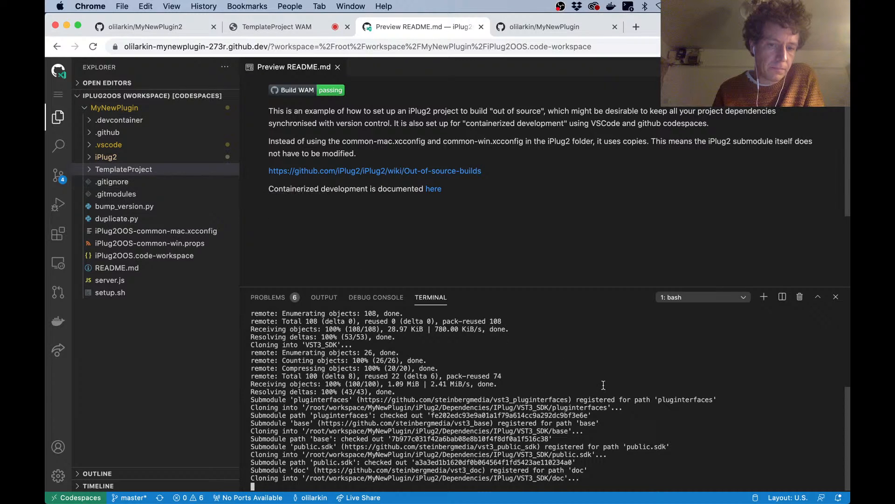
mouse_move(655, 345)
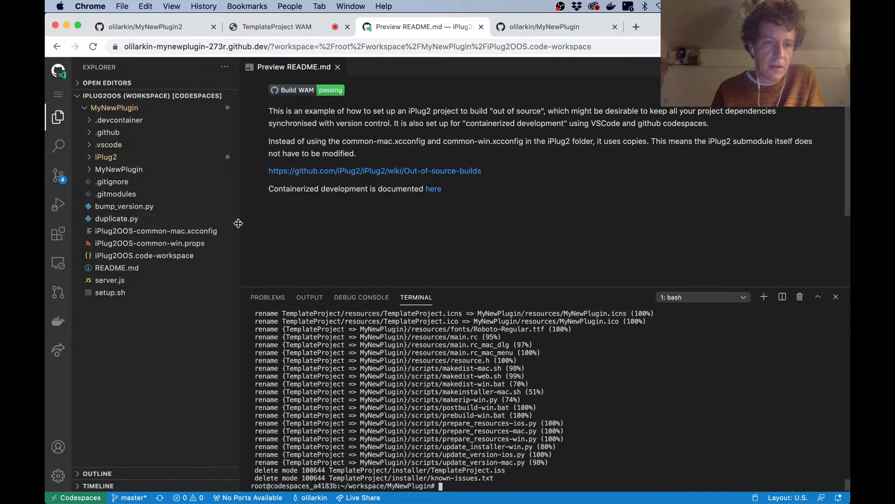
Open MyNewPlugin.cpp, skim its layout code, and expand the scripts folder
click(118, 169)
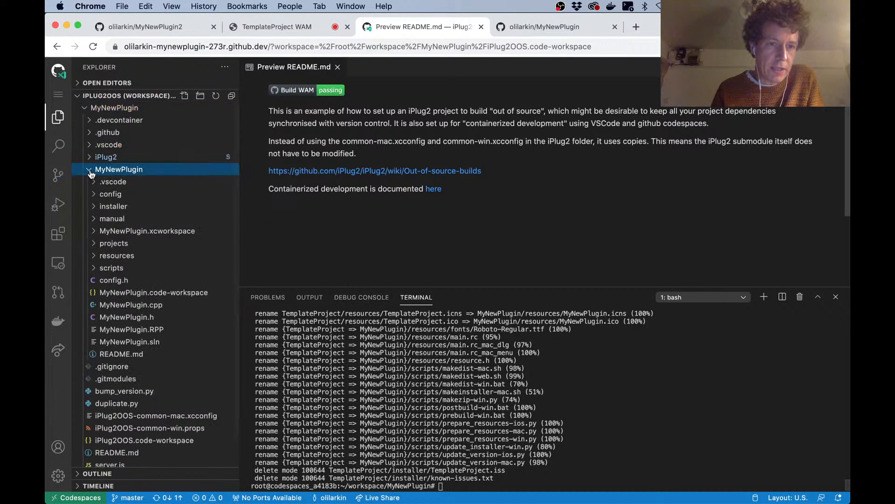
mouse_move(117, 299)
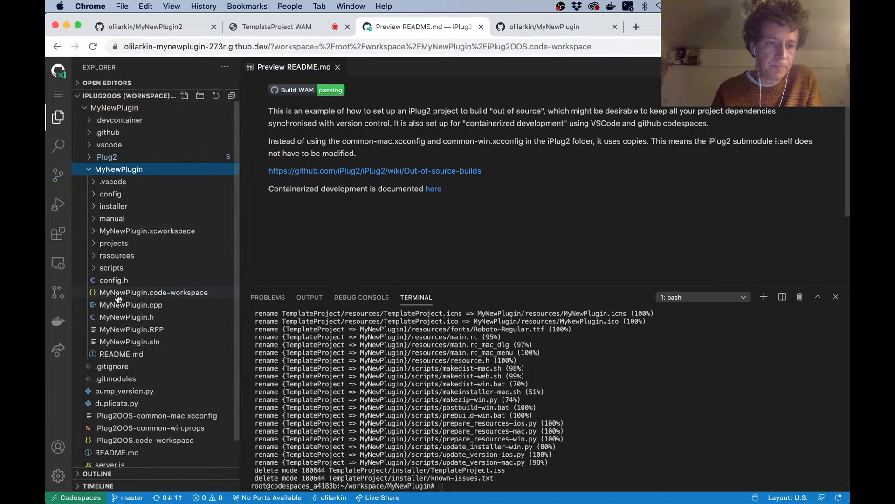
click(130, 304)
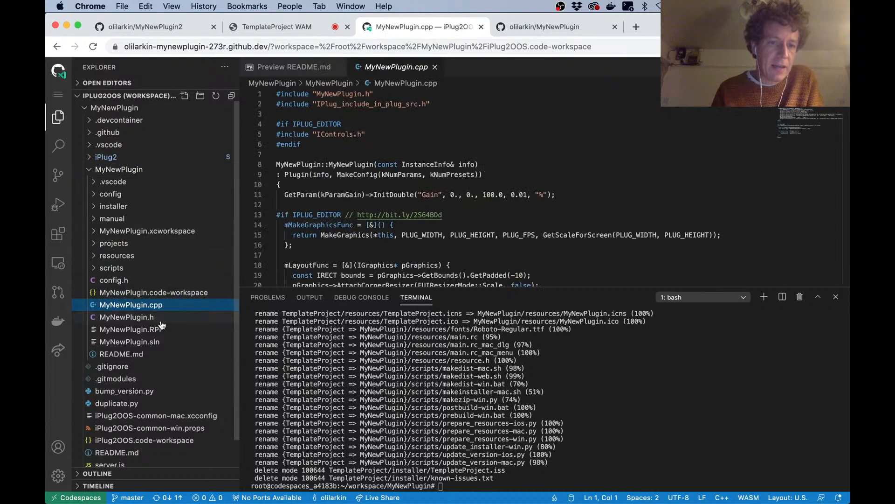
mouse_move(317, 213)
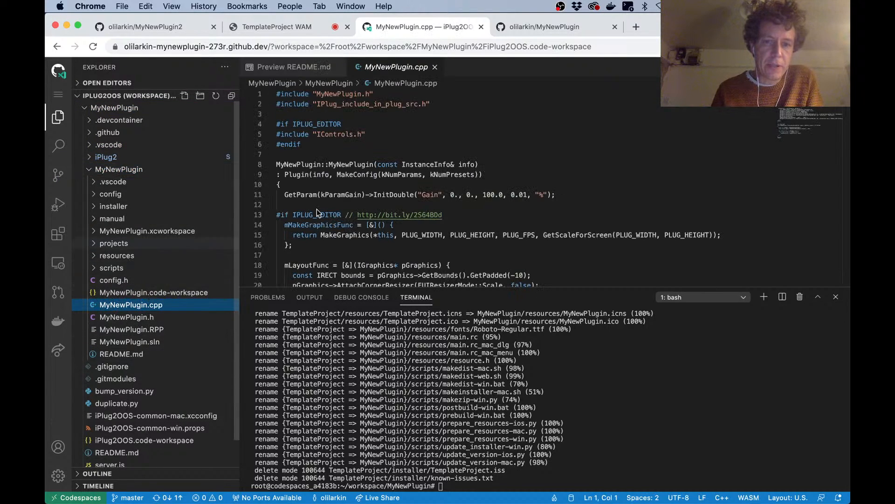
scroll(down, 3)
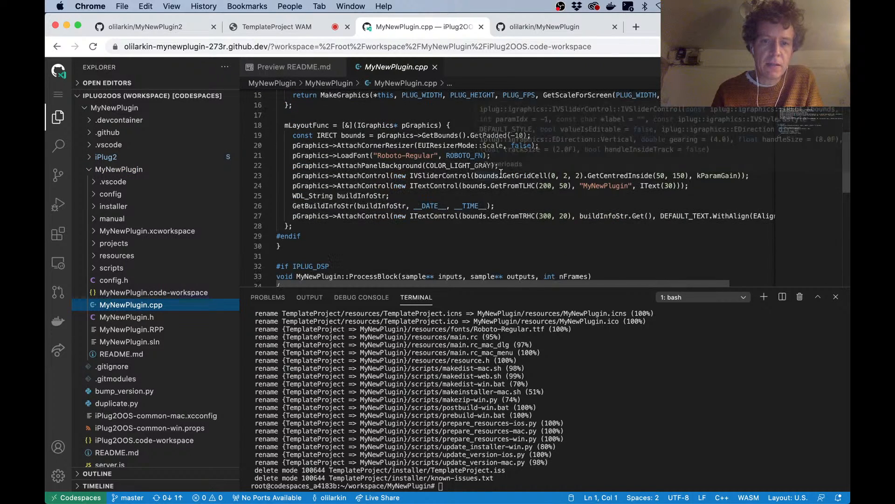
scroll(up, 3)
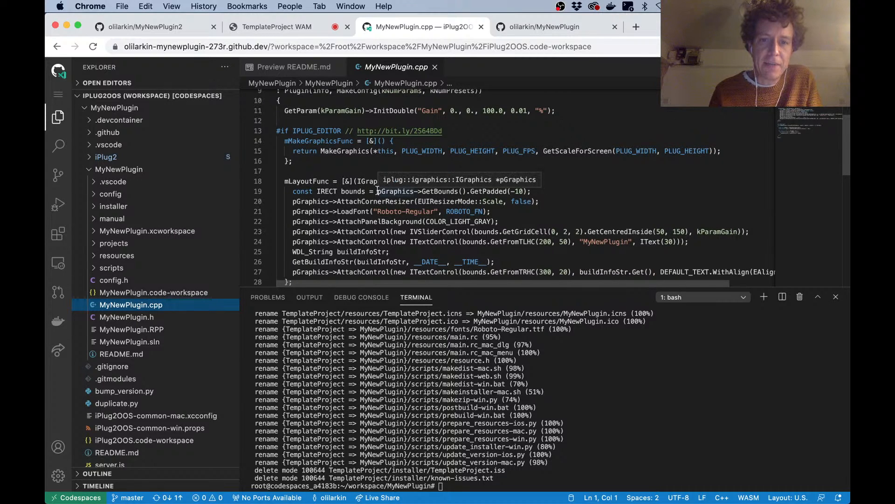
scroll(down, 3)
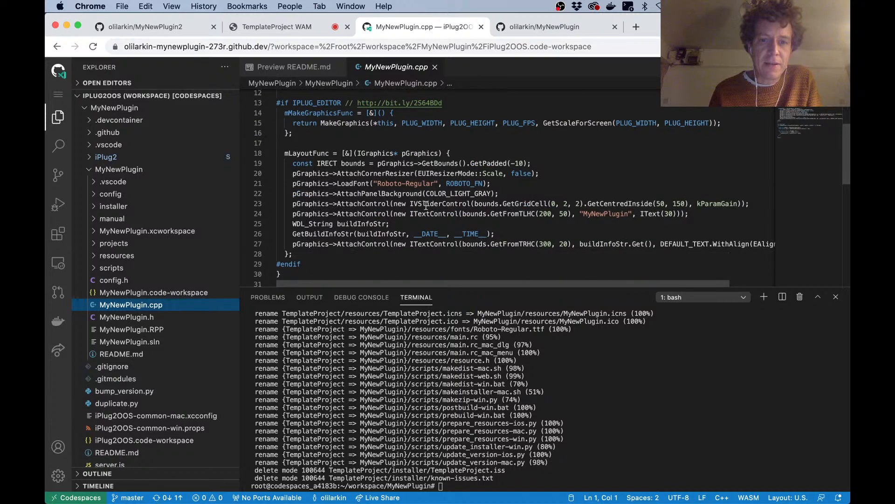
mouse_move(407, 224)
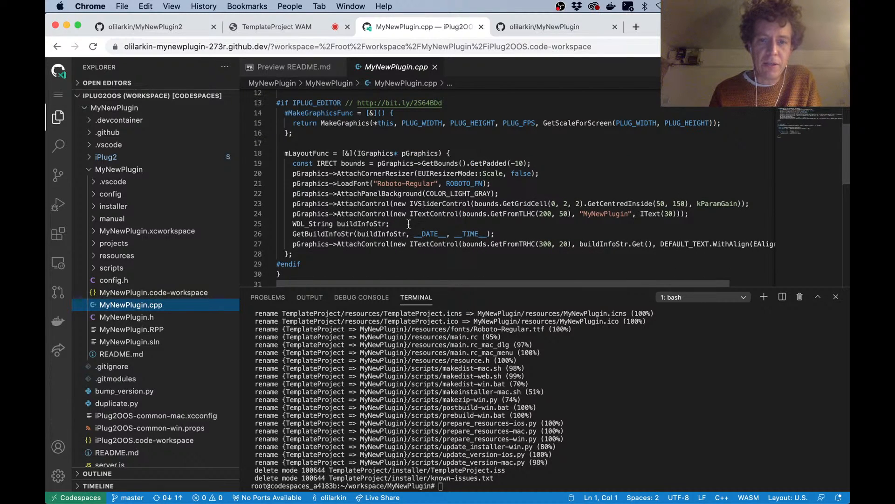
scroll(up, 3)
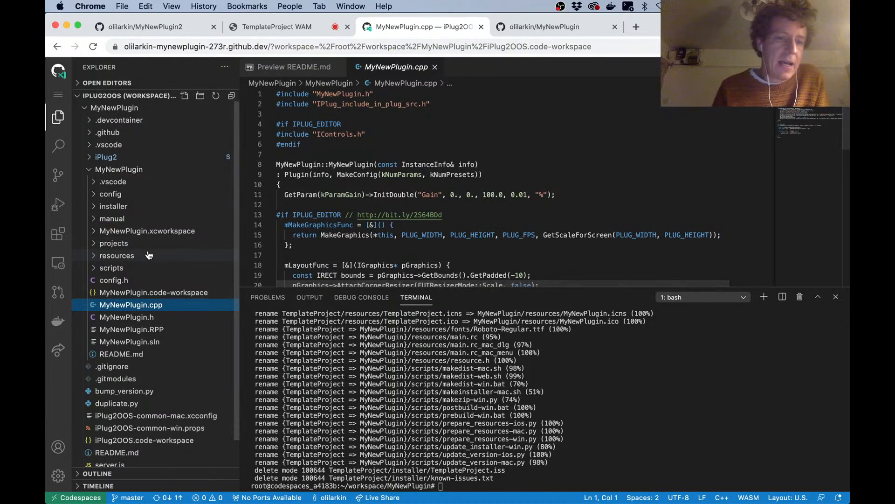
mouse_move(136, 268)
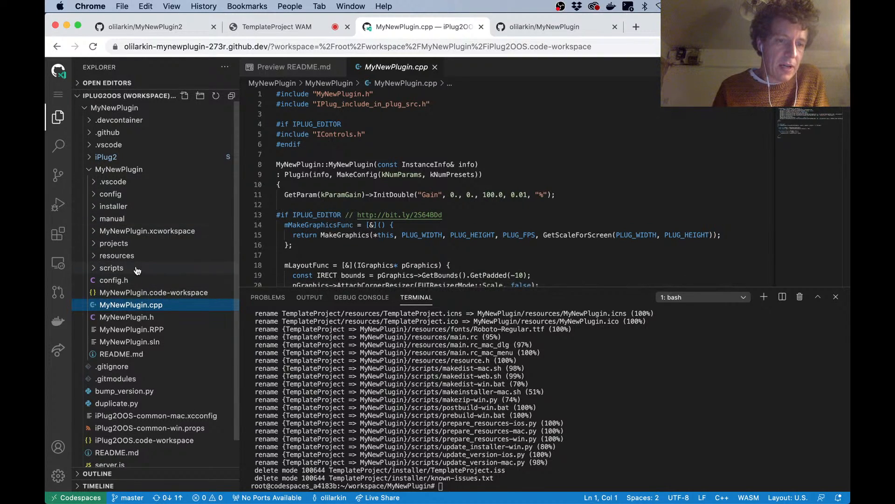
click(112, 267)
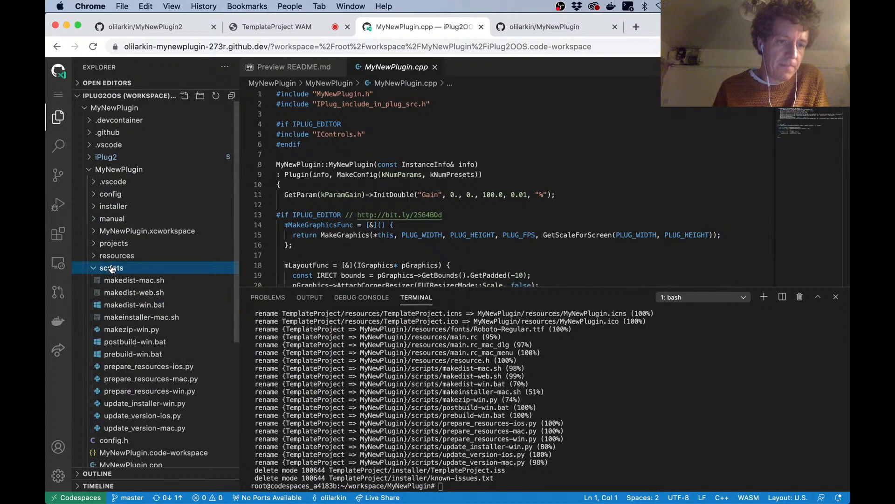
mouse_move(151, 345)
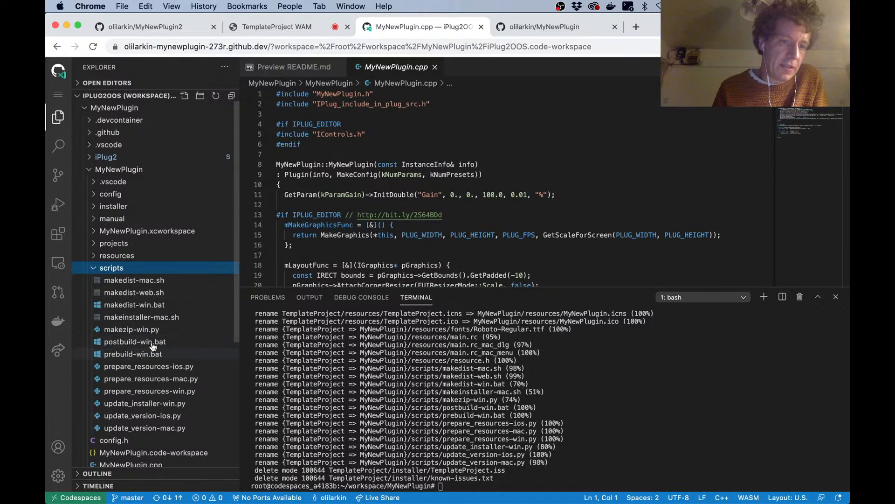
mouse_move(129, 303)
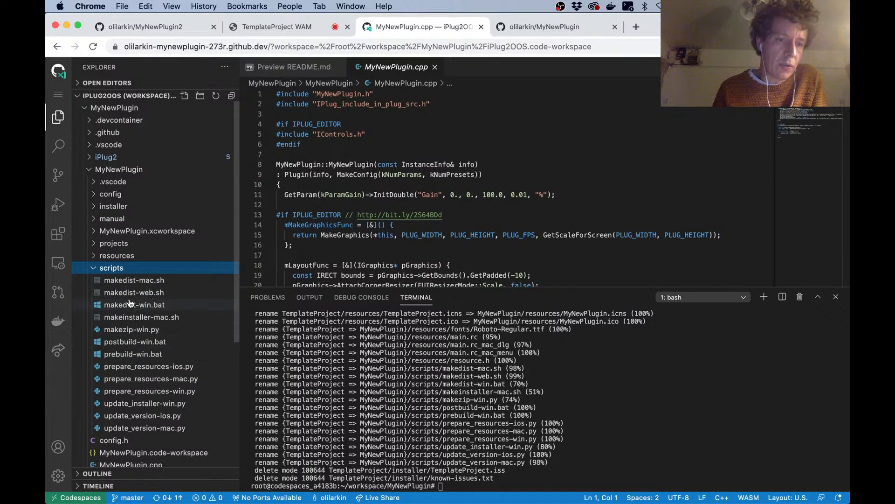
mouse_move(160, 299)
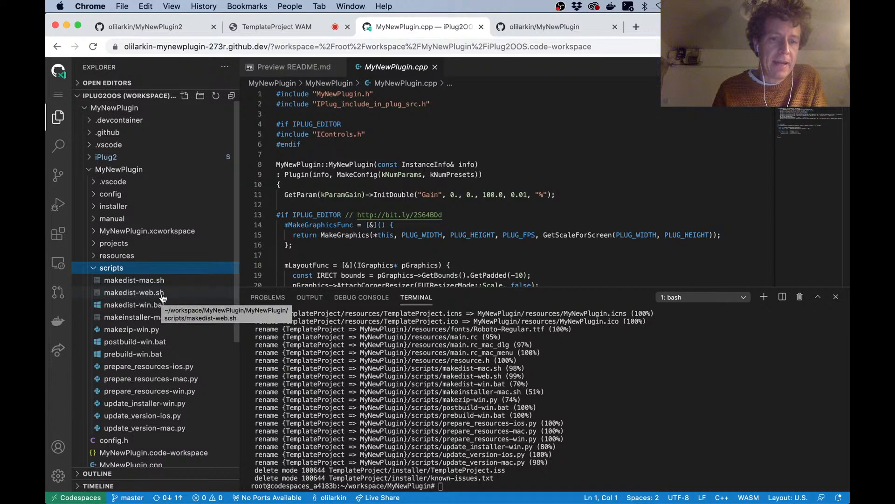
mouse_move(204, 295)
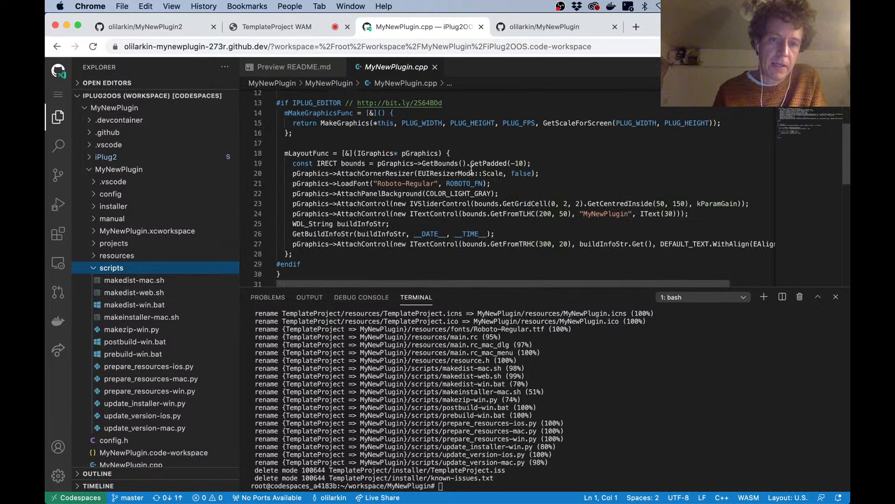
mouse_move(176, 282)
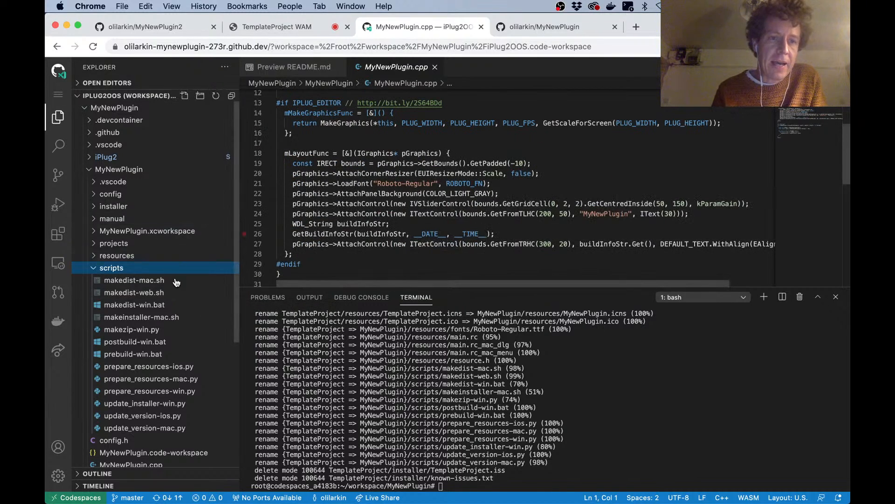
mouse_move(211, 277)
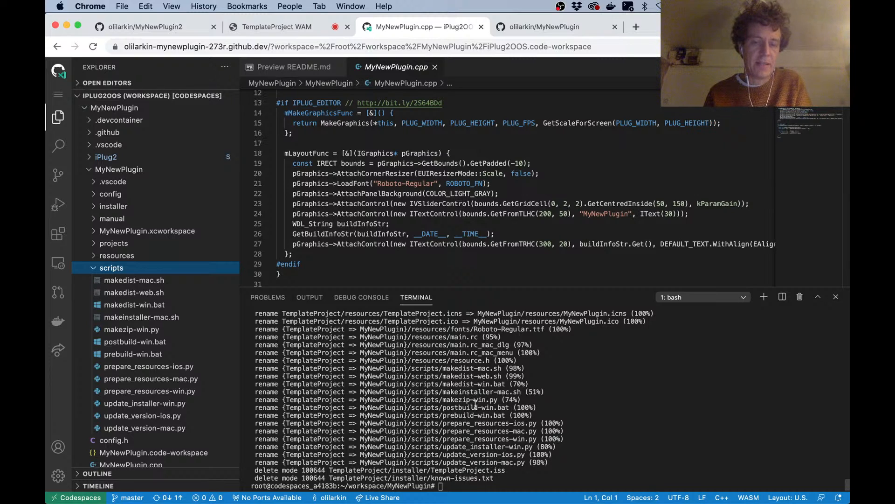
Start the build WAM web build, served on port 8001
click(511, 173)
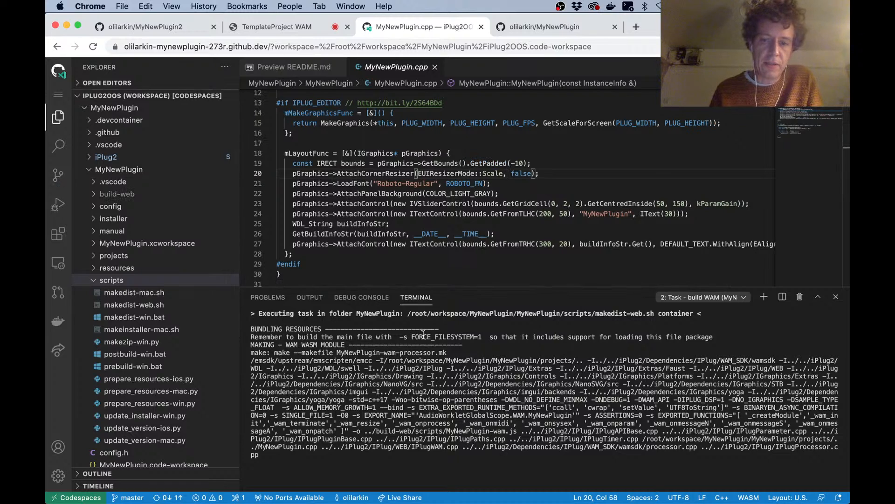
mouse_move(625, 347)
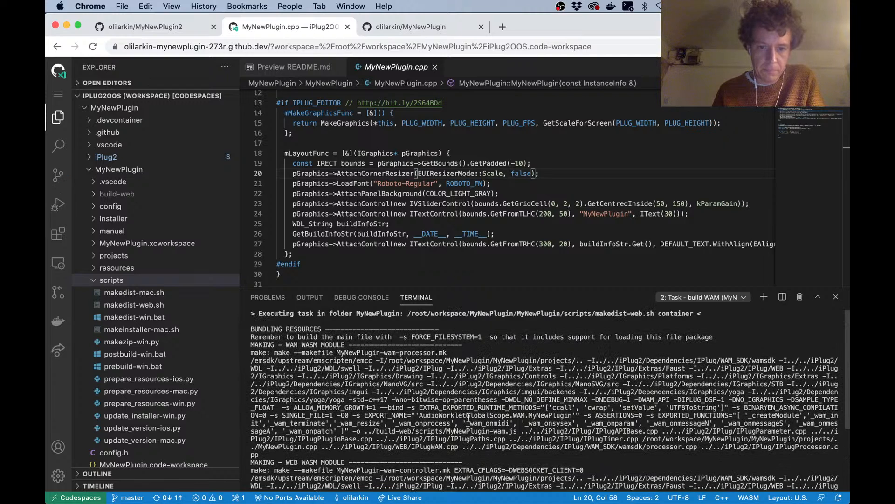
scroll(down, 3)
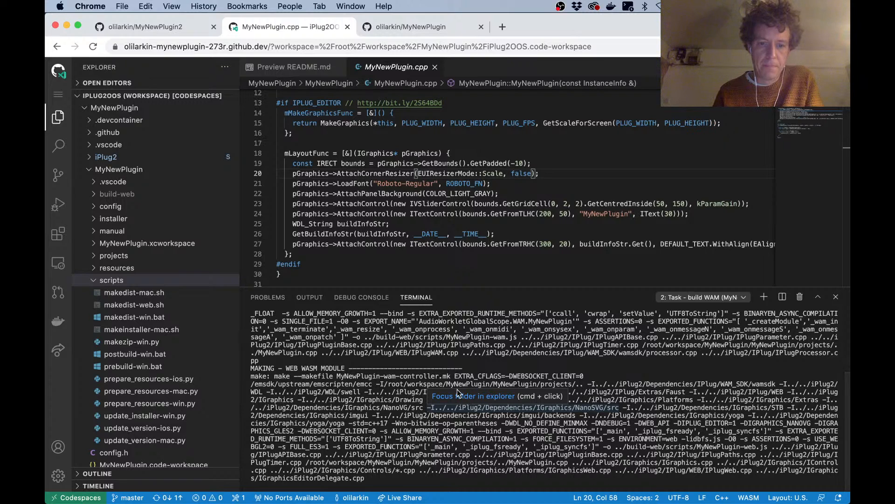
mouse_move(554, 386)
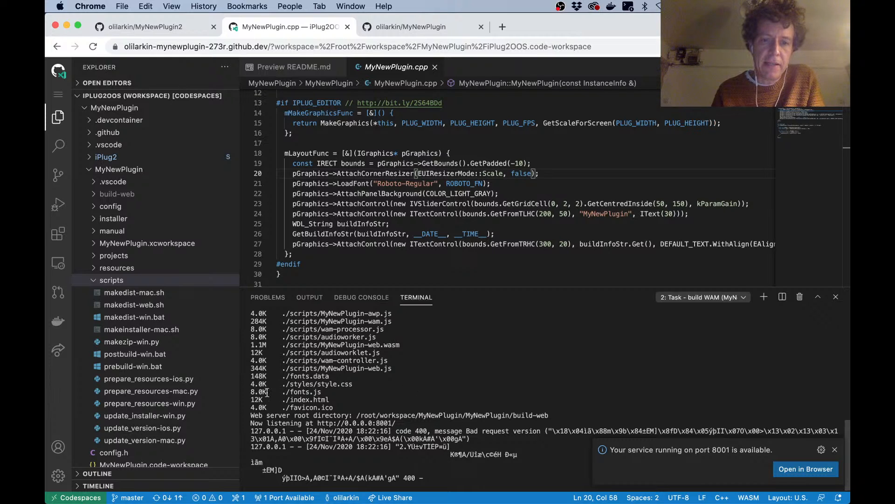
mouse_move(436, 315)
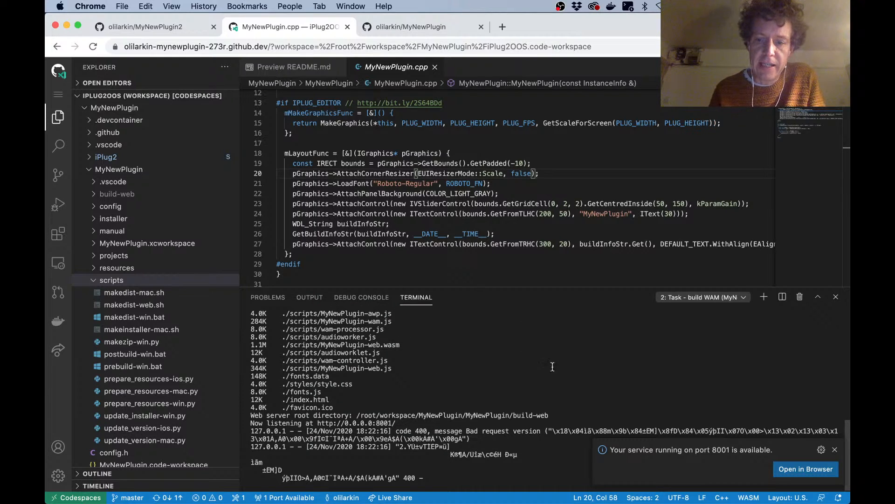
mouse_move(701, 461)
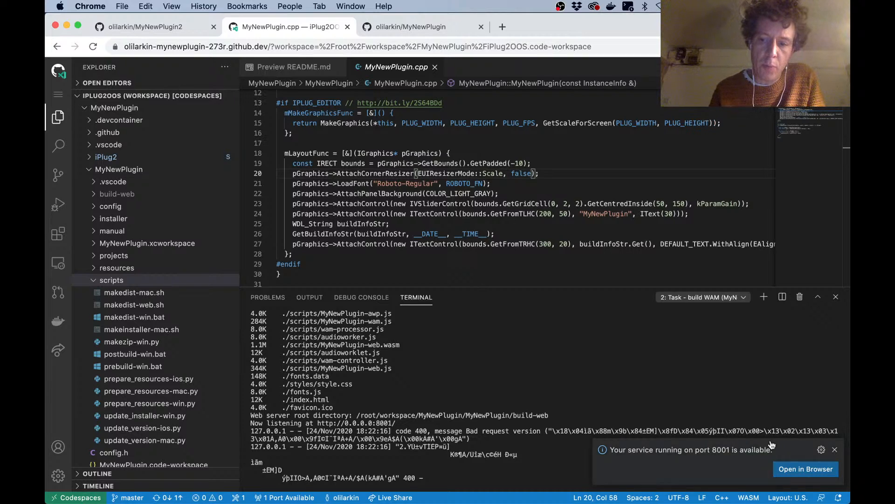
mouse_move(806, 468)
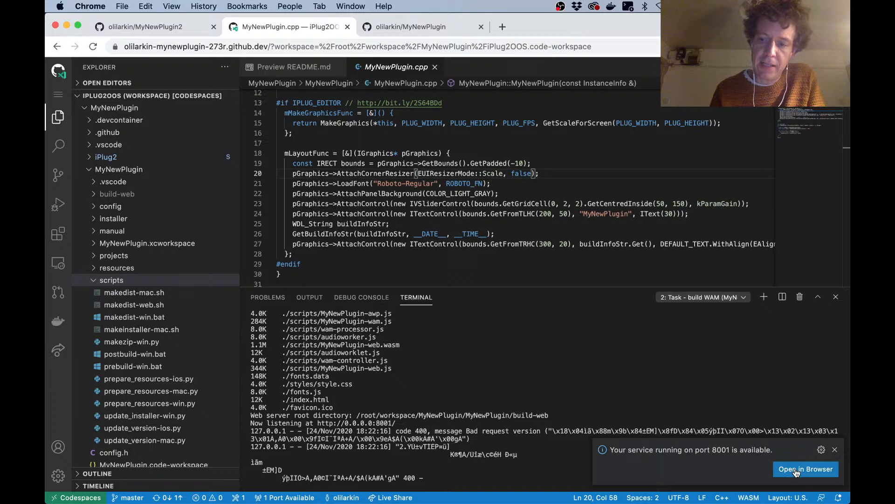
Open the web build in the browser, start web audio, allow the microphone, then return
click(806, 468)
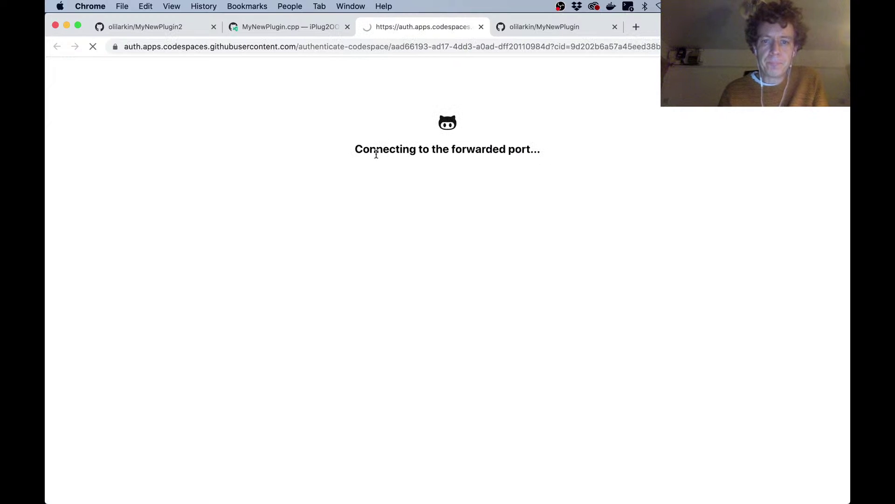
mouse_move(404, 163)
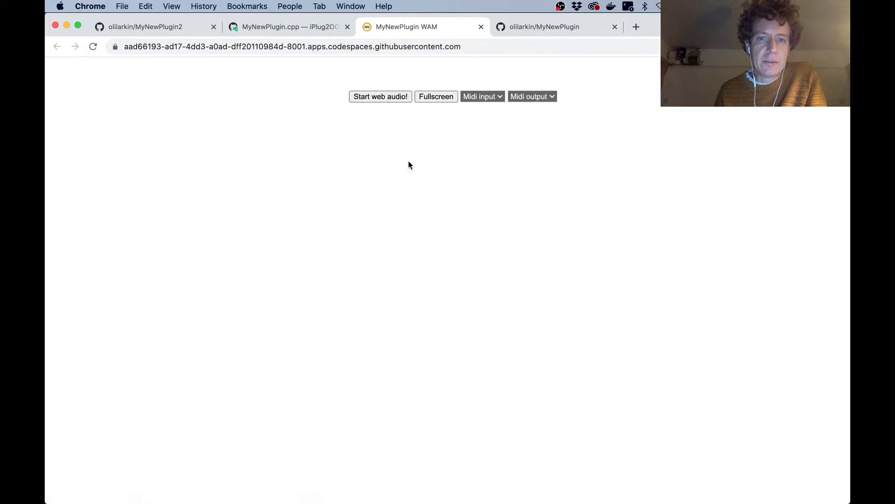
mouse_move(380, 96)
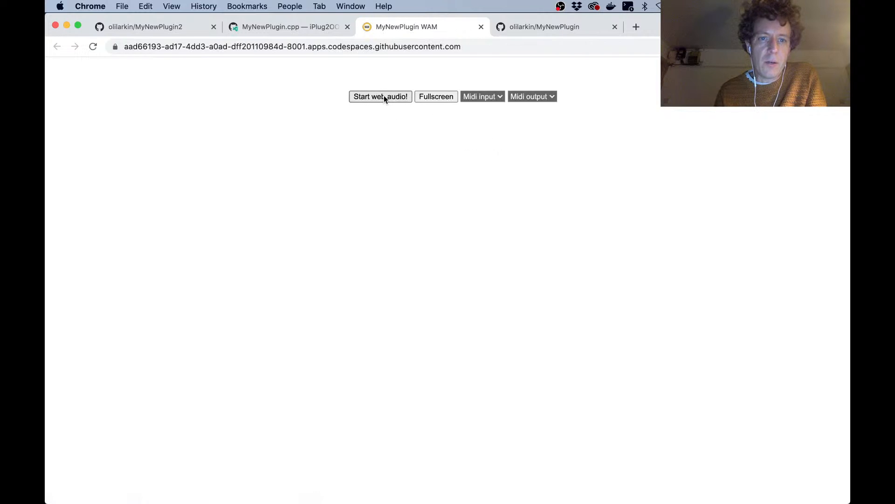
click(381, 97)
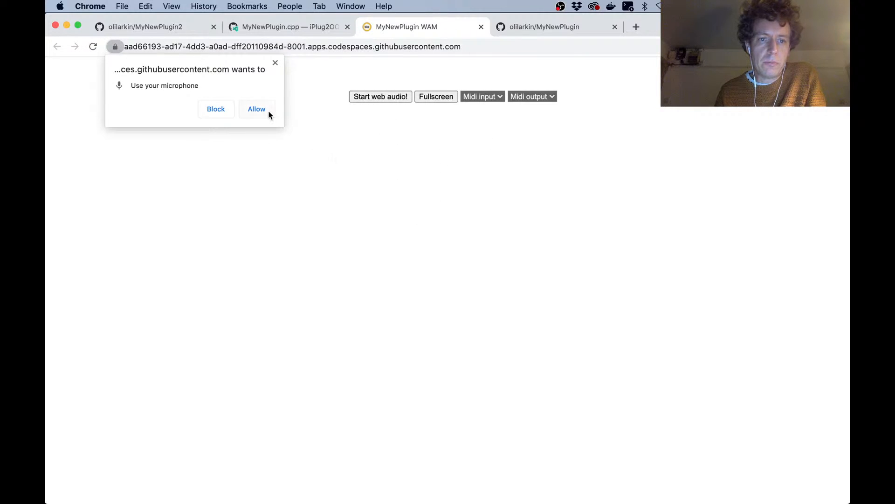
click(256, 109)
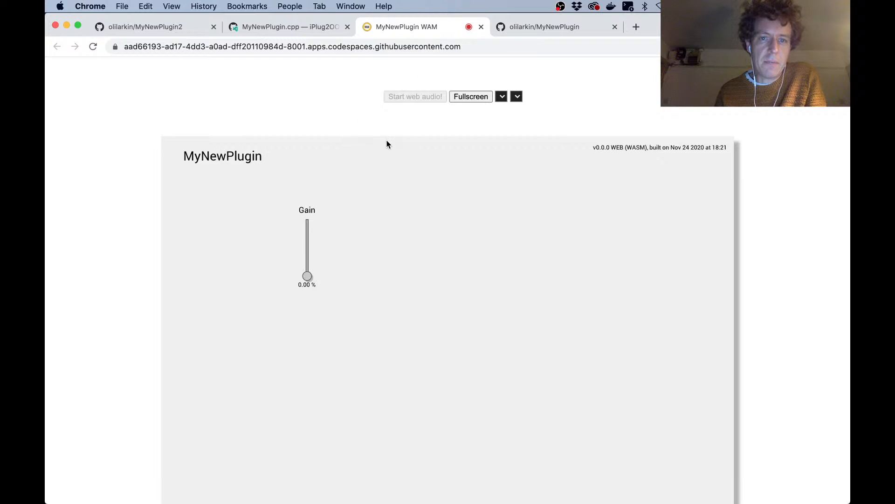
click(288, 27)
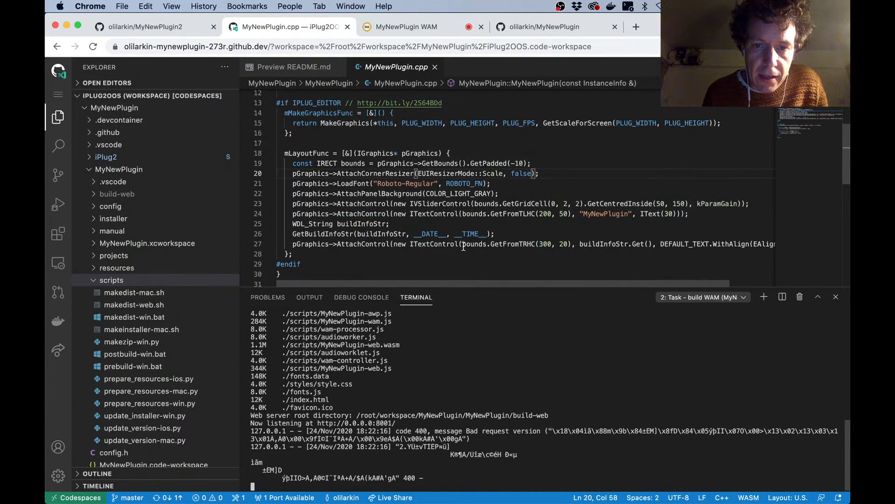
mouse_move(453, 199)
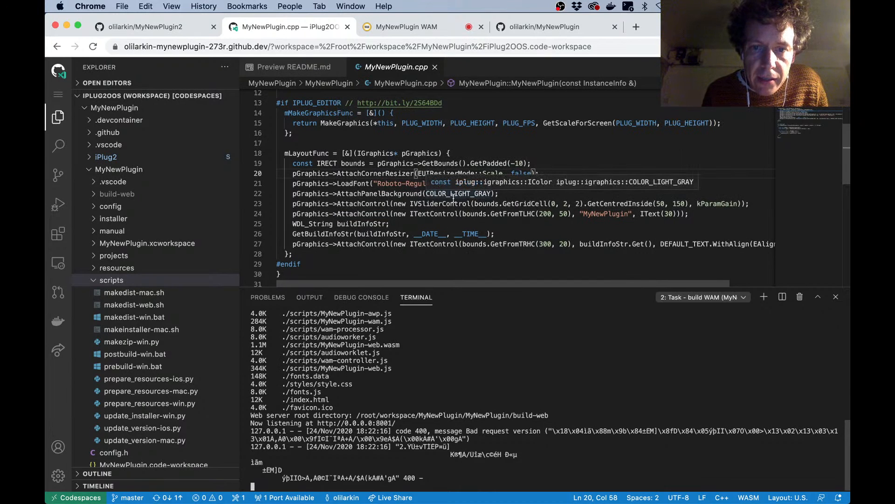
Select COLOR_LIGHT_GRAY in AttachPanelBackground for replacement with COLOR_RED
double_click(457, 193)
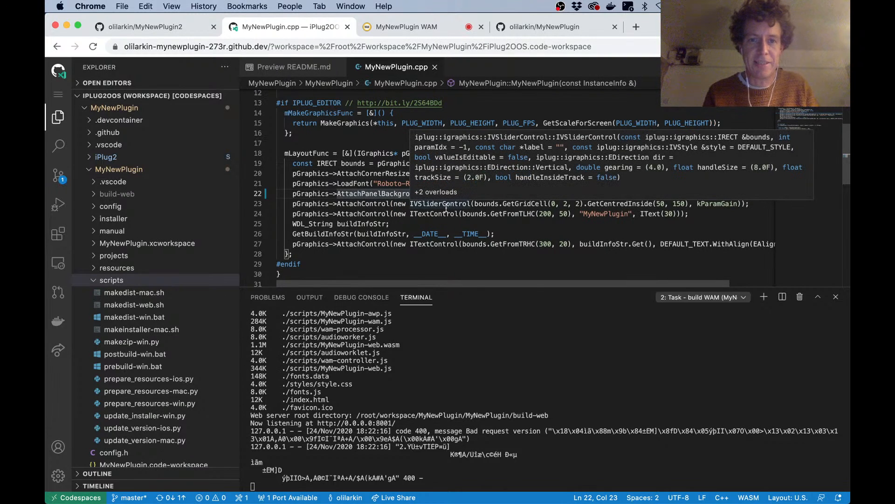
scroll(down, 3)
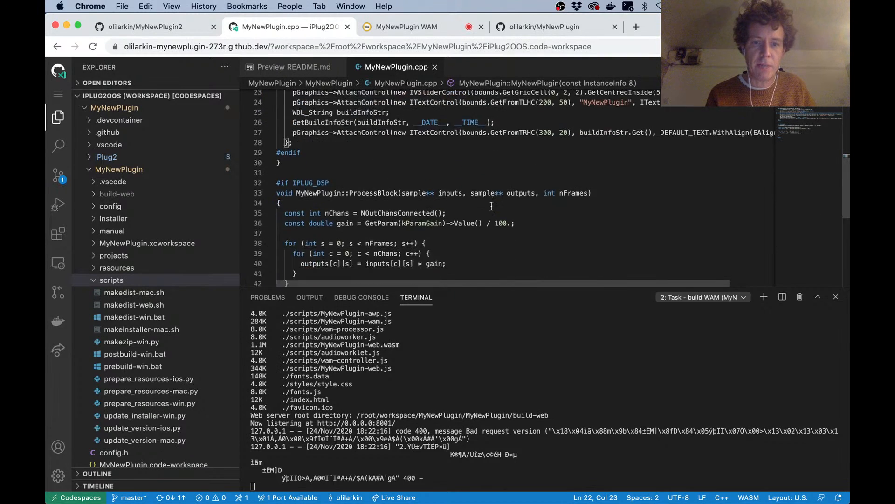
scroll(up, 3)
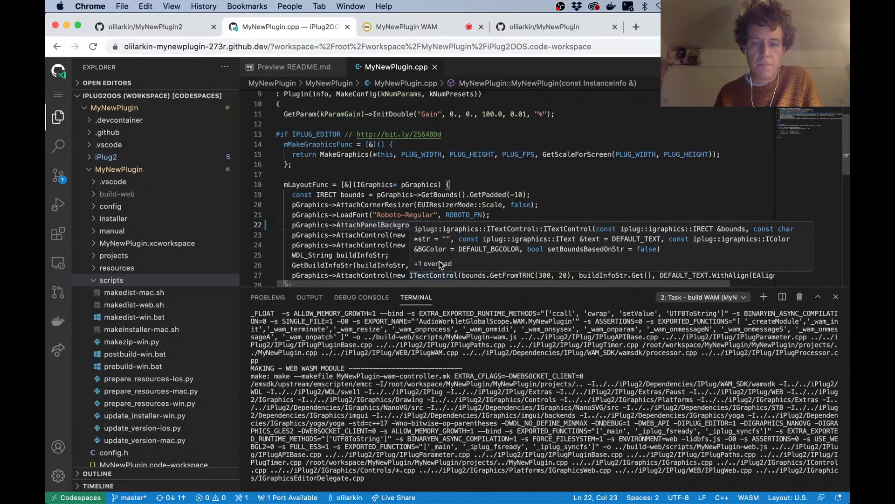
mouse_move(437, 258)
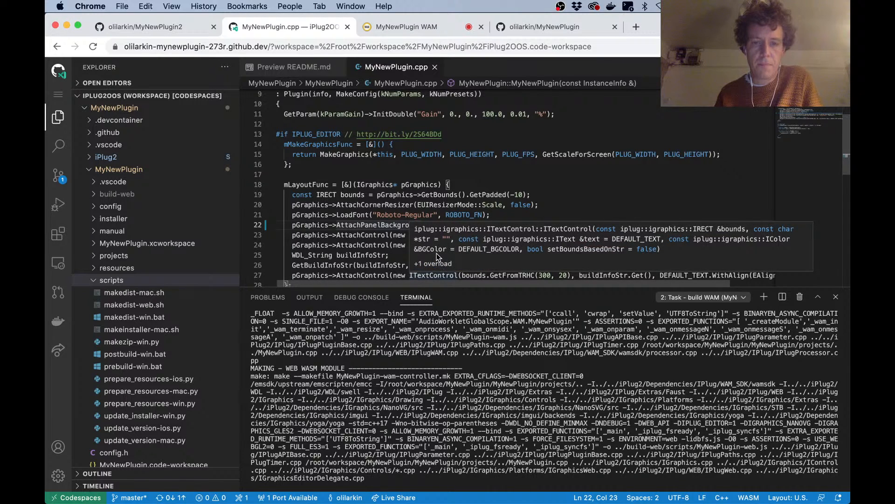
mouse_move(438, 262)
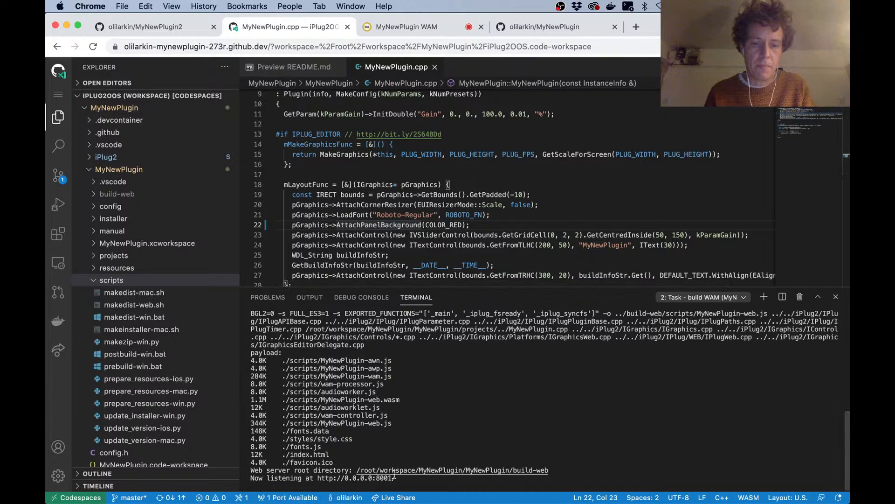
Start web audio in the MyNewPlugin WAM tab to confirm the red panel, then close it
click(406, 26)
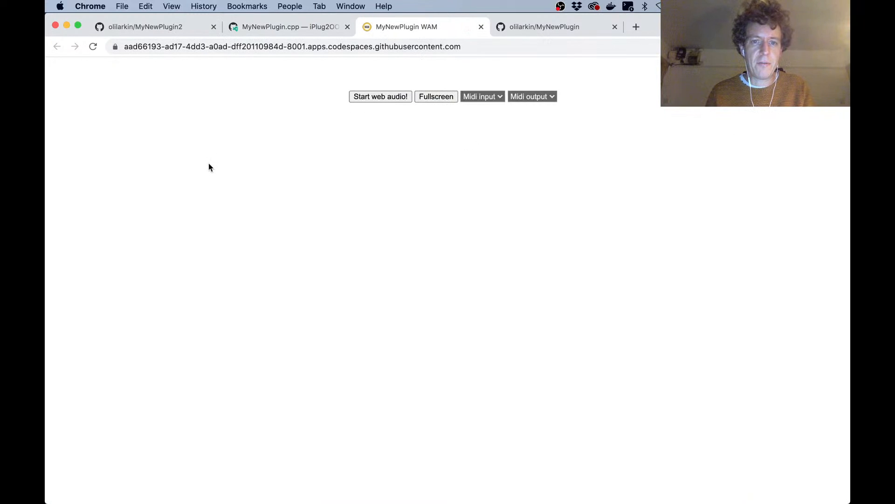
click(381, 97)
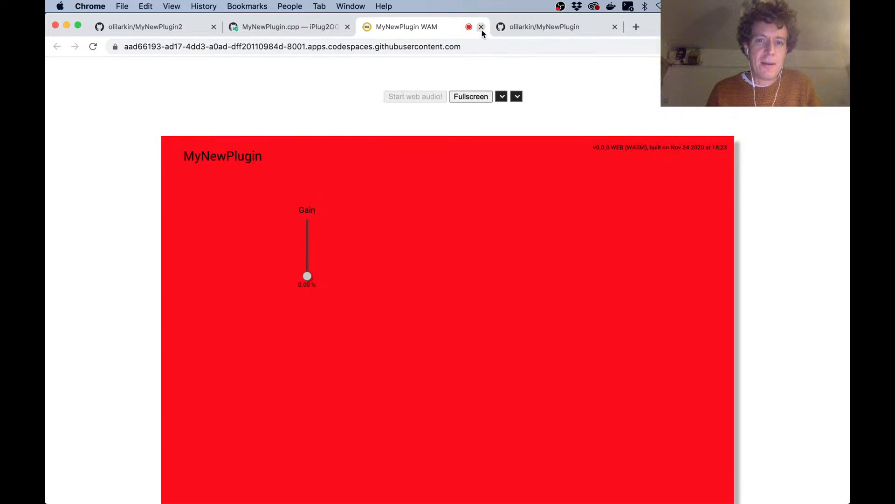
click(481, 27)
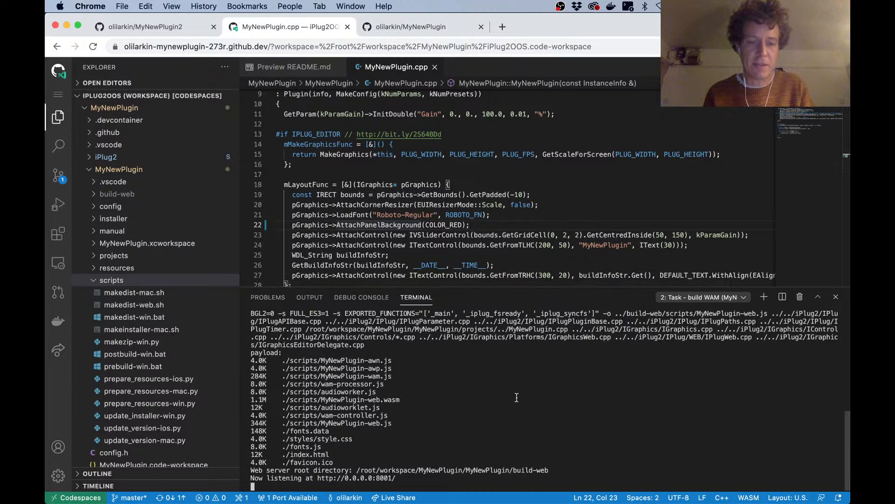
Stop the web server and run ./bump_version.py minor
key(ctrl+c)
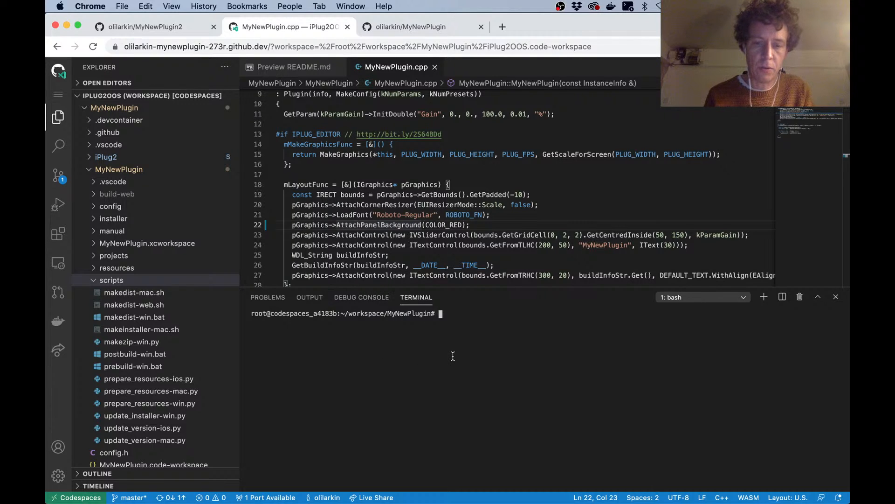
text(./)
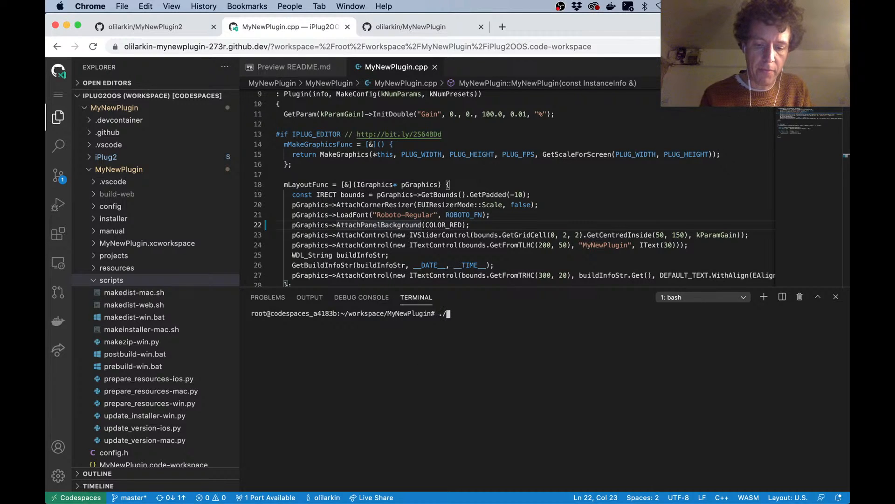
text(bump_version.py)
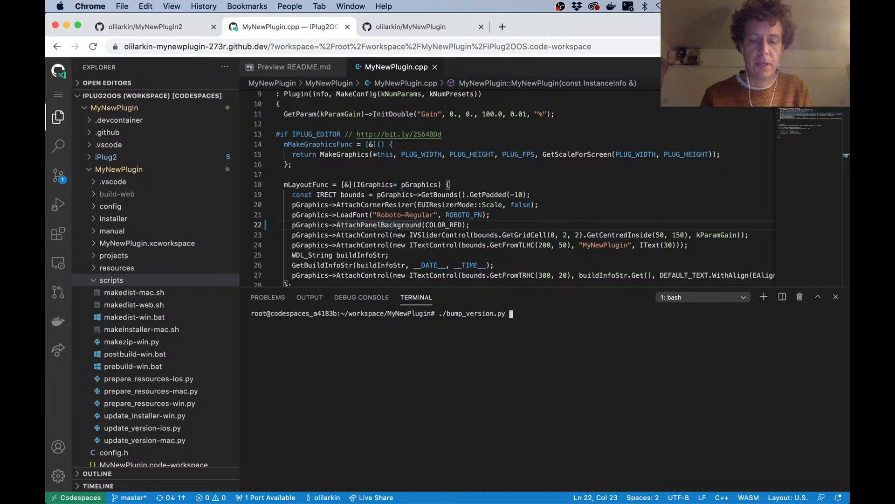
text(min)
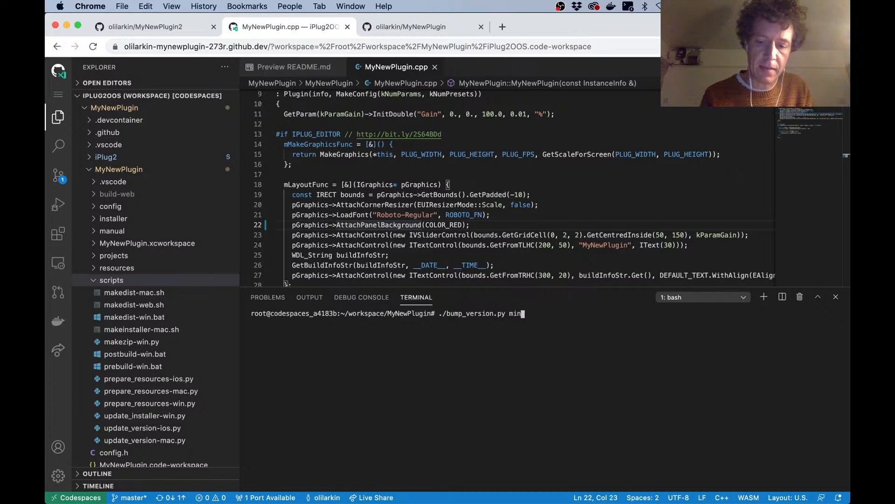
text(or)
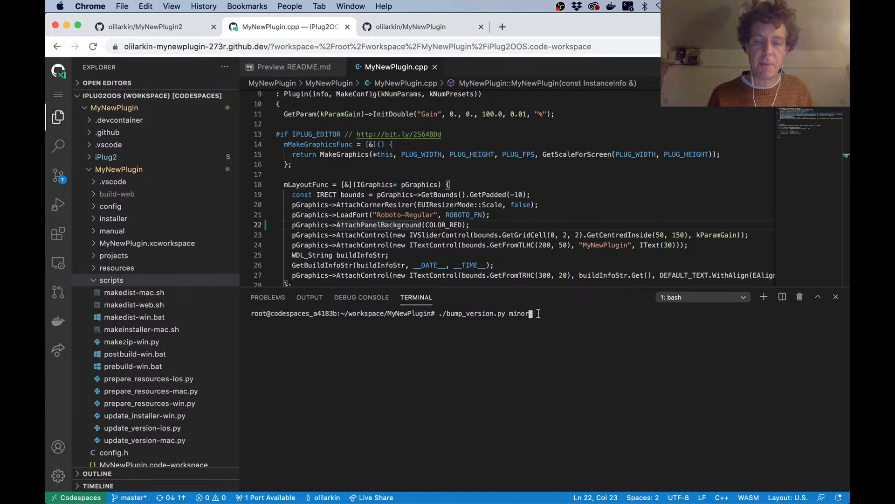
key(Return)
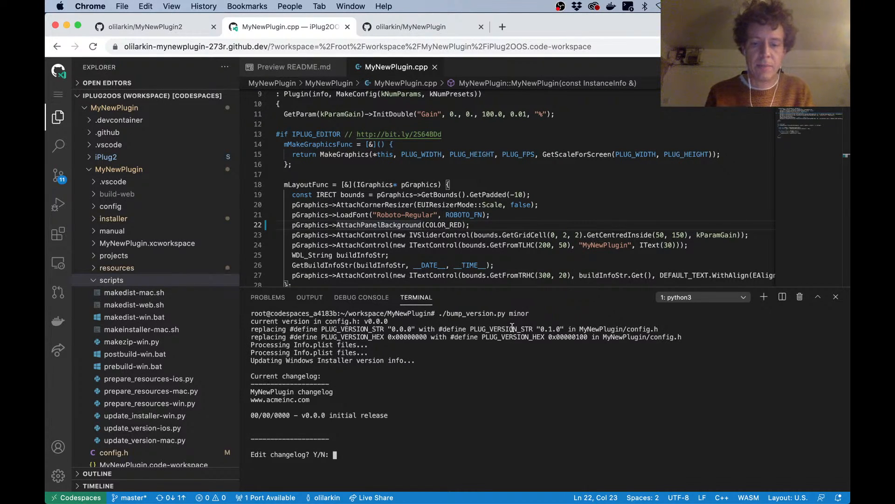
Change the changelog entry from v0.0.0 to v0.1.0 and save it
text(y)
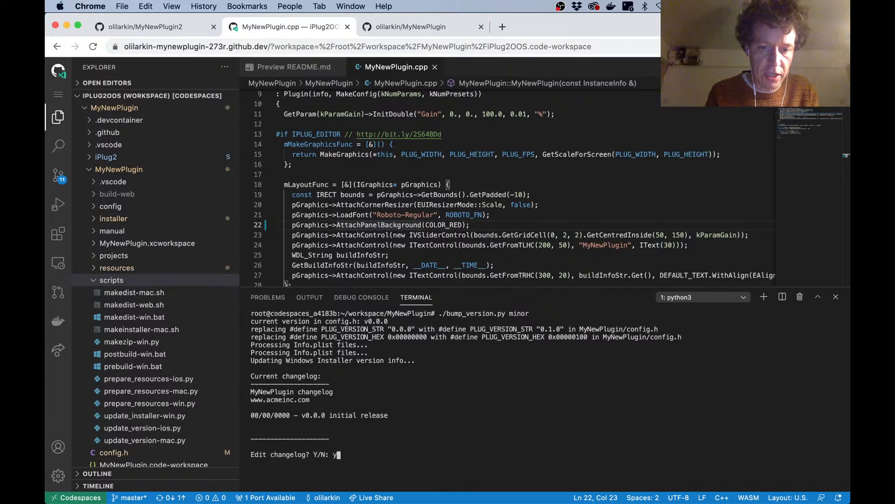
key(Return)
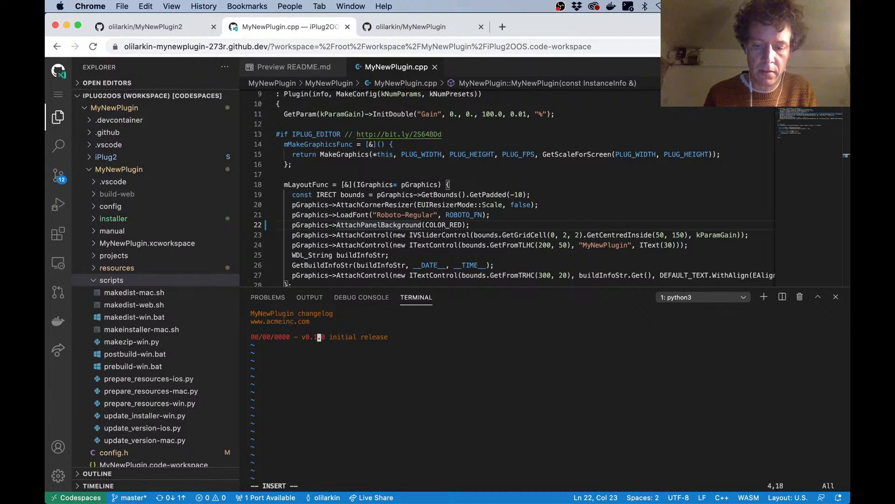
text(:wq)
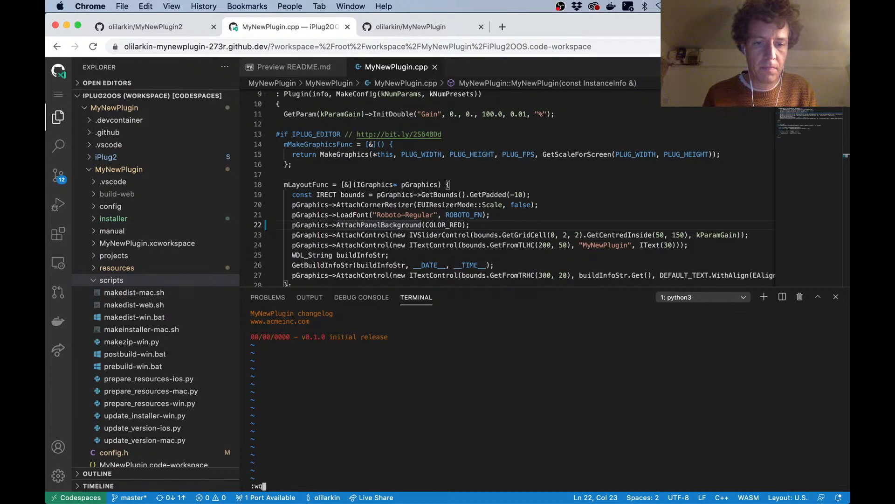
key(Return)
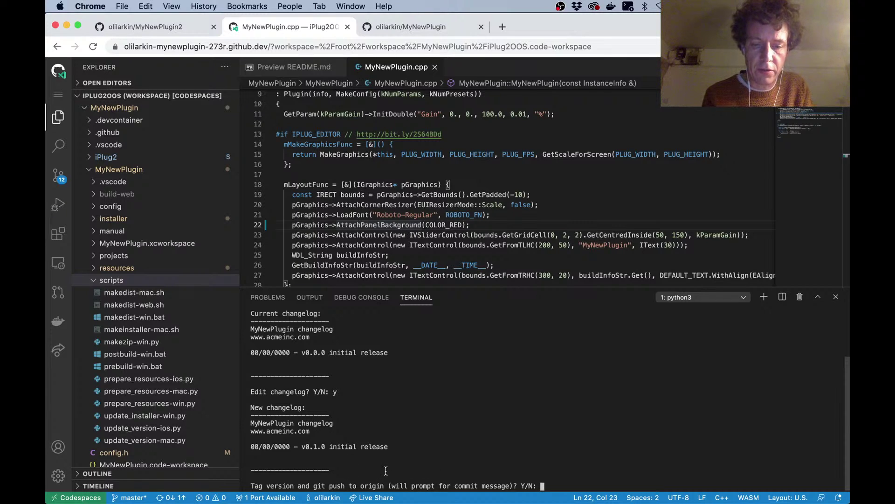
Confirm tagging and pushing with the commit message 'changed background color'
text(y)
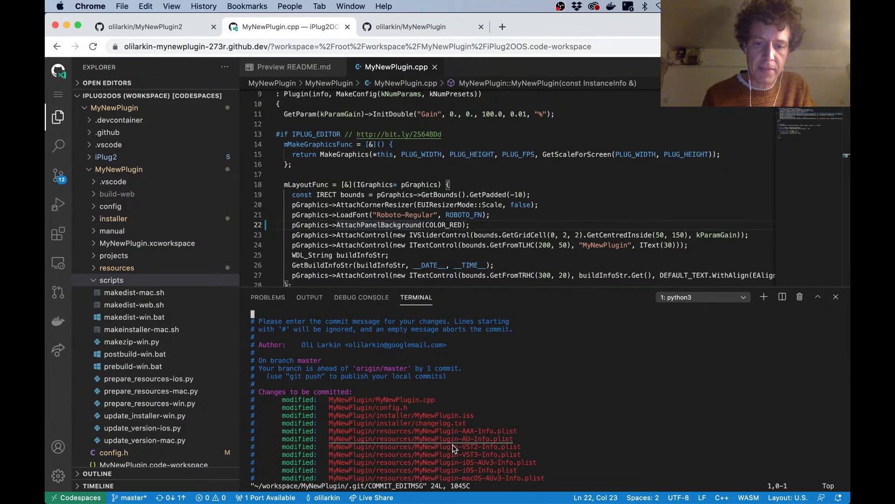
mouse_move(420, 422)
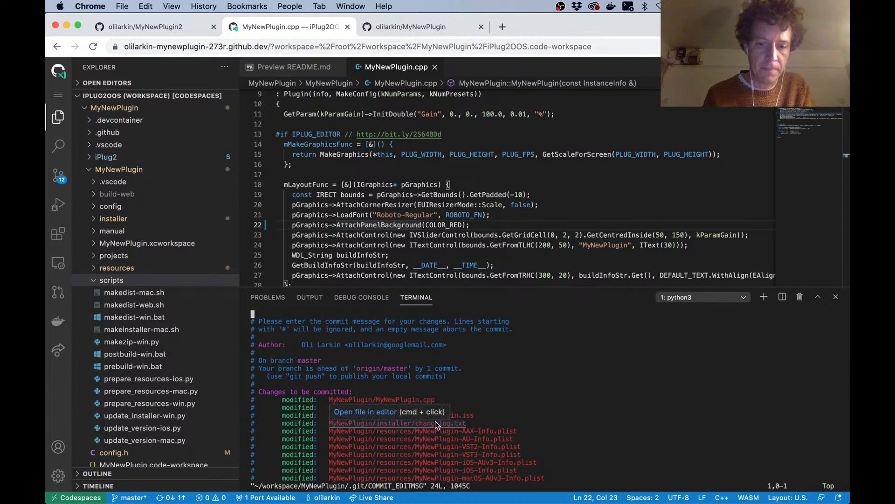
mouse_move(428, 403)
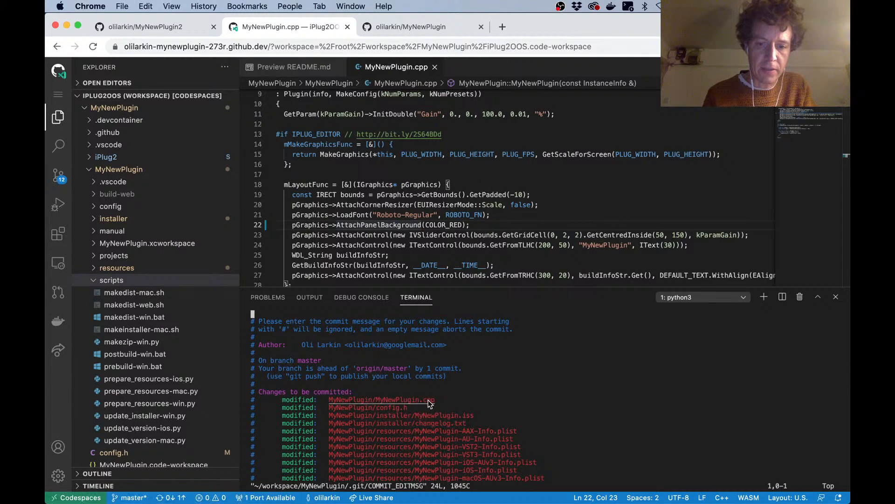
mouse_move(405, 412)
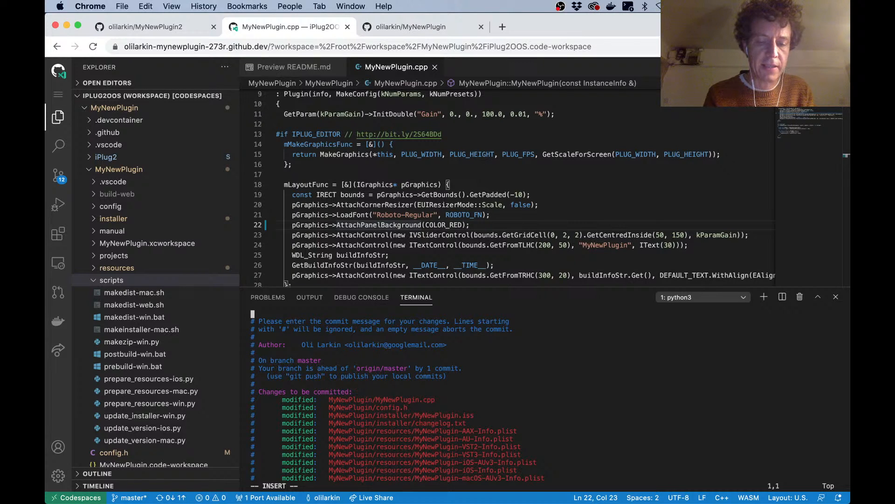
text(chan)
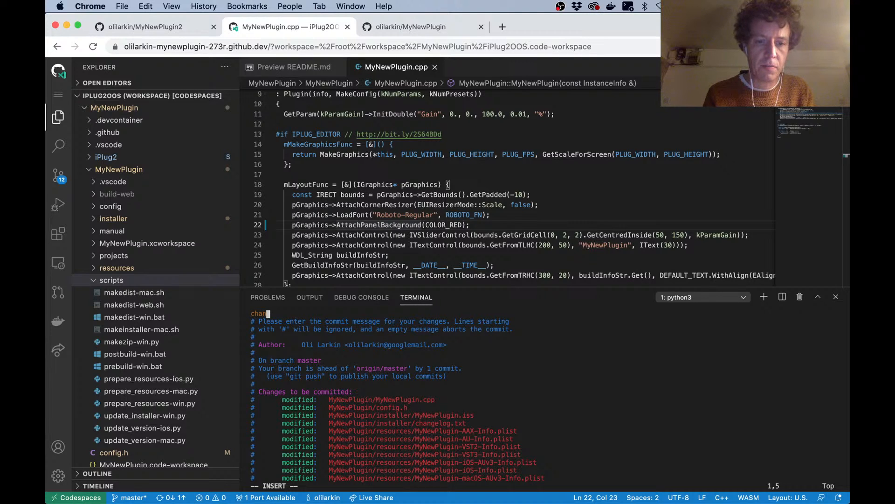
text(ged back)
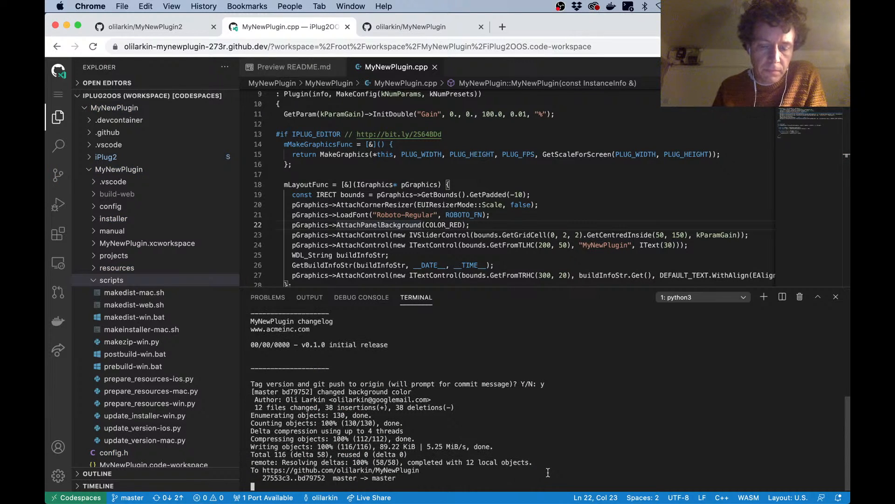
scroll(down, 3)
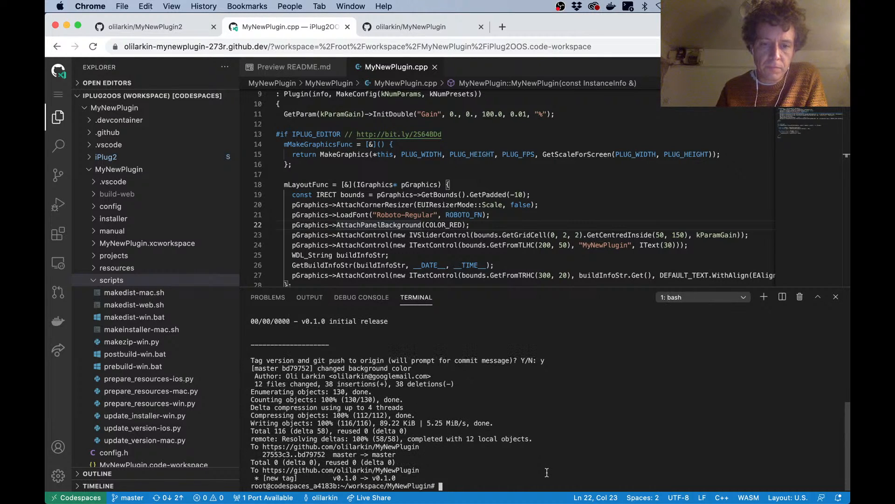
mouse_move(402, 461)
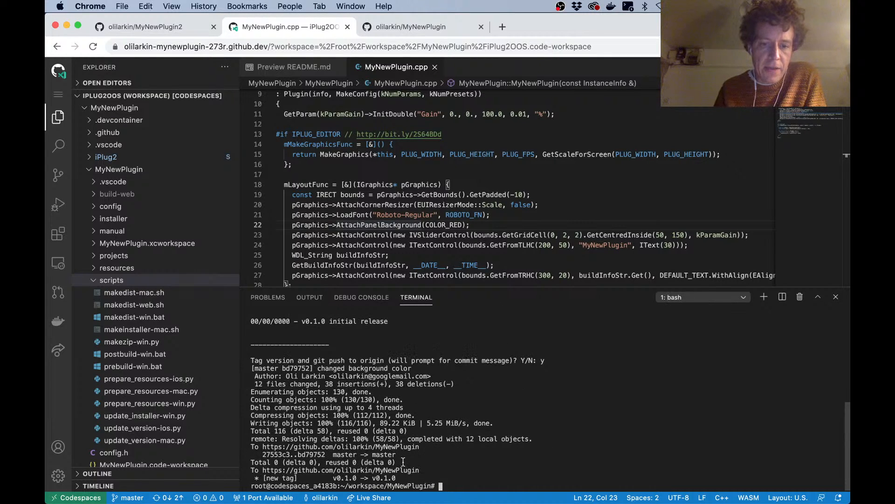
mouse_move(414, 494)
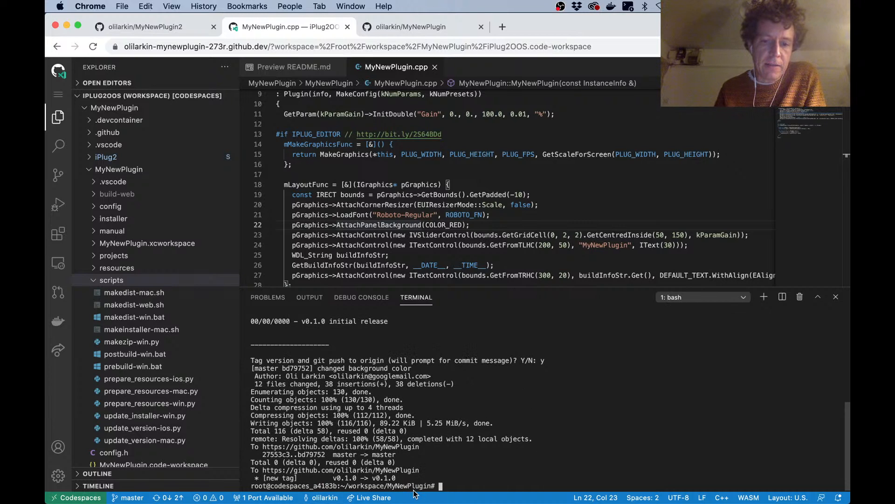
mouse_move(388, 329)
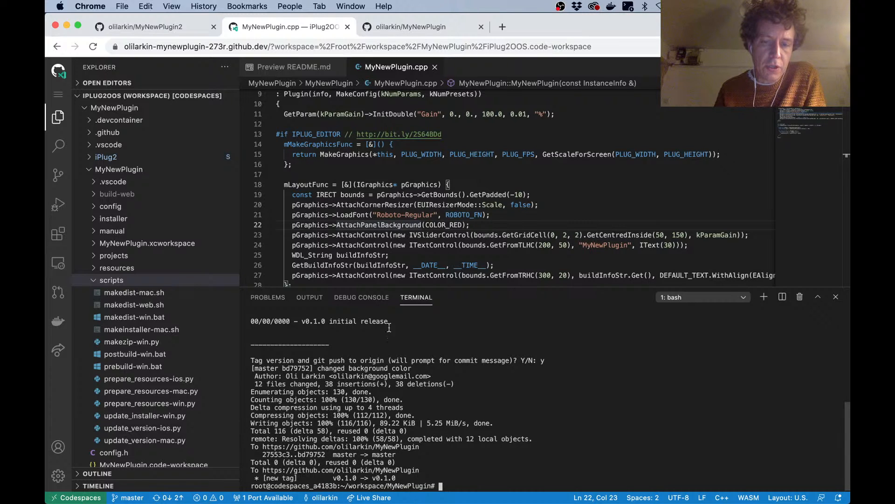
Switch to the olilarkin/MyNewPlugin repository tab to see the latest commit and tag
click(411, 26)
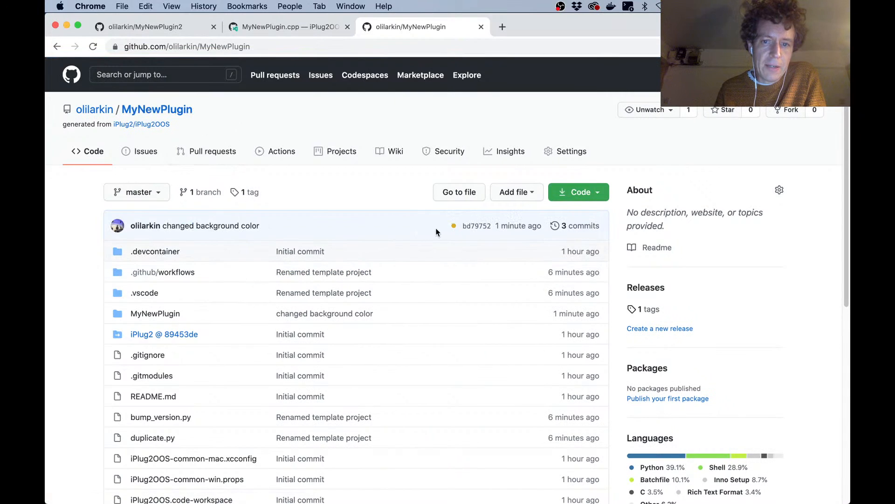
mouse_move(453, 229)
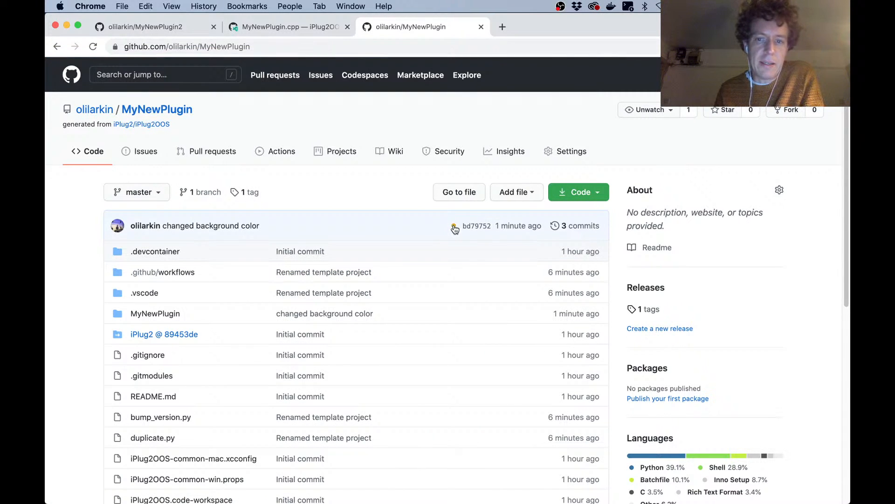
mouse_move(448, 231)
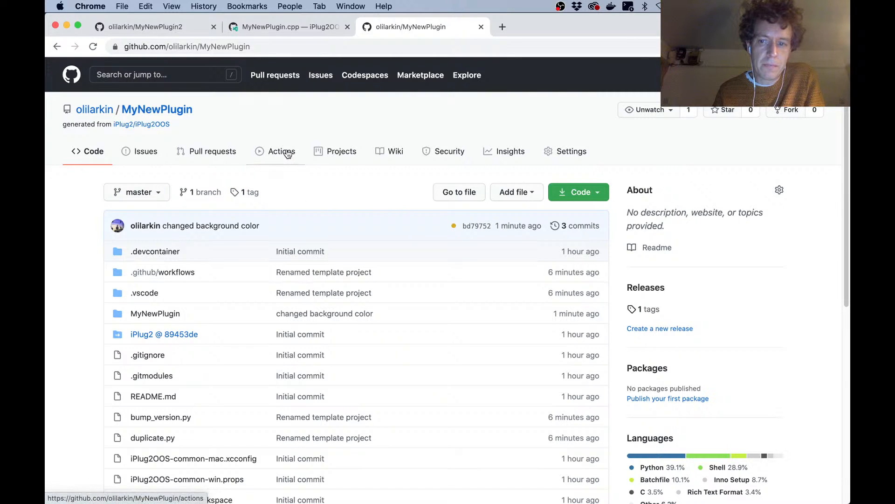
Check the in-progress Build WAM run, then return to All workflows
click(281, 150)
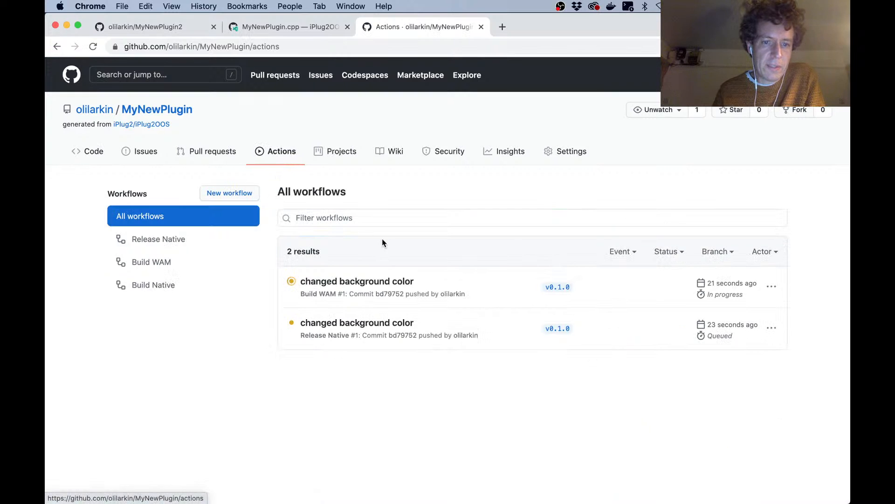
mouse_move(356, 322)
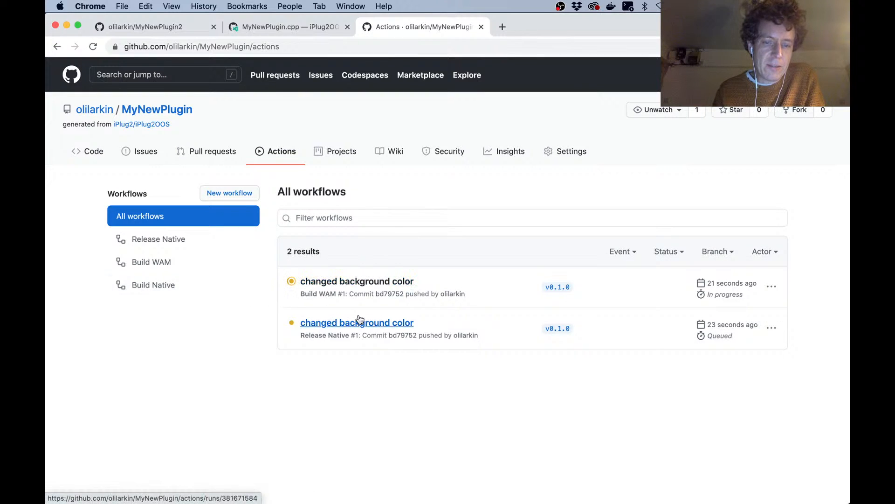
mouse_move(336, 282)
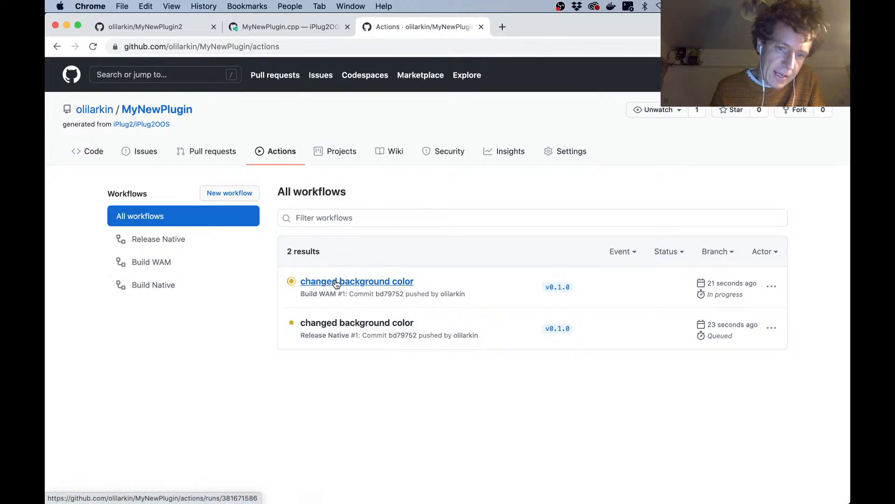
click(356, 281)
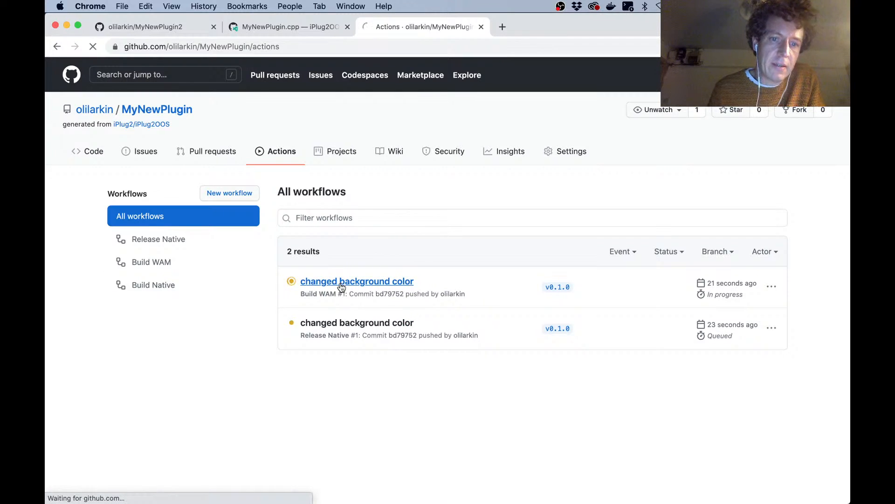
click(356, 281)
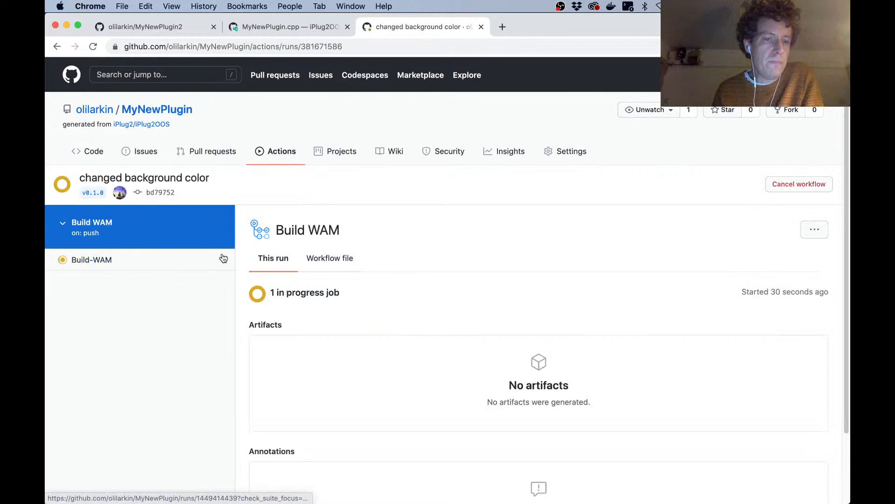
mouse_move(157, 109)
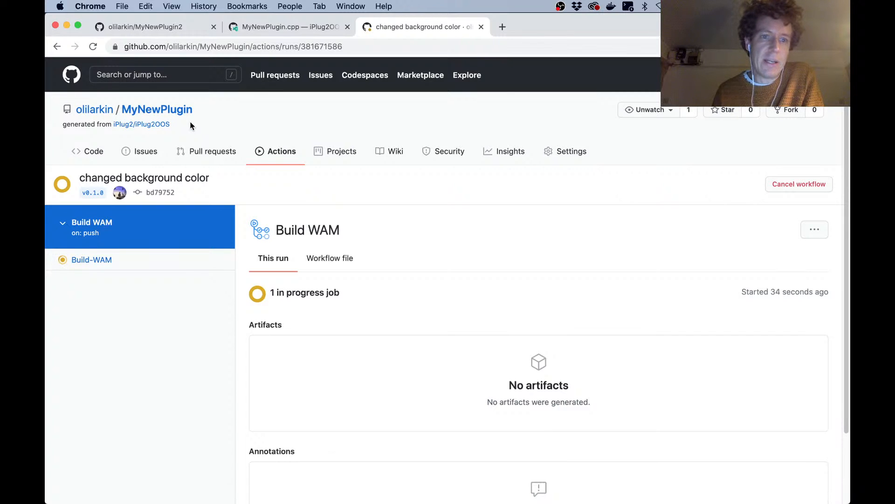
click(281, 151)
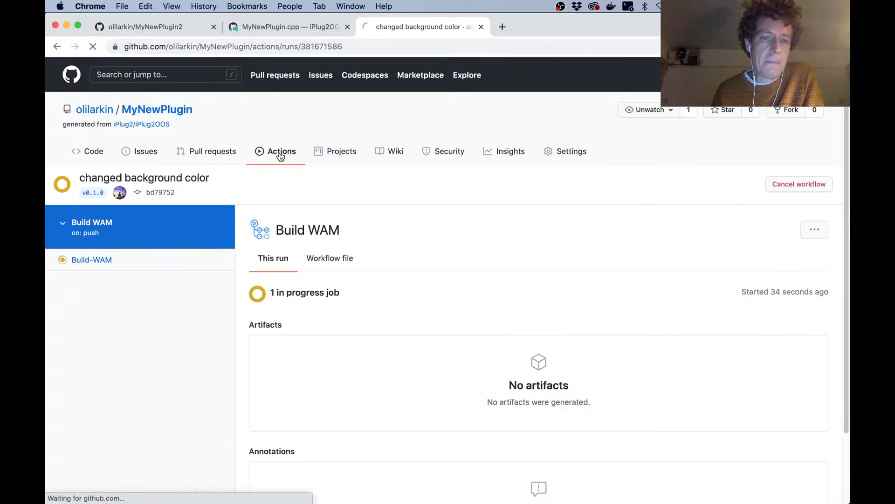
click(281, 150)
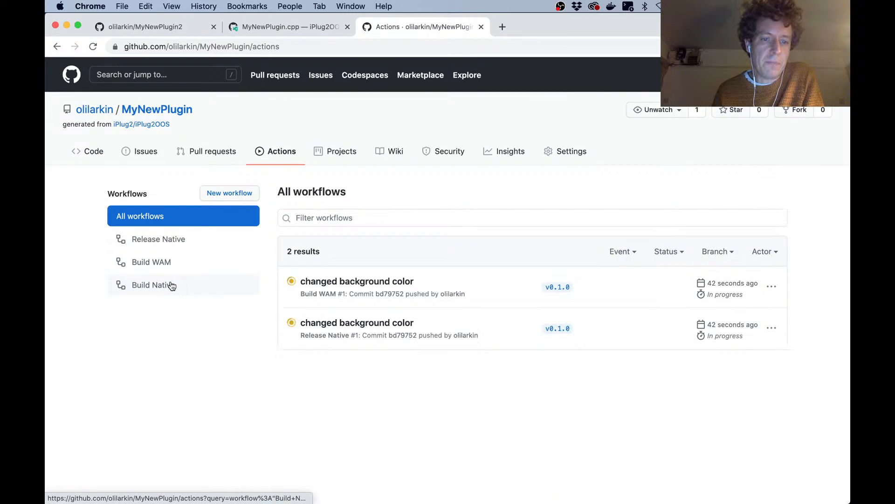
mouse_move(169, 251)
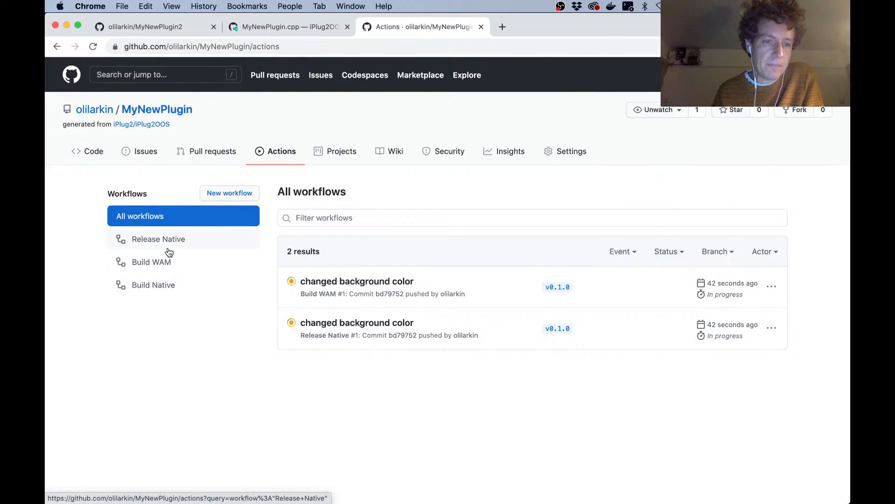
Filter to Release Native and open the 'changed background color' run summary
click(158, 239)
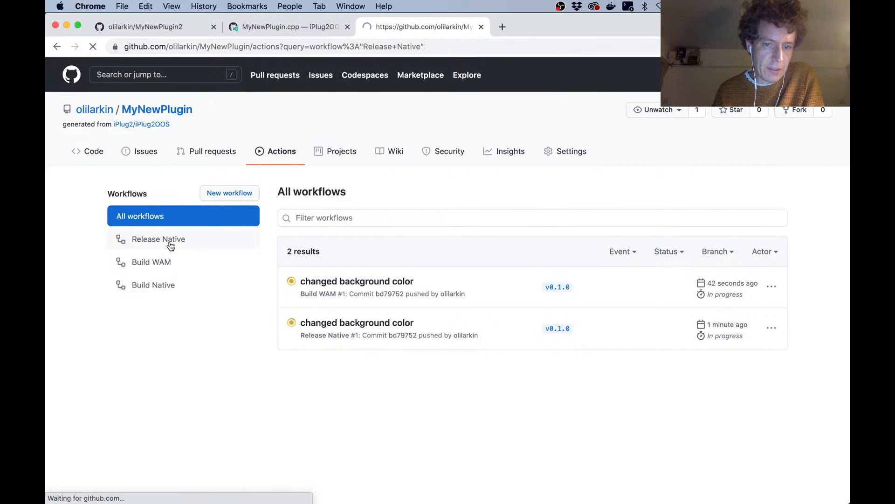
click(158, 239)
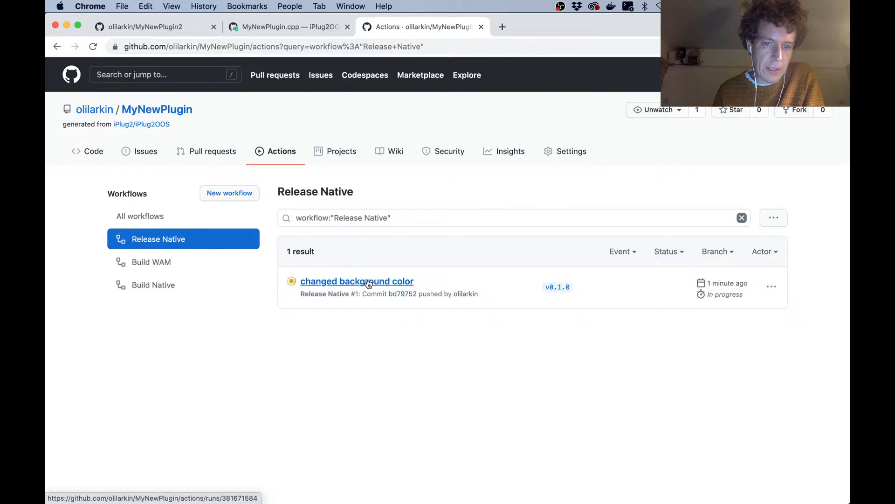
click(356, 281)
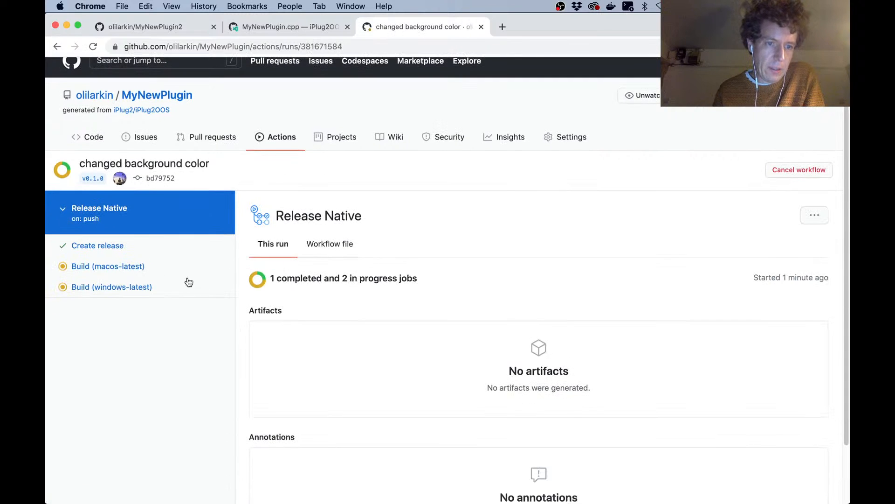
mouse_move(134, 269)
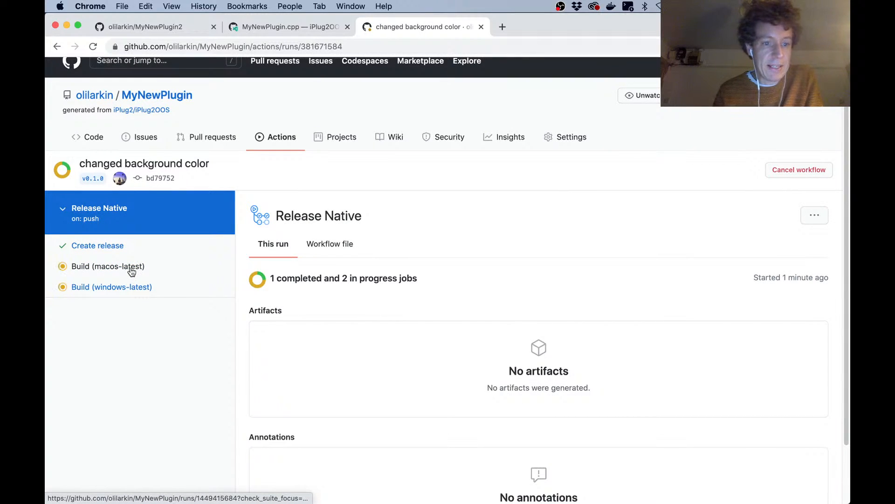
mouse_move(109, 266)
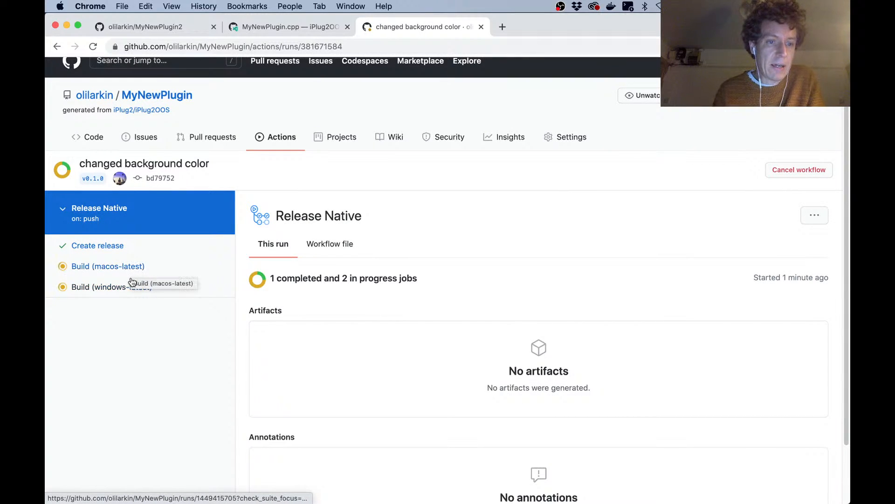
mouse_move(135, 293)
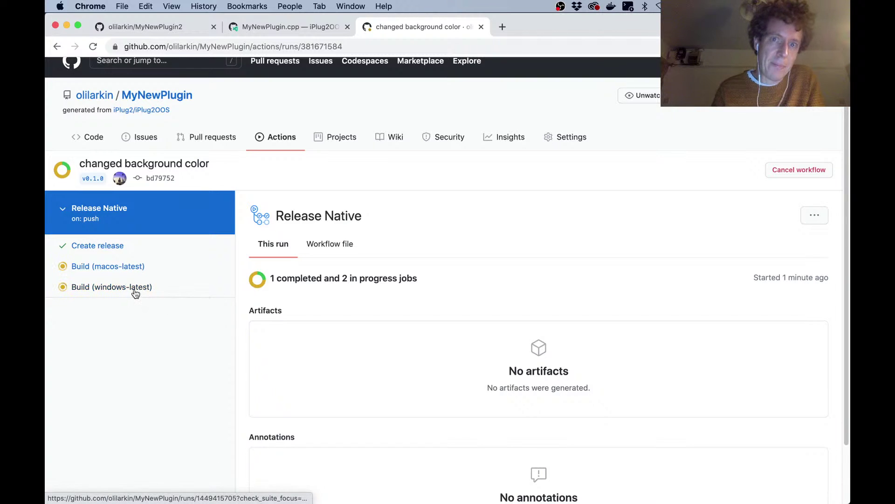
mouse_move(151, 313)
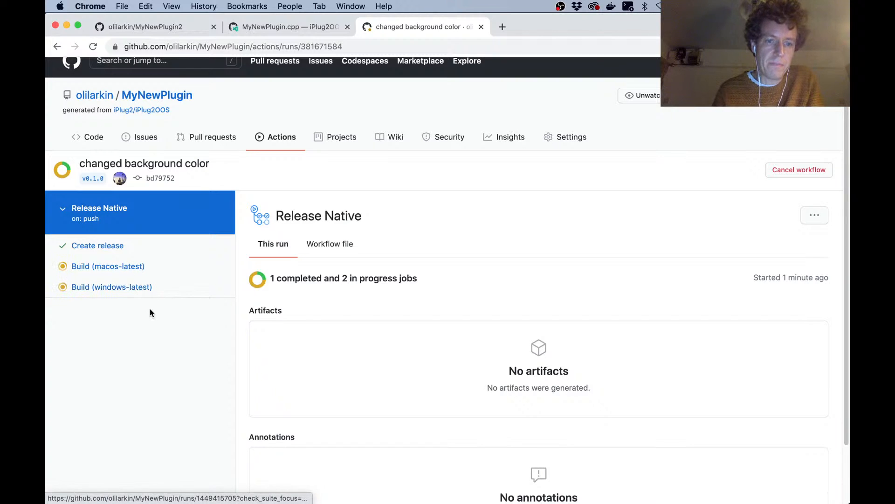
mouse_move(108, 267)
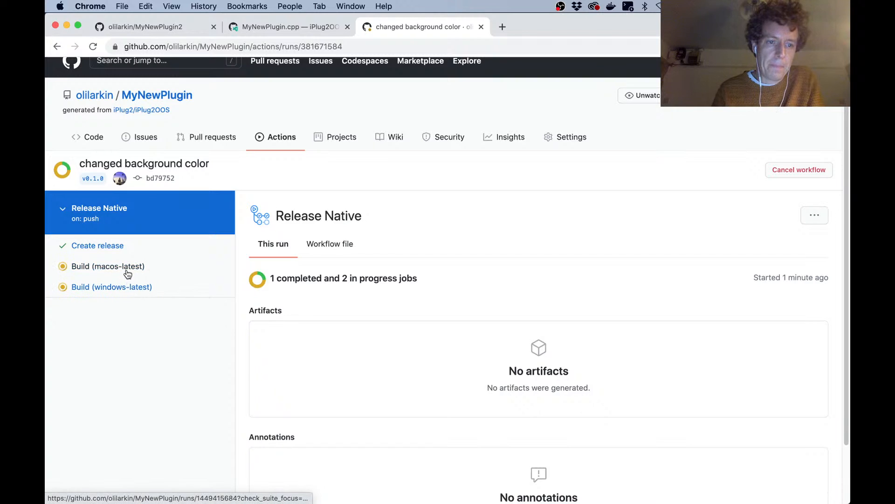
Open the Build (macos-latest) job and follow the Build macOS step log
click(108, 266)
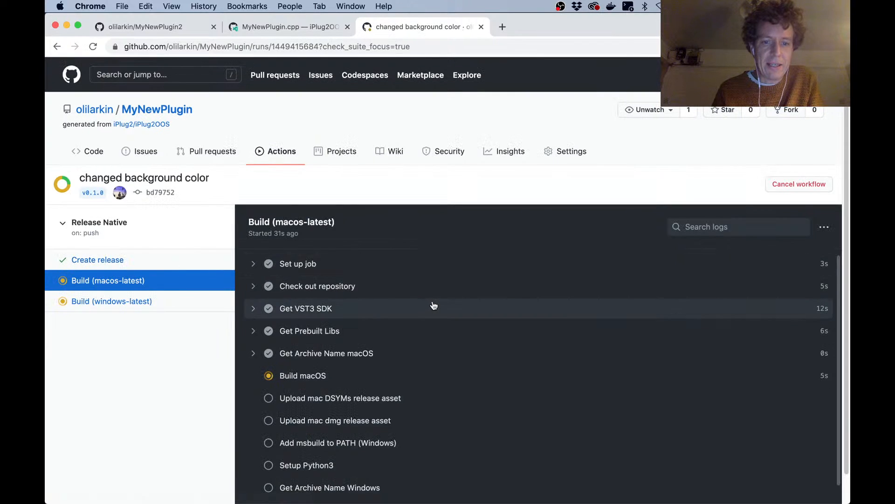
scroll(down, 3)
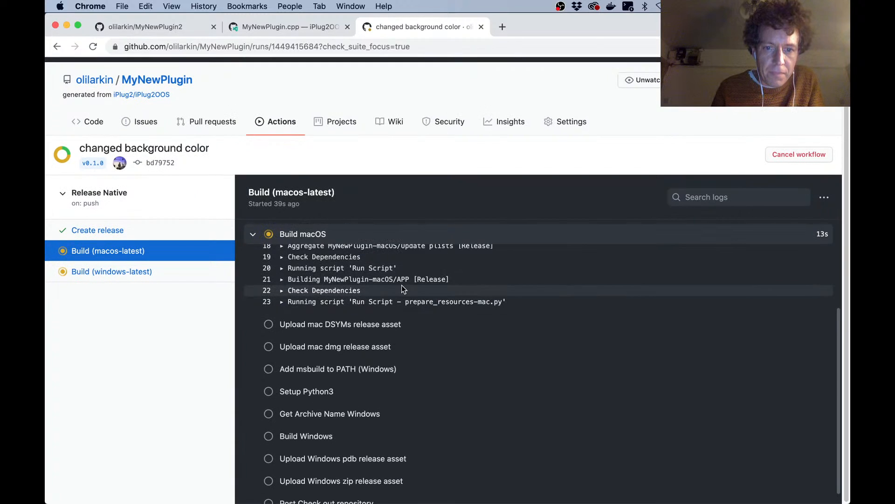
scroll(up, 3)
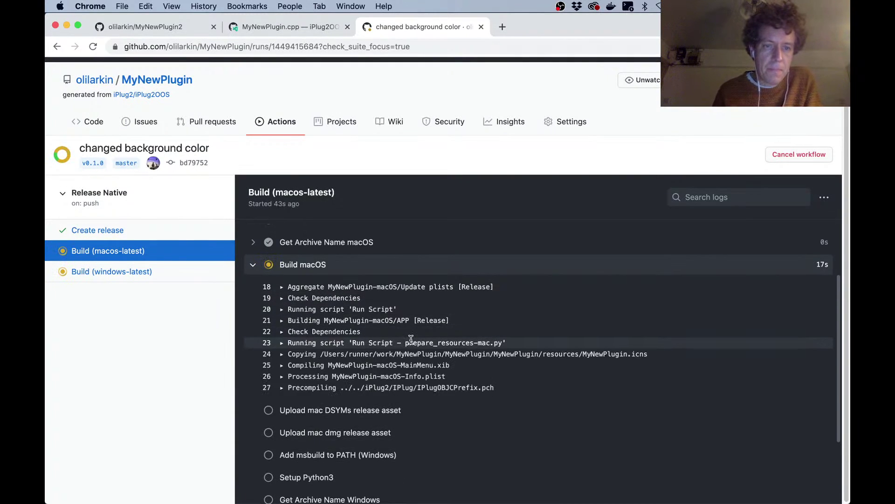
mouse_move(406, 299)
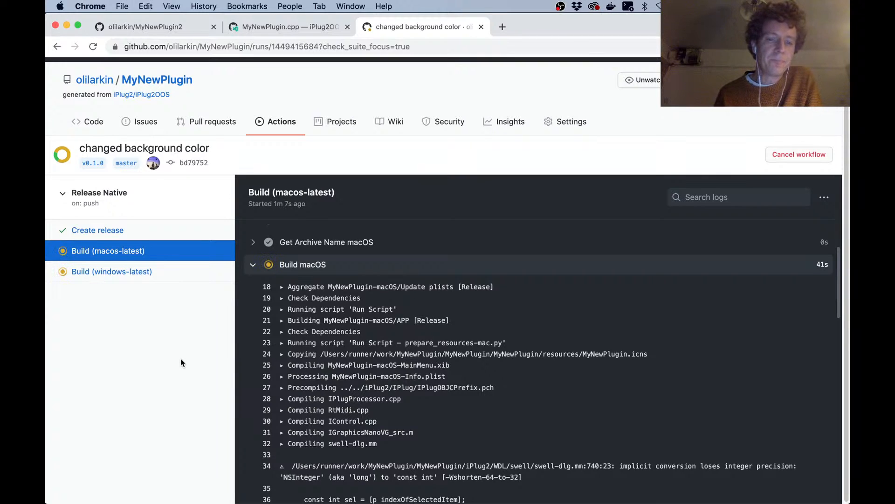
mouse_move(224, 334)
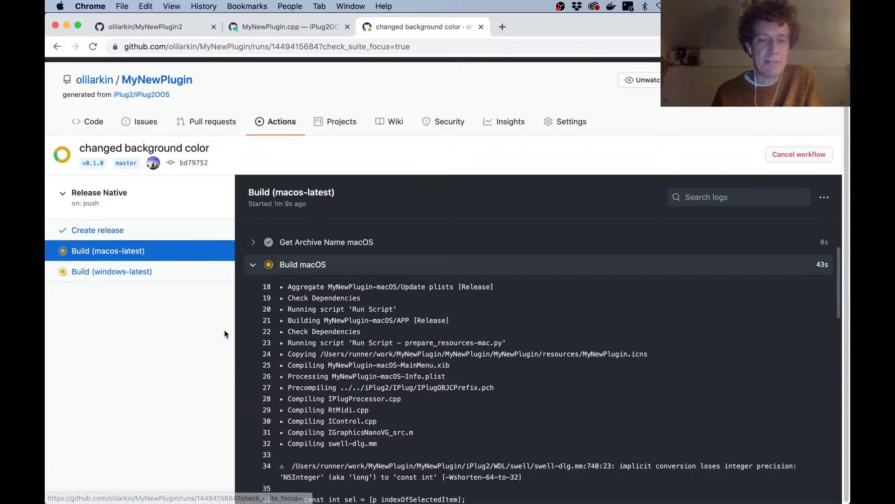
mouse_move(242, 279)
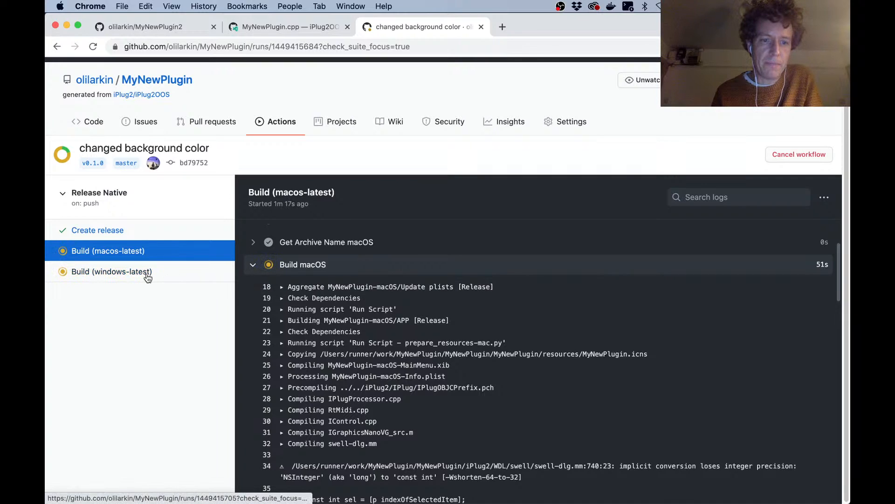
mouse_move(224, 274)
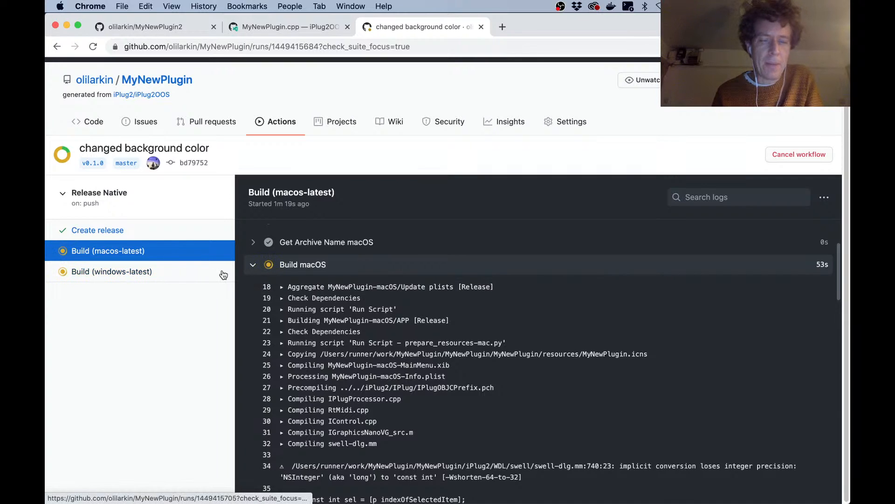
mouse_move(223, 275)
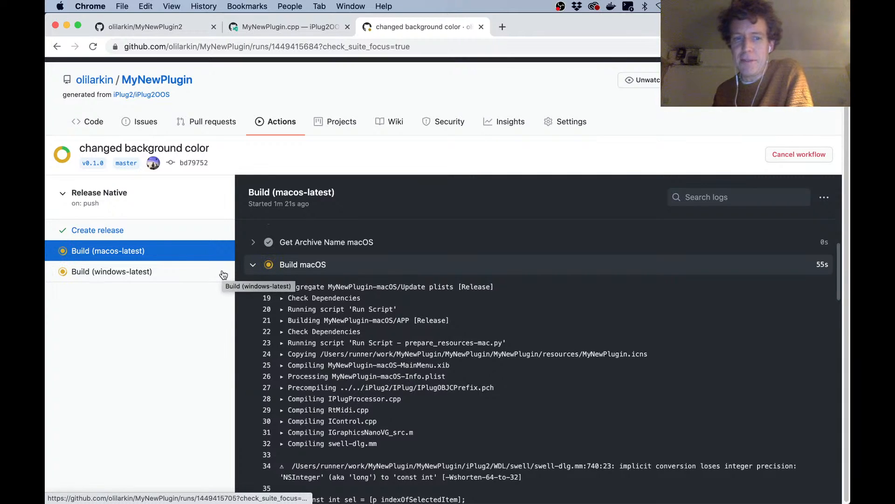
mouse_move(201, 315)
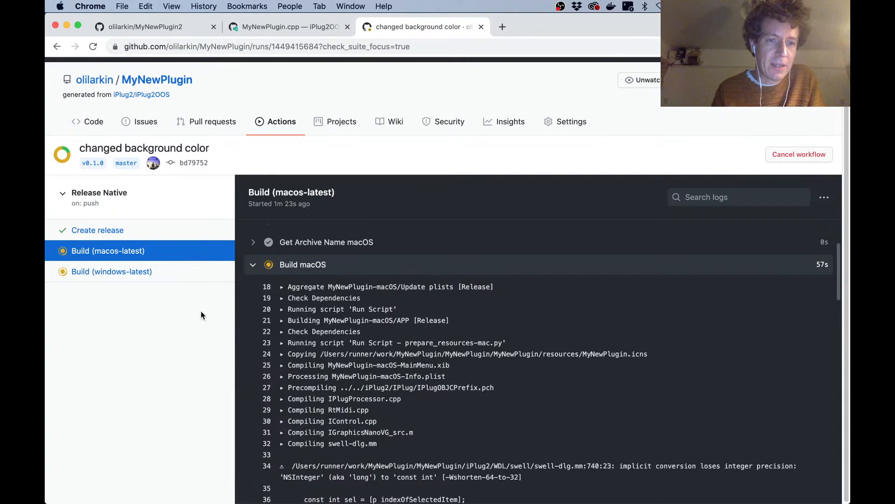
mouse_move(156, 79)
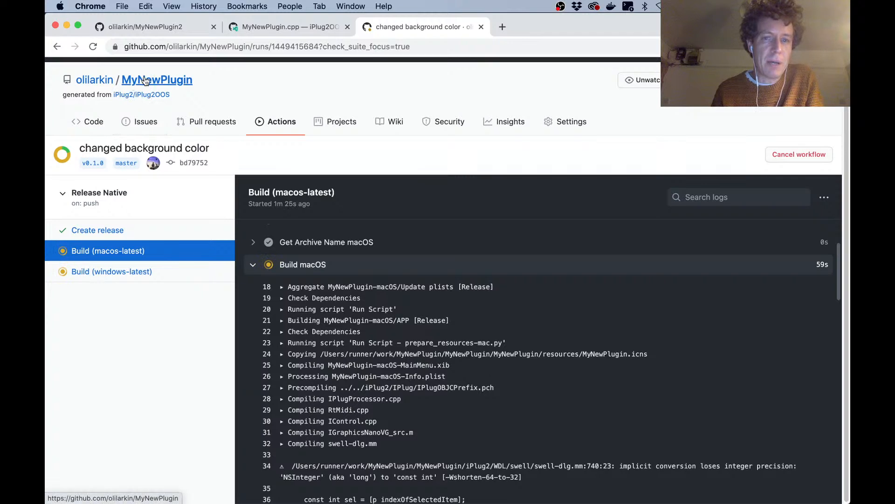
mouse_move(206, 343)
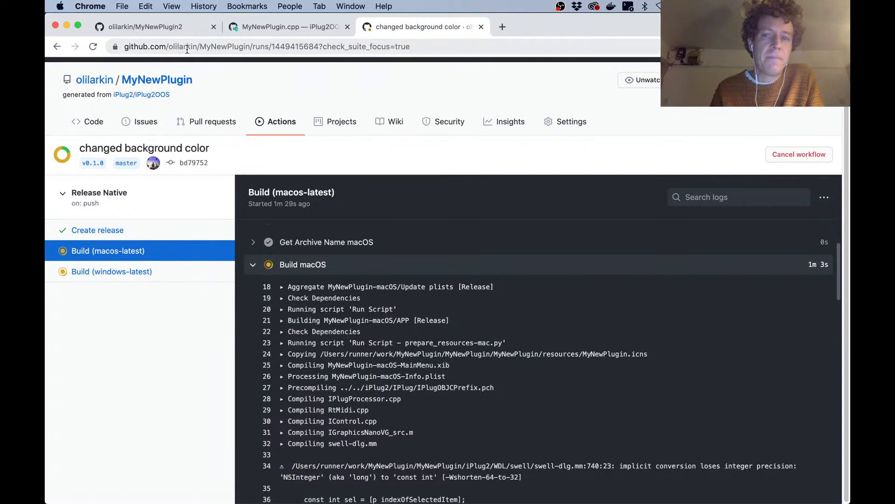
mouse_move(282, 121)
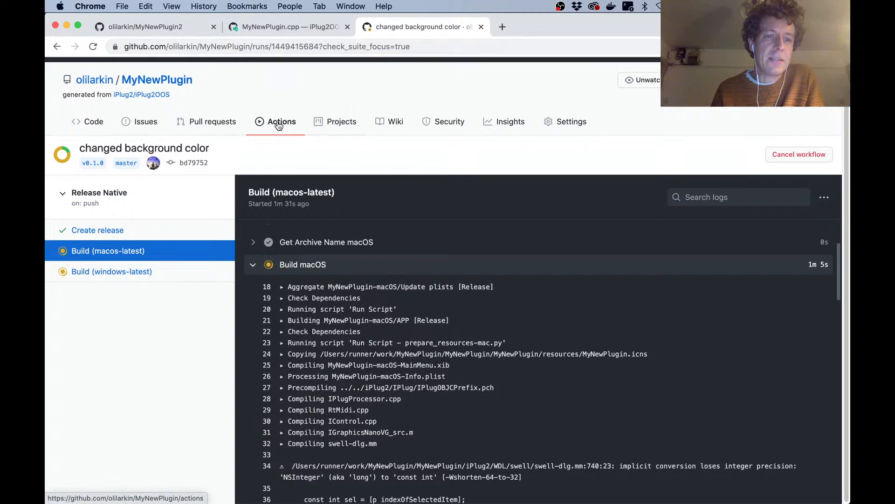
Open the Build-WAM job log of the 'changed background color' Build WAM run
click(281, 122)
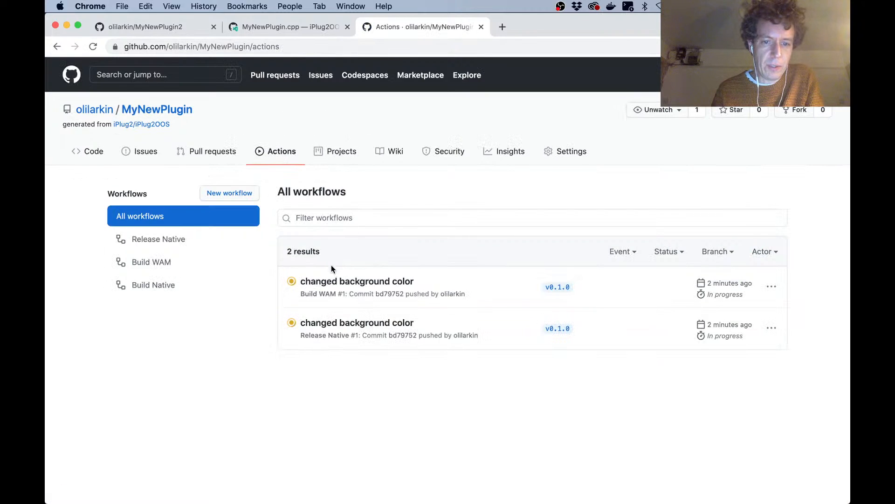
click(357, 280)
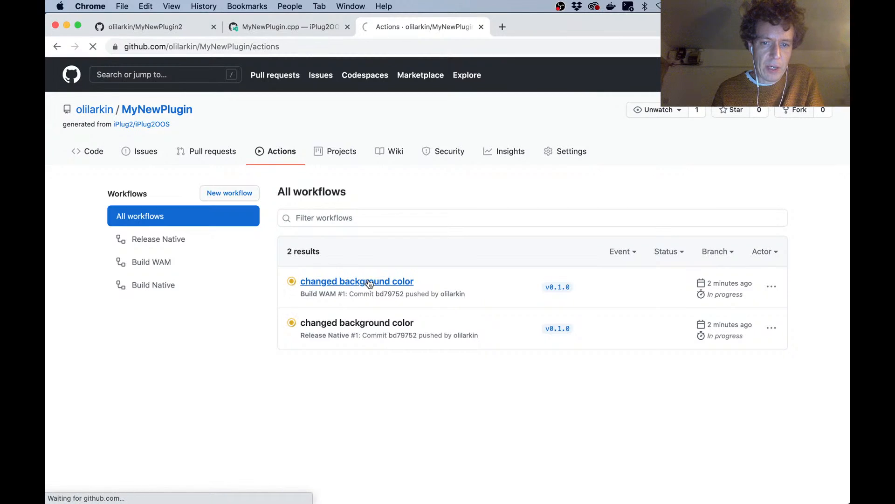
click(356, 280)
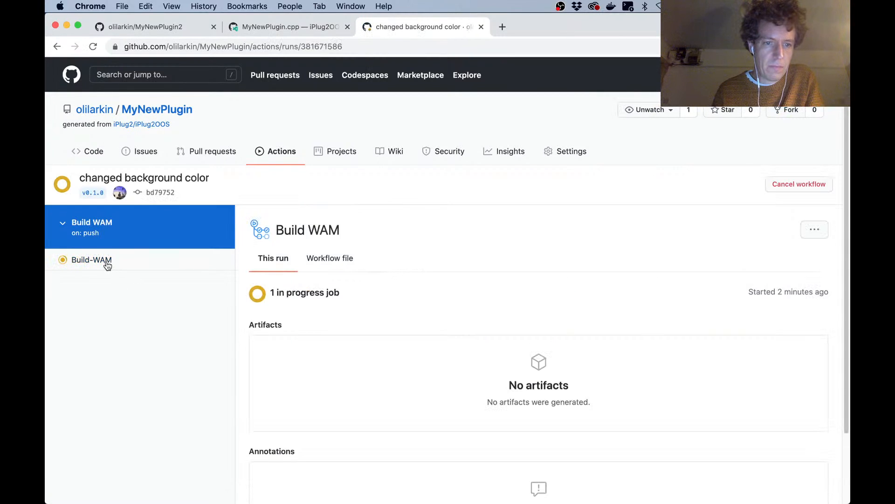
click(91, 260)
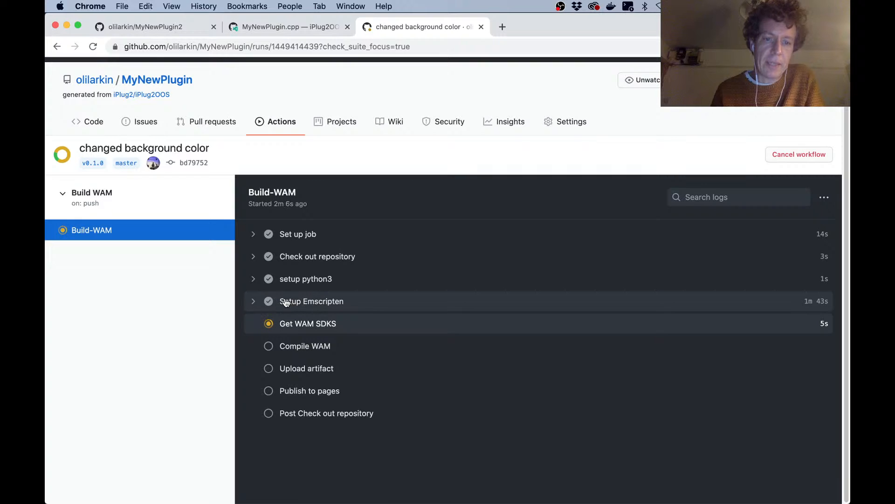
mouse_move(786, 297)
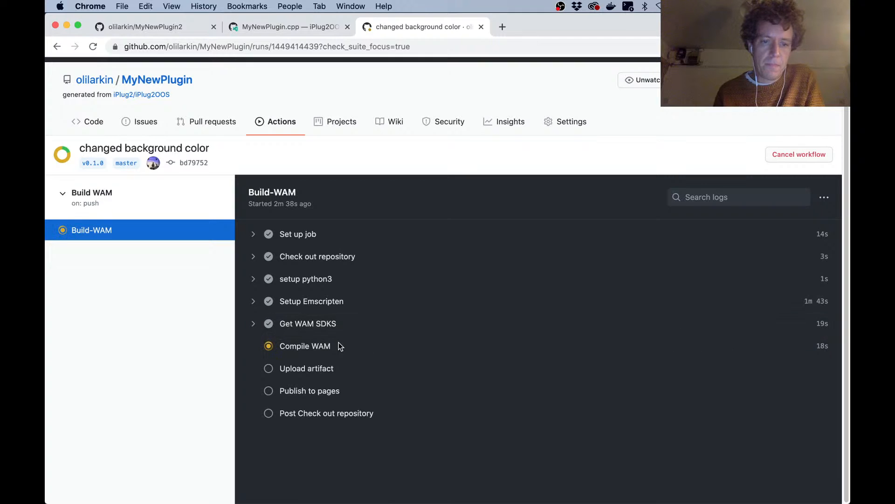
mouse_move(292, 336)
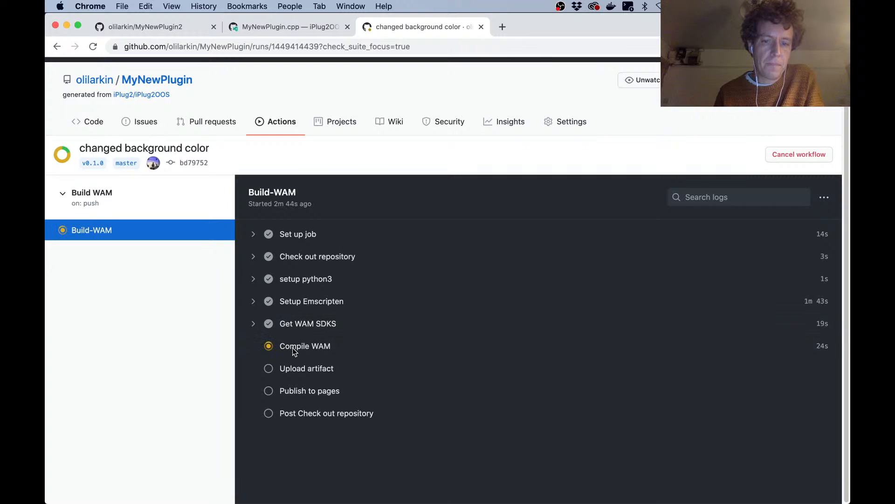
mouse_move(282, 122)
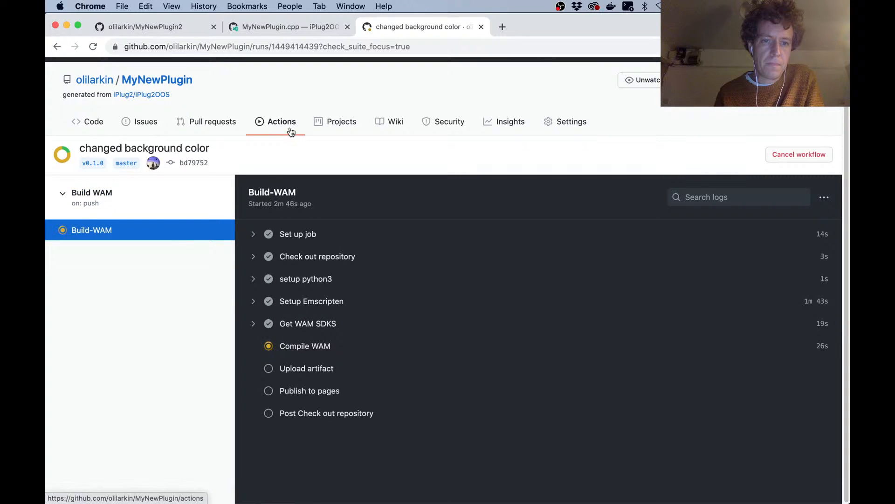
Reopen the Build-WAM job log to see the artifact upload finish and pages publishing
click(281, 122)
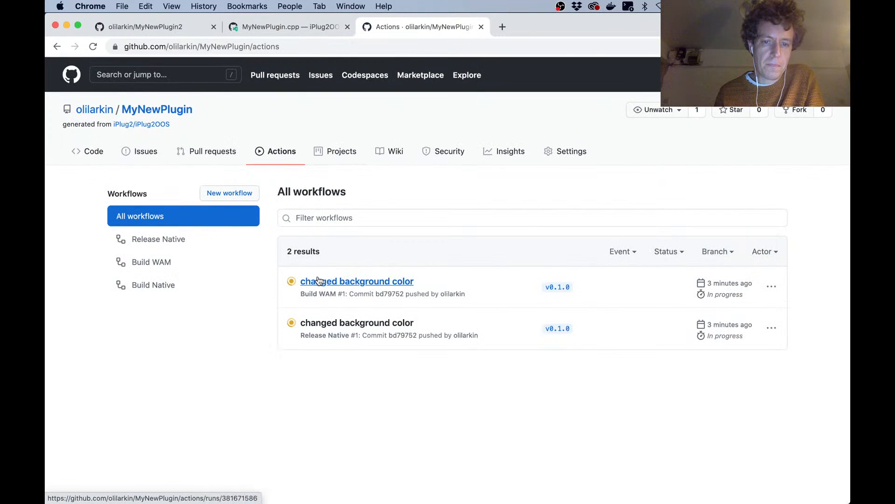
mouse_move(542, 305)
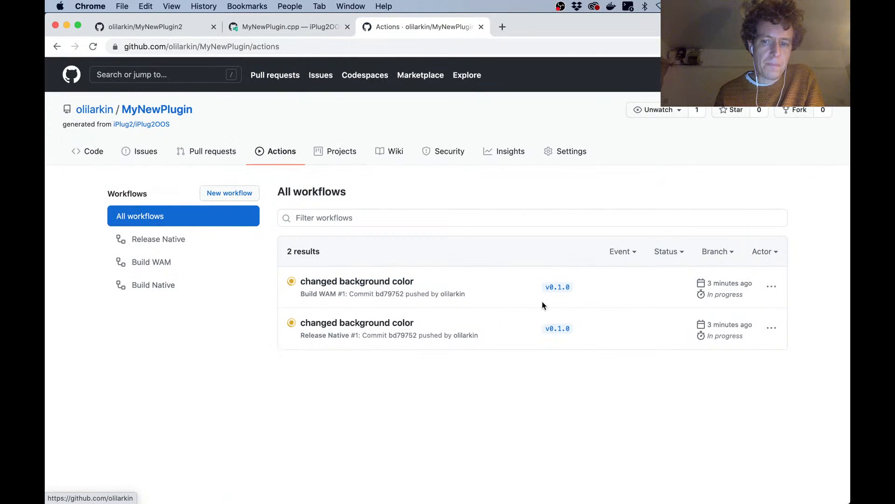
mouse_move(724, 316)
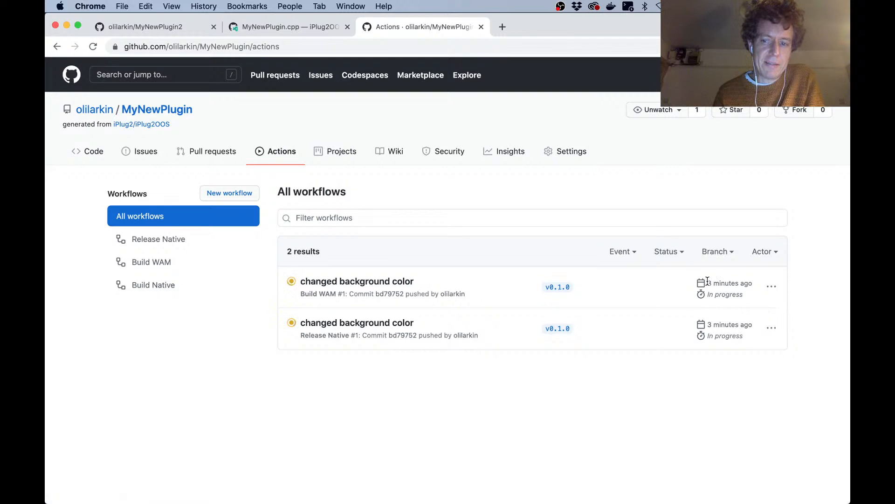
click(356, 281)
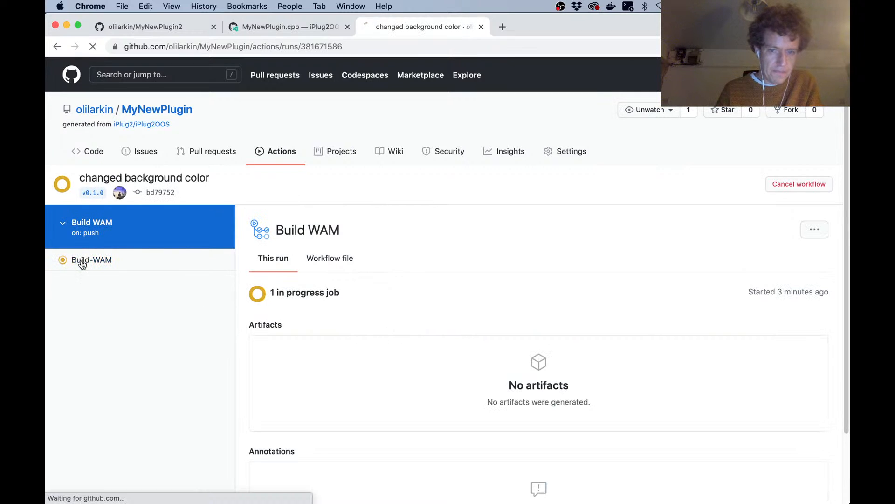
click(92, 260)
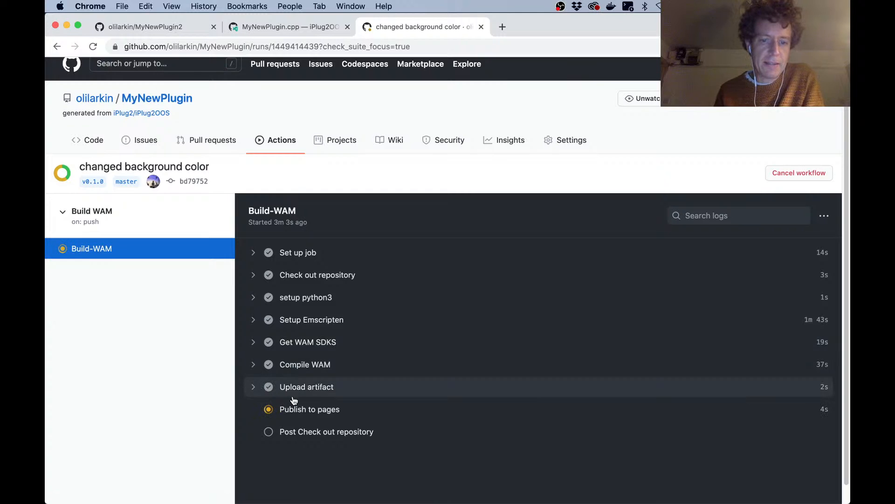
mouse_move(297, 414)
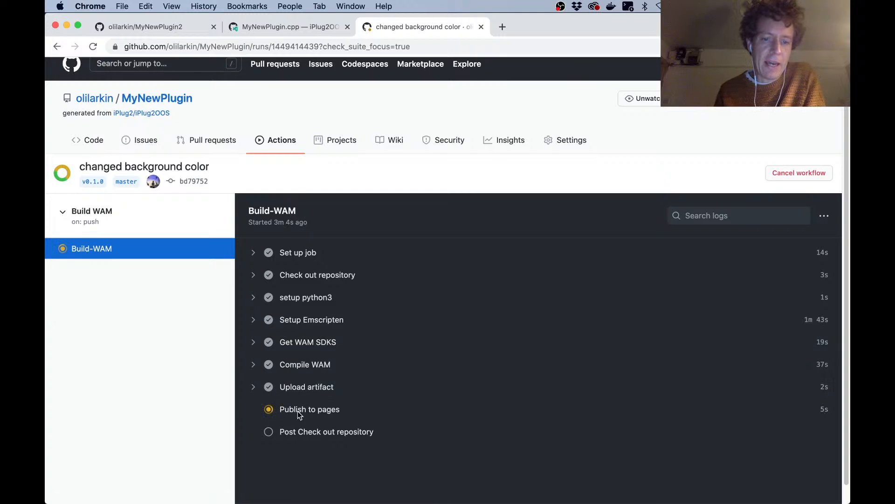
mouse_move(163, 106)
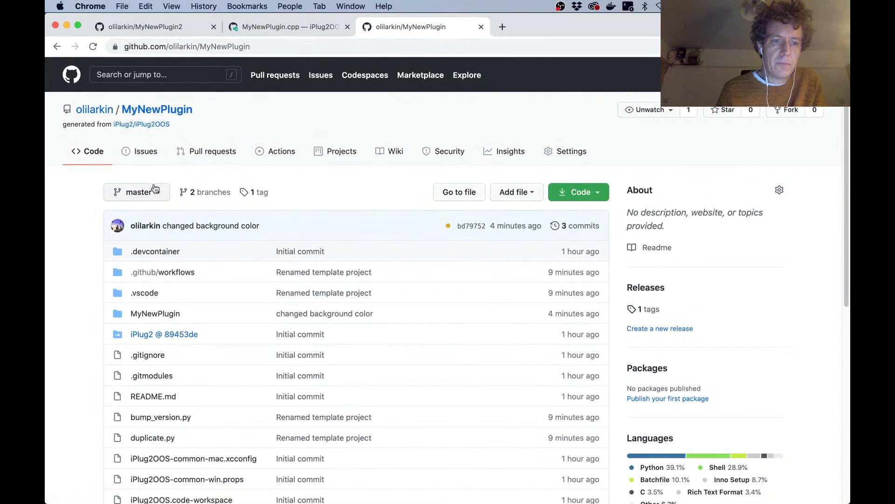
Switch to the gh-pages branch and open its scripts folder of WAM and wasm files
click(136, 191)
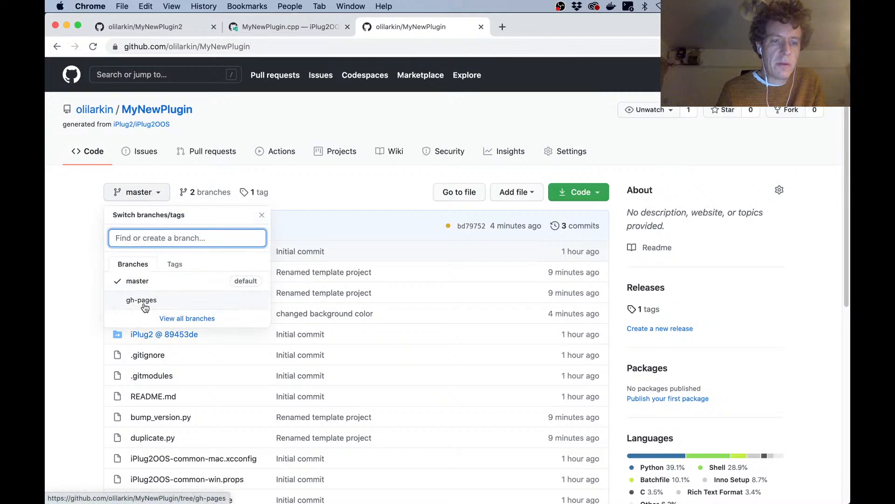
click(141, 300)
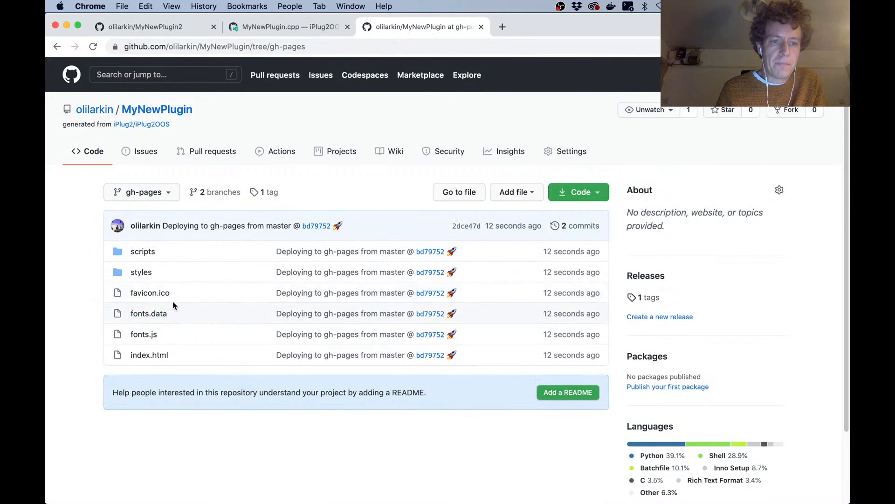
mouse_move(163, 364)
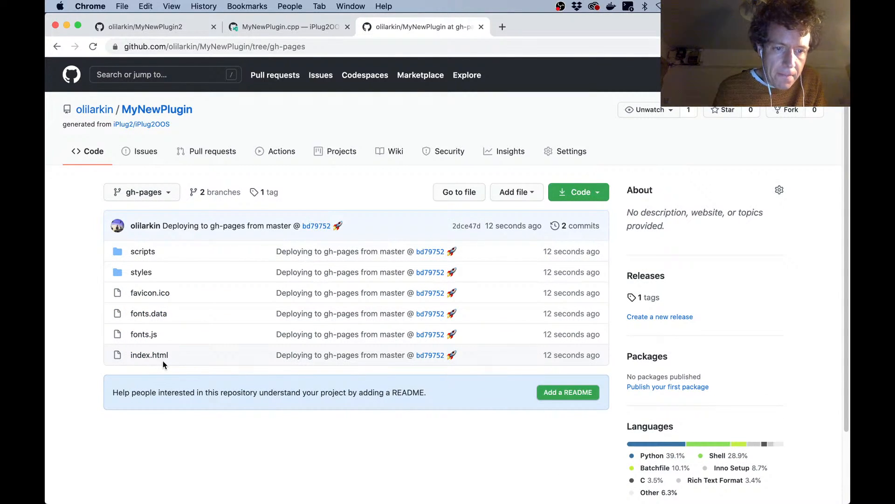
mouse_move(148, 313)
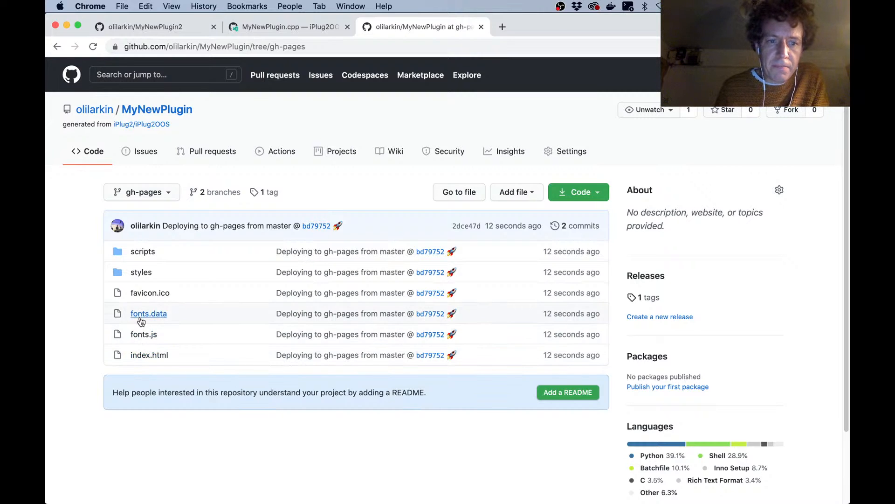
click(148, 313)
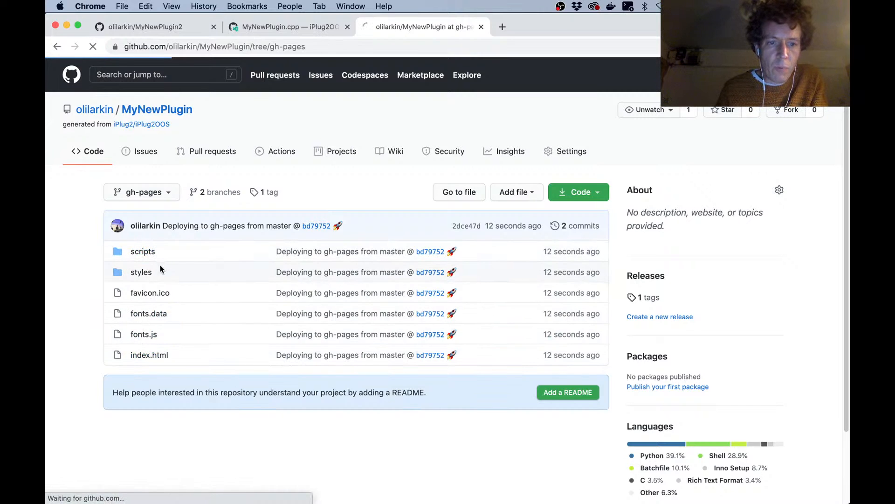
click(142, 252)
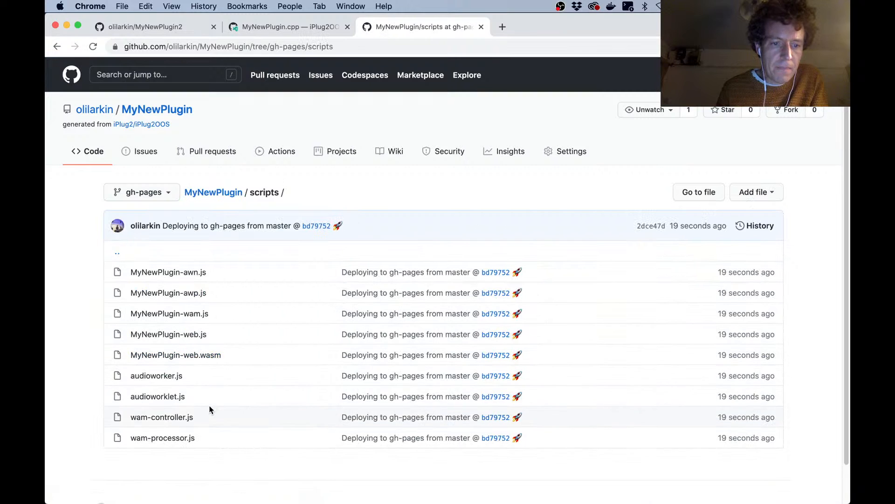
mouse_move(211, 150)
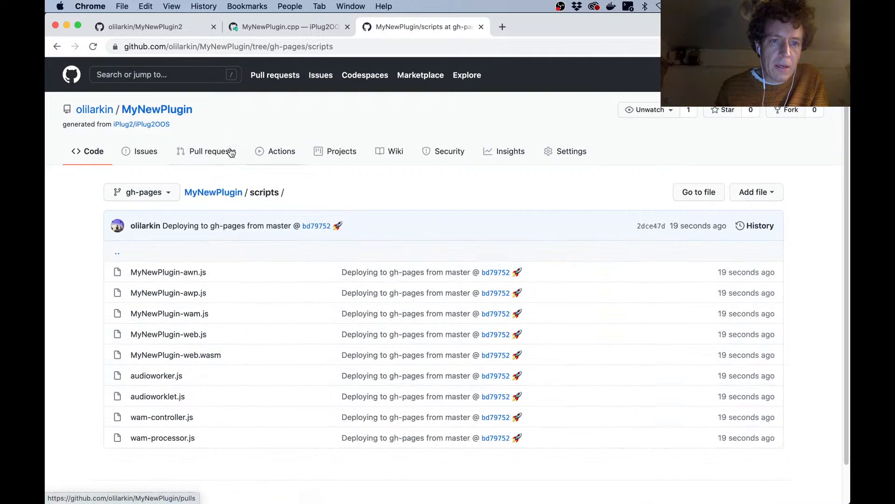
mouse_move(571, 150)
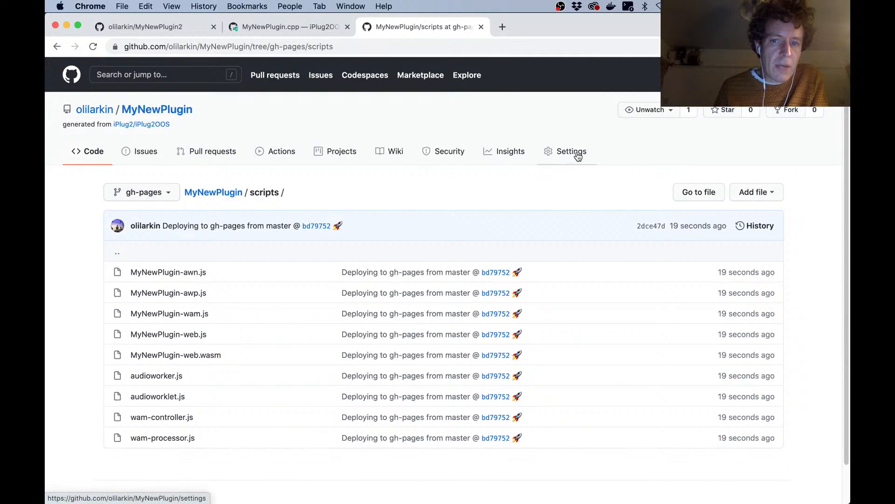
In repository settings, set GitHub Pages to publish from the gh-pages branch and save
click(570, 151)
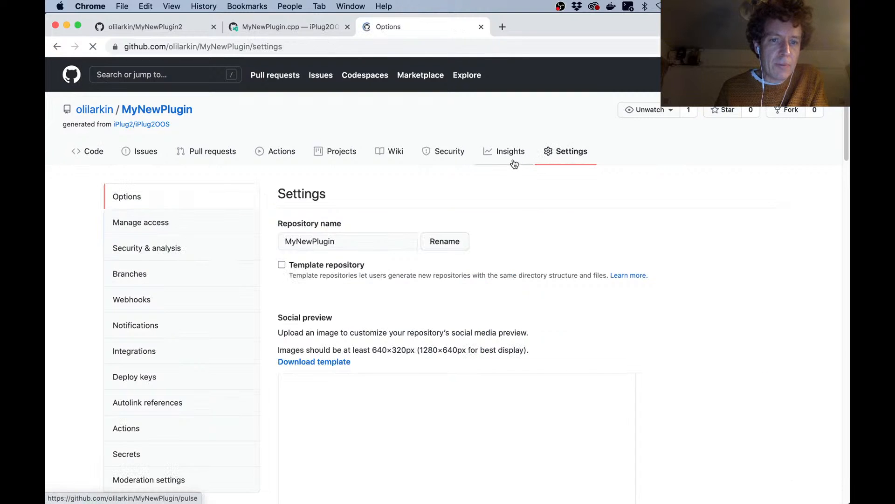
scroll(down, 3)
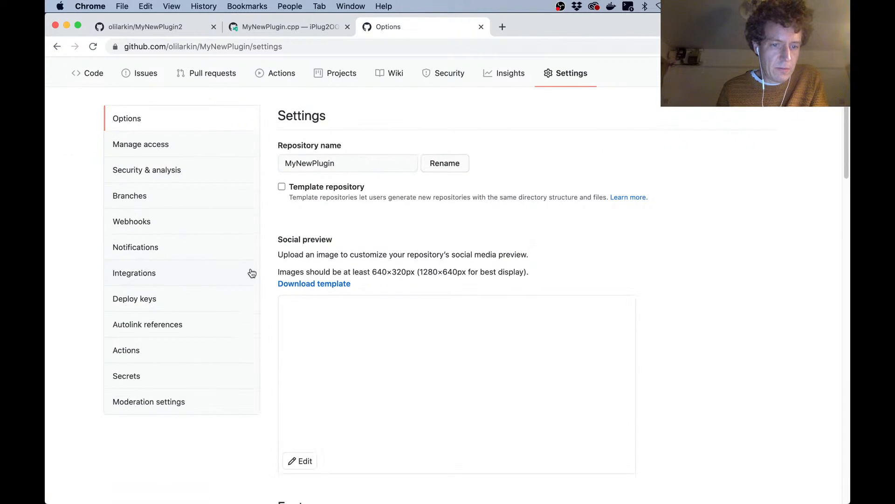
scroll(down, 3)
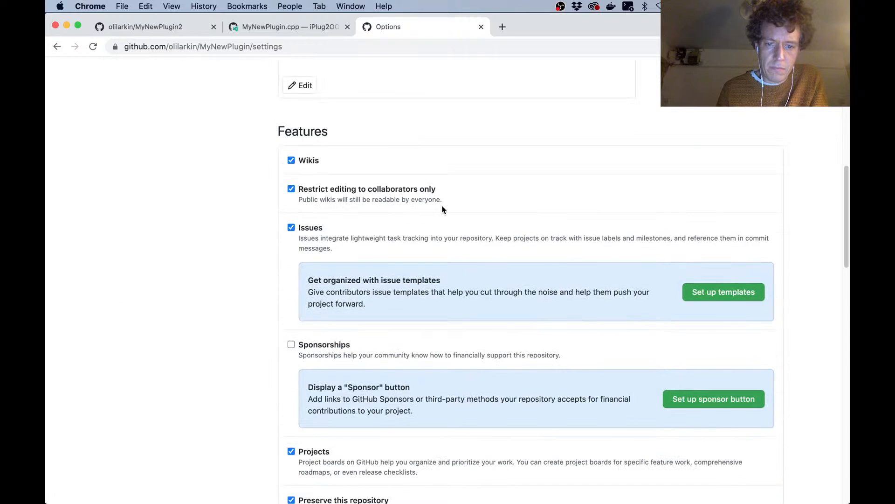
scroll(down, 3)
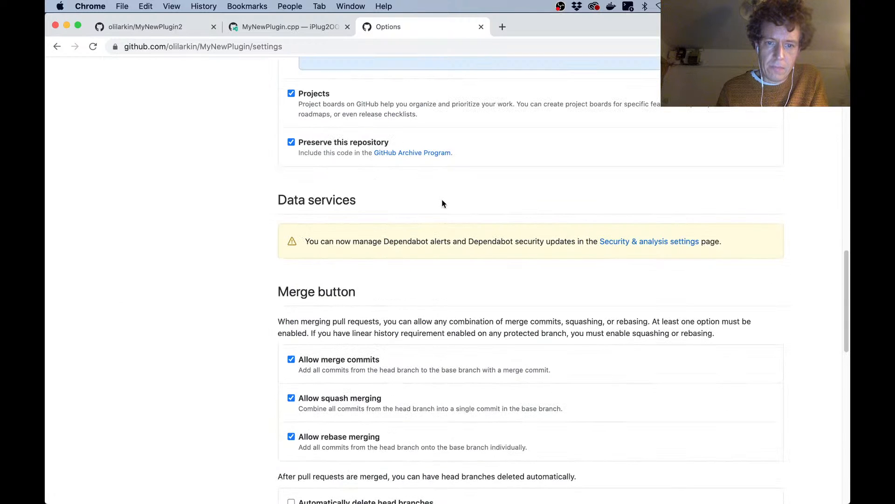
scroll(down, 3)
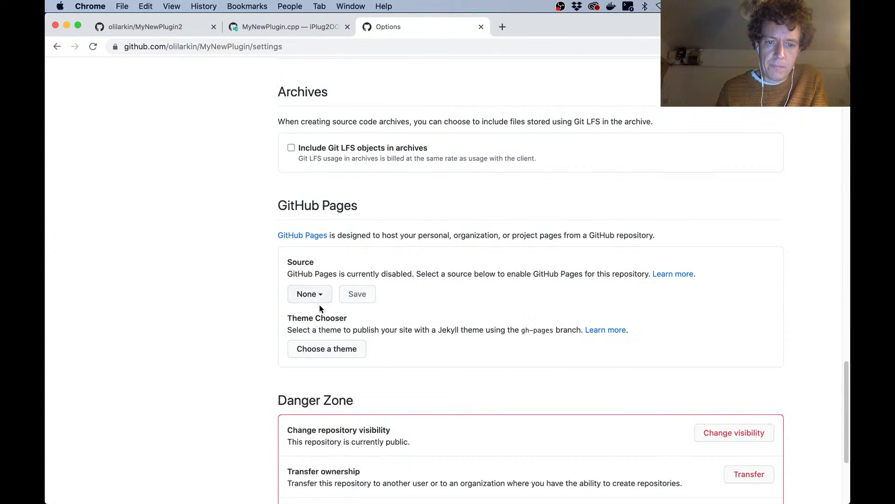
click(310, 293)
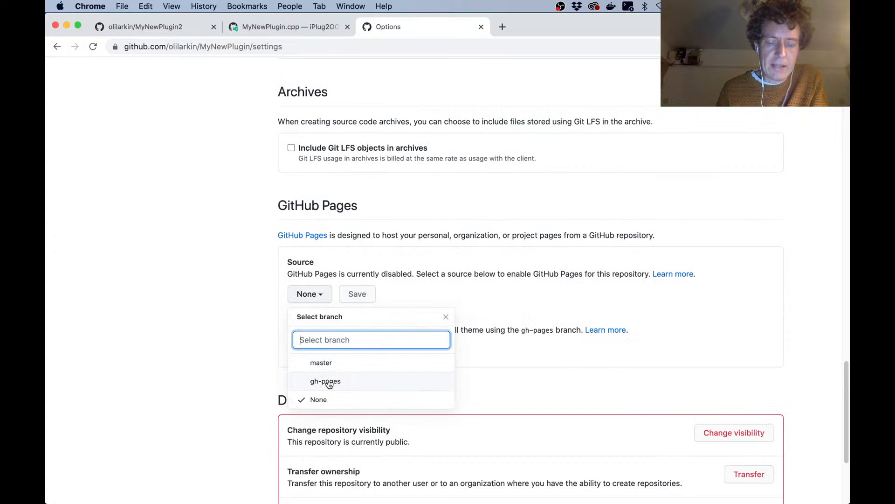
click(326, 381)
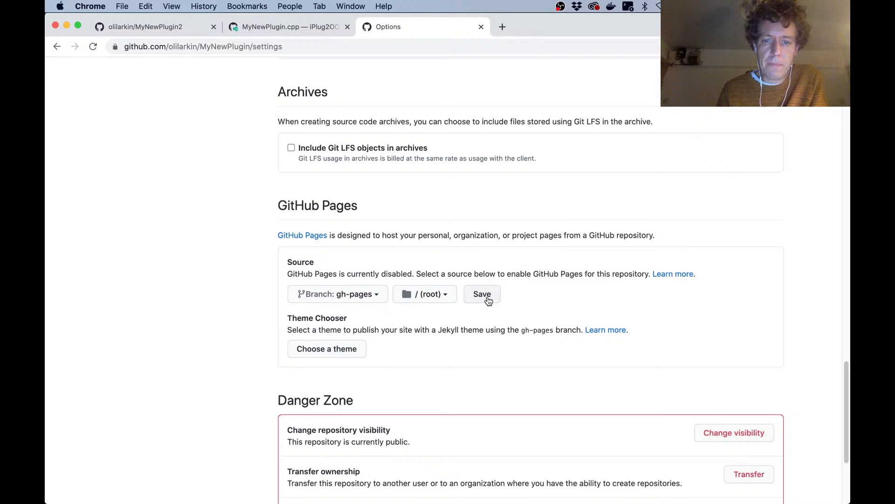
click(481, 294)
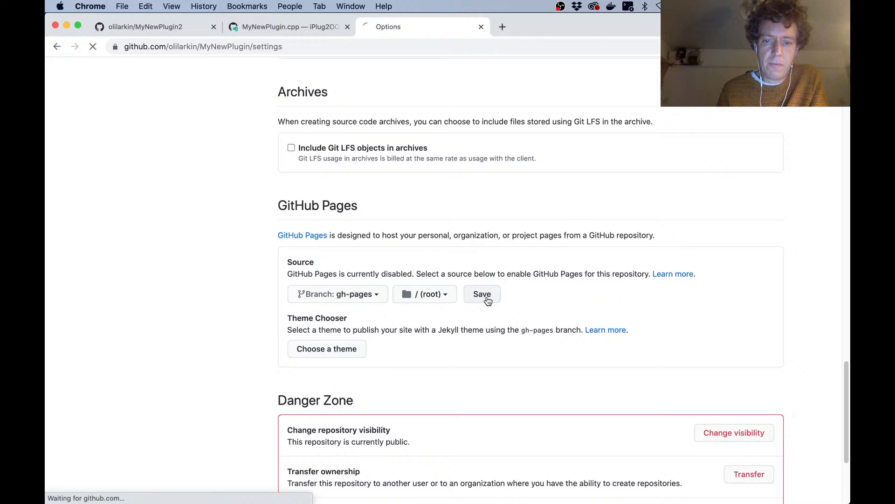
click(481, 294)
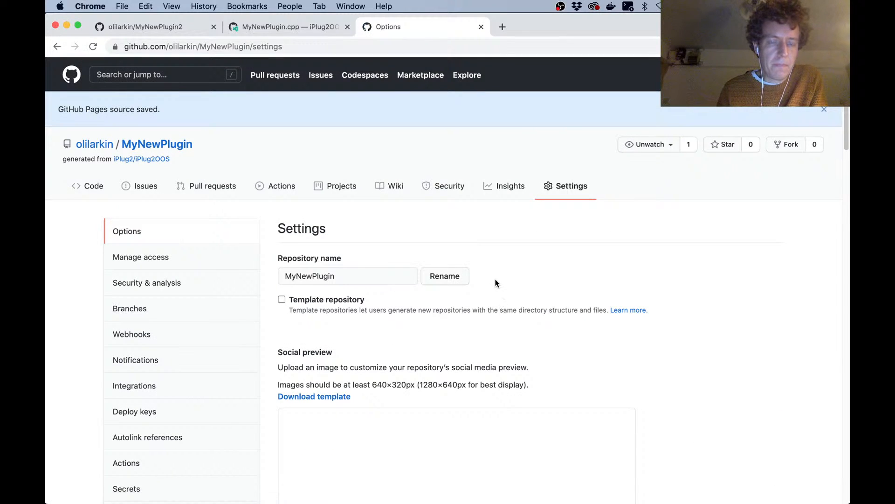
Scroll the Pages settings to check the site address olilarkin.github.io/MyNewPlugin
scroll(down, 3)
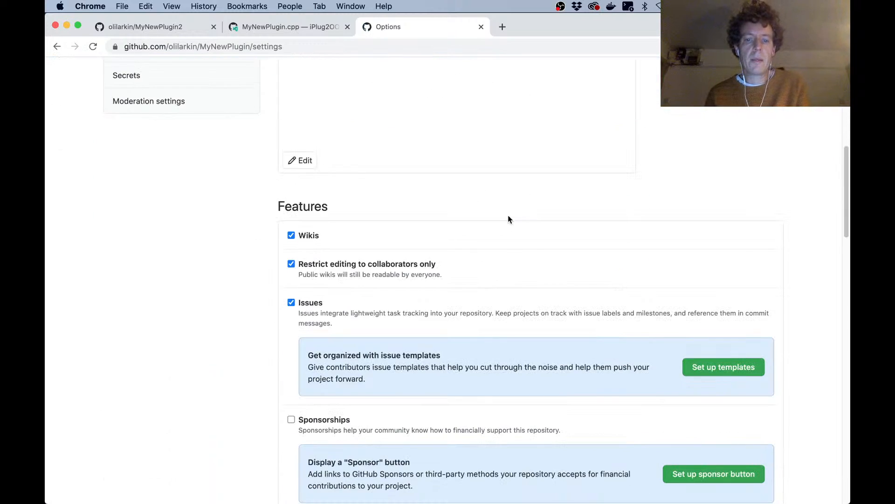
scroll(down, 3)
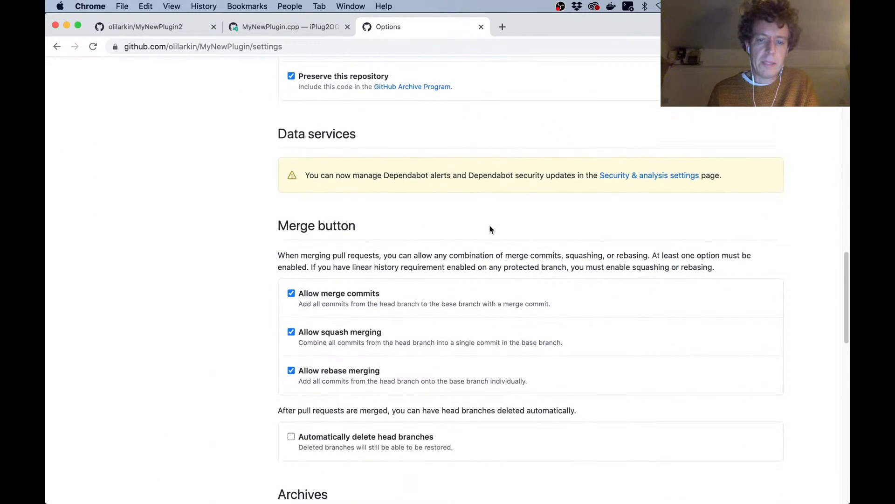
scroll(down, 3)
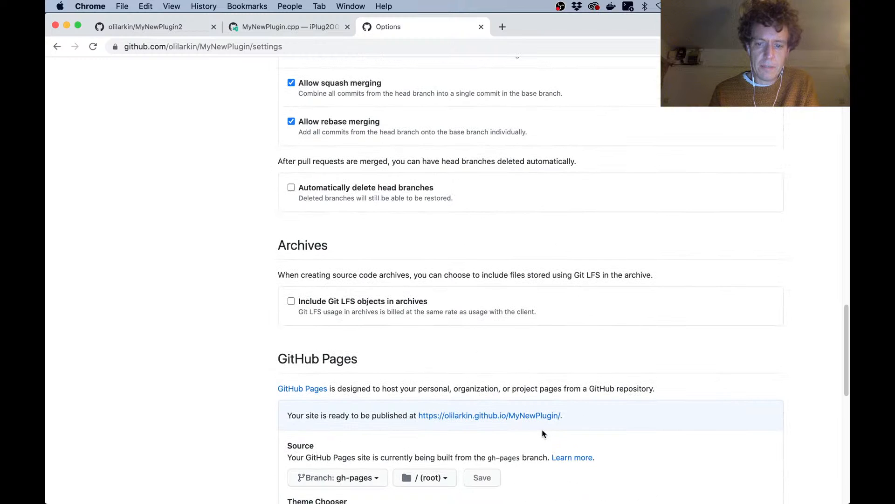
mouse_move(605, 396)
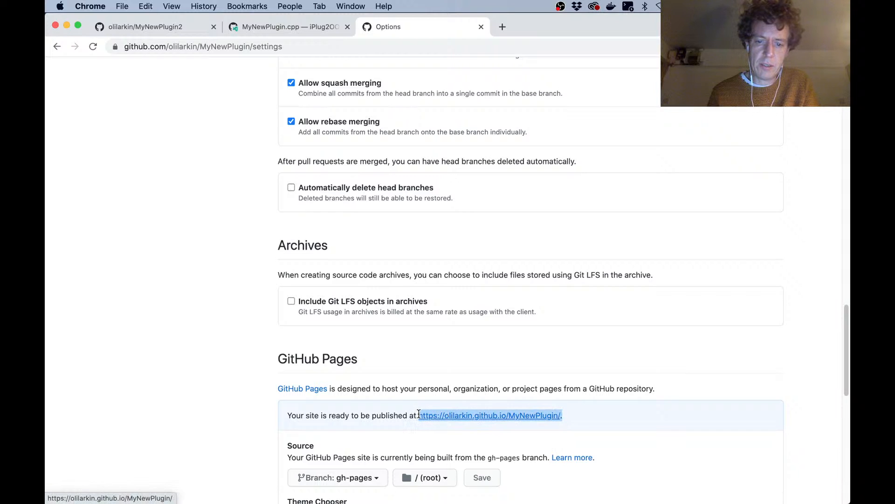
scroll(up, 3)
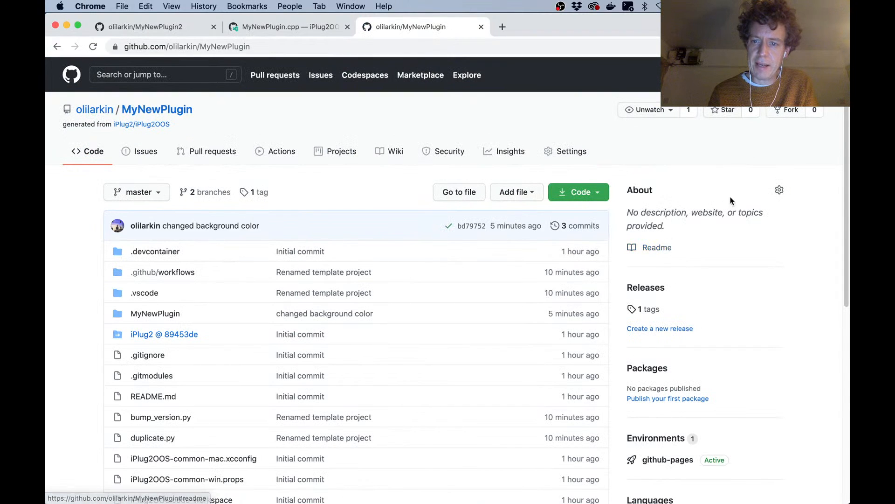
Set the About website to olilarkin.github.io/mynewplugin and save the repository details
click(780, 190)
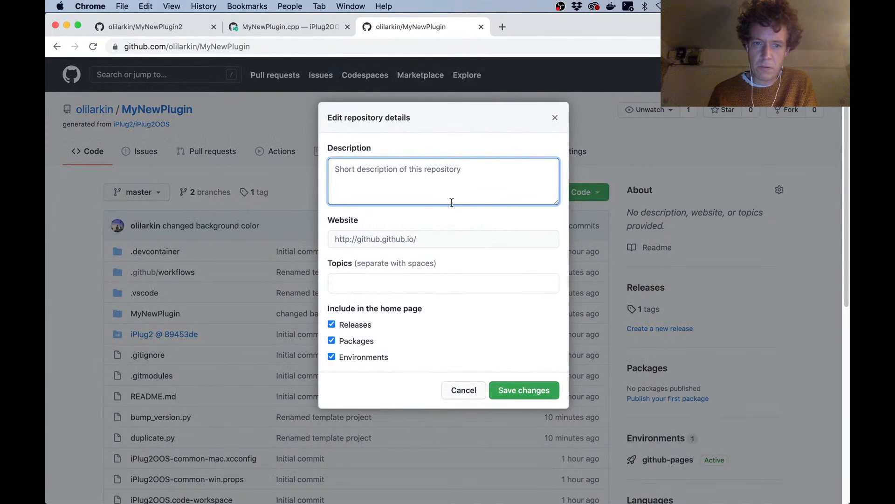
click(442, 239)
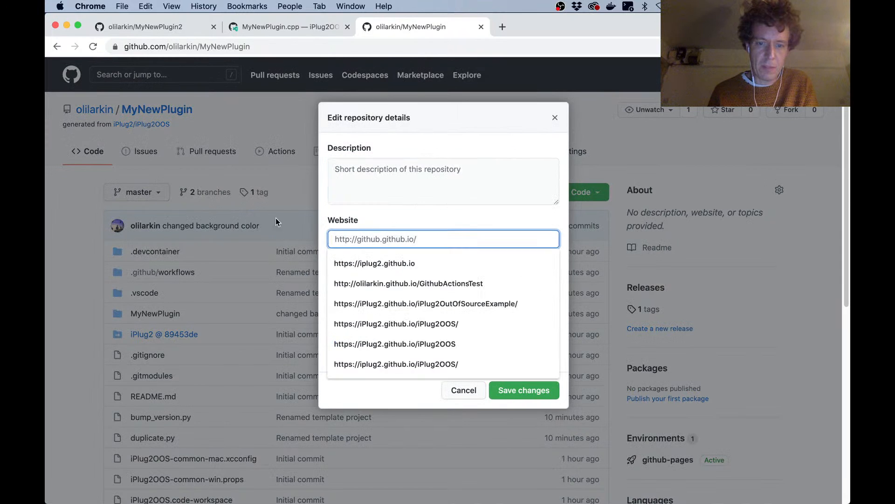
mouse_move(426, 229)
text(https://olilarkin.github.io/MyNewPlugin/)
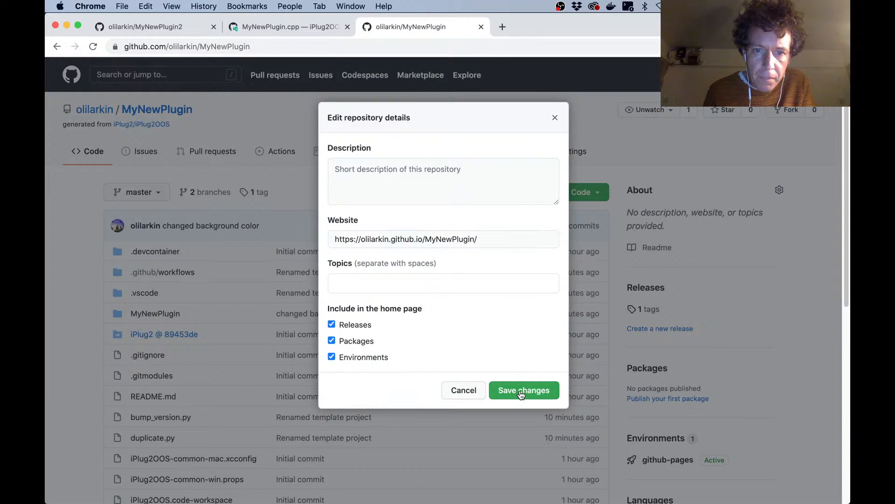
click(523, 390)
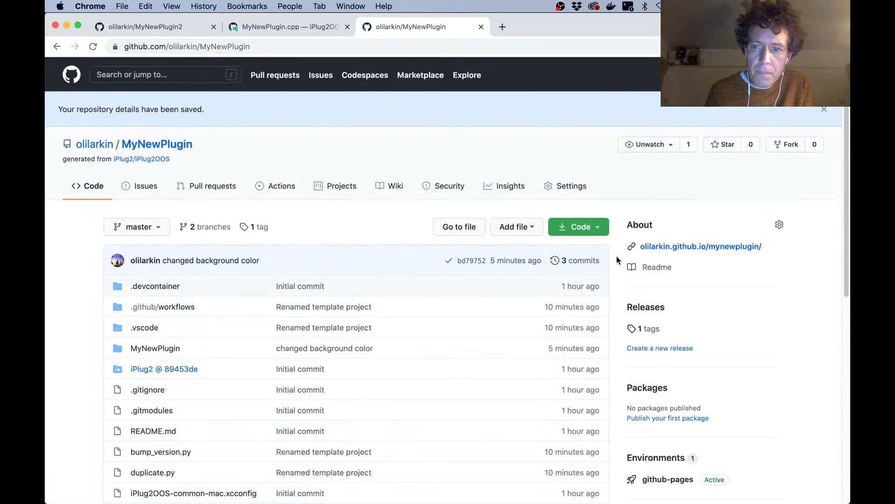
mouse_move(700, 246)
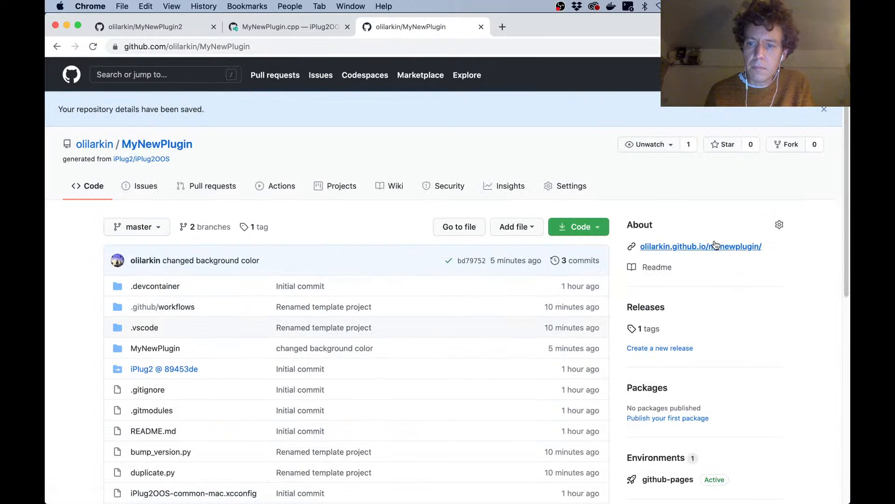
Open the Pages-hosted MyNewPlugin WAM, drag Gain down to 0.00%, and close its tab
click(701, 246)
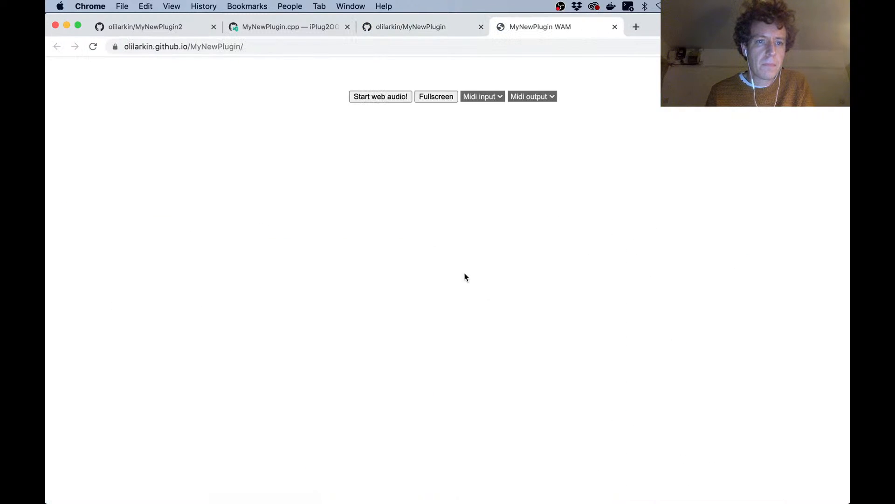
click(183, 46)
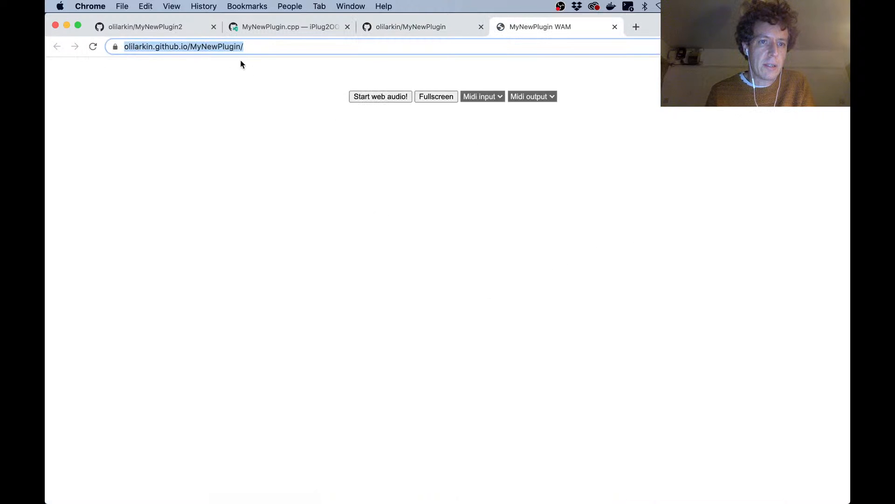
click(379, 96)
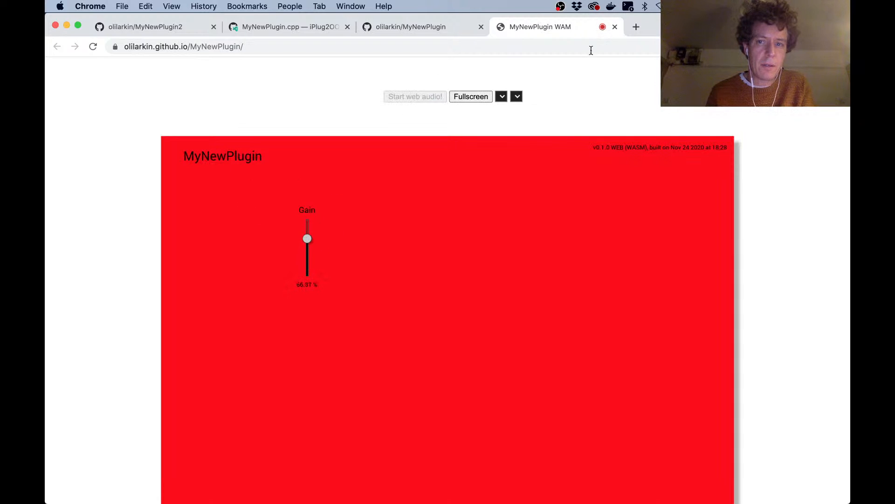
click(603, 27)
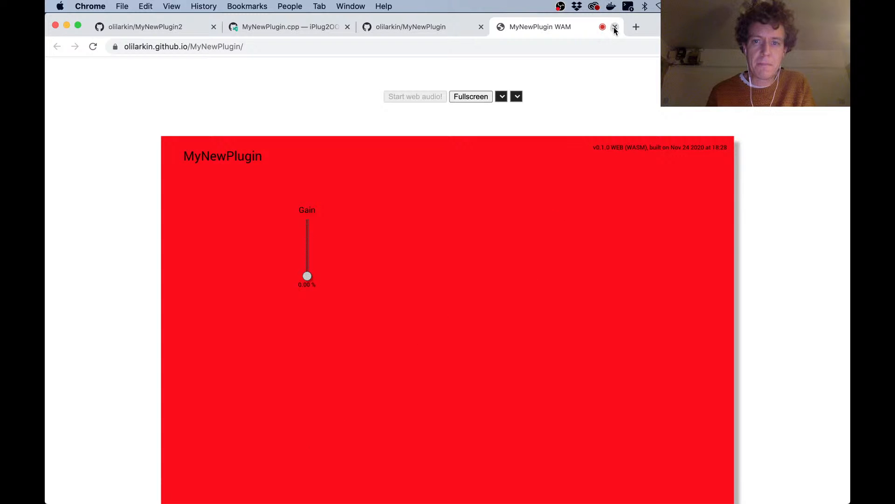
click(614, 26)
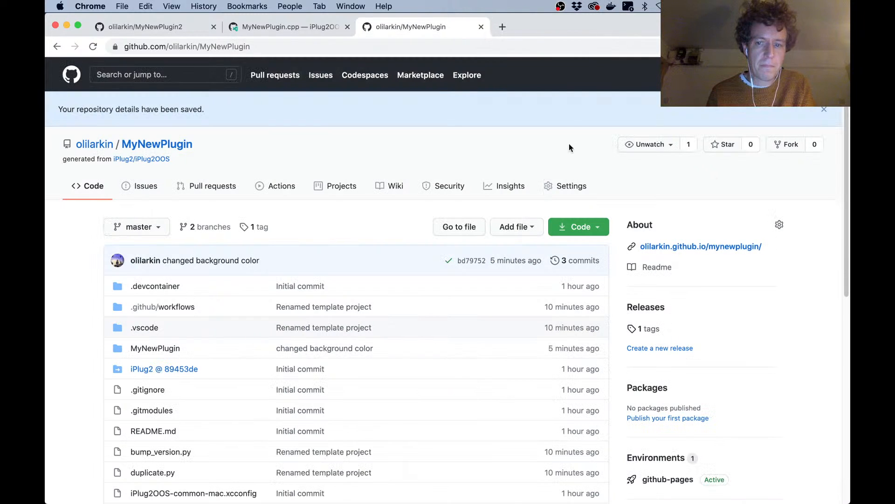
mouse_move(282, 185)
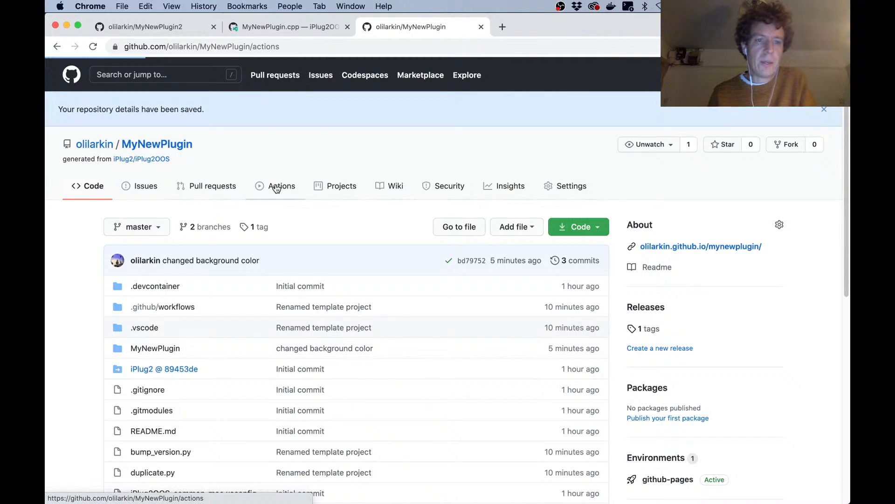
click(282, 185)
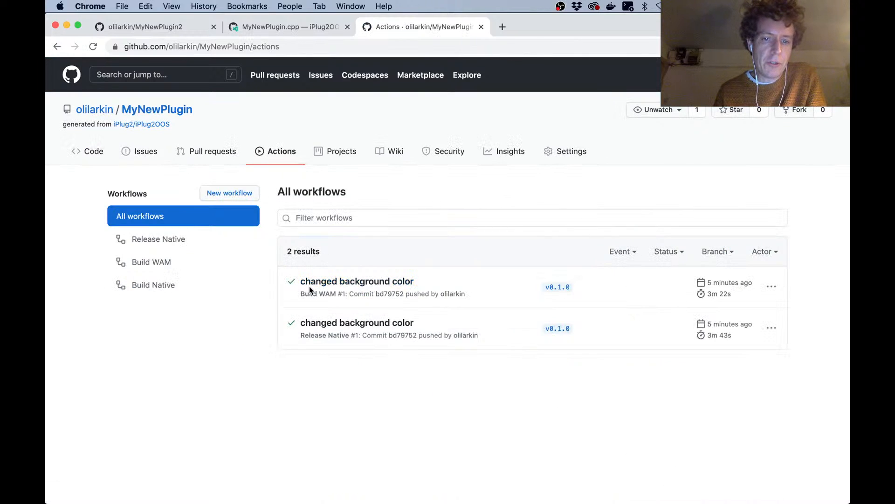
mouse_move(329, 343)
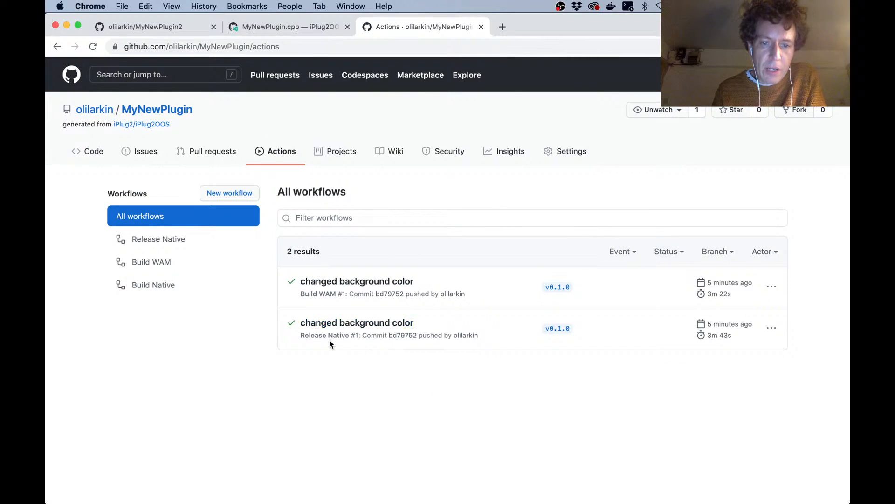
mouse_move(344, 331)
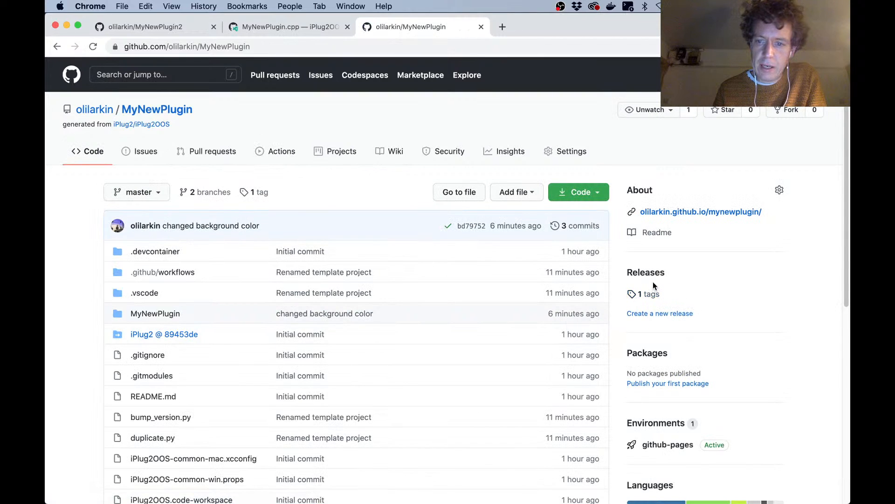
Show draft Release v0.1.0's four assets: Mac dmg, dSYMs, Windows zip and pdbs
click(646, 272)
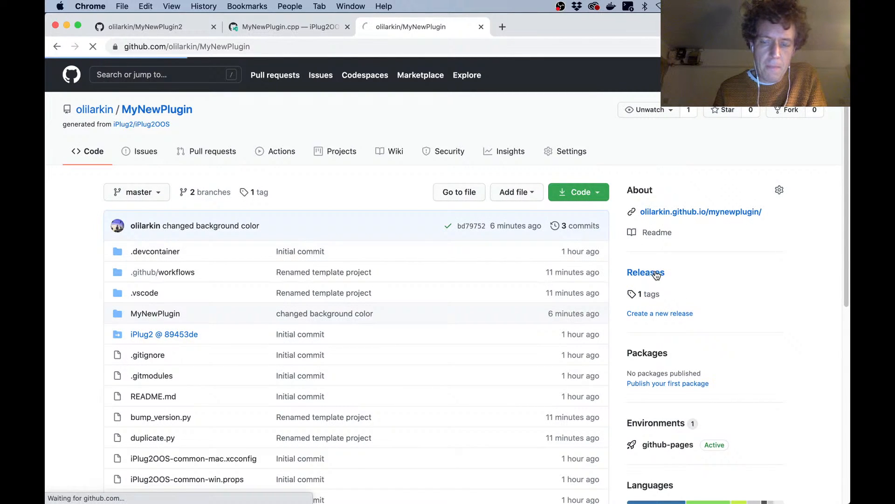
click(645, 272)
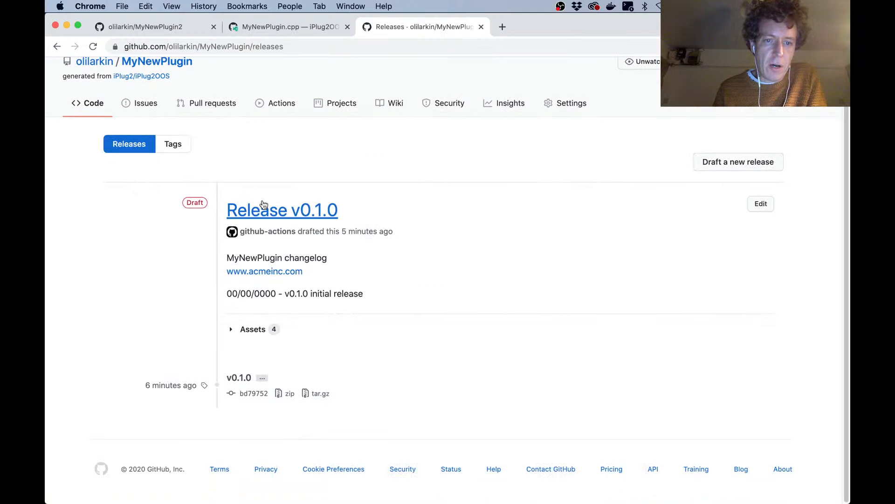
click(252, 329)
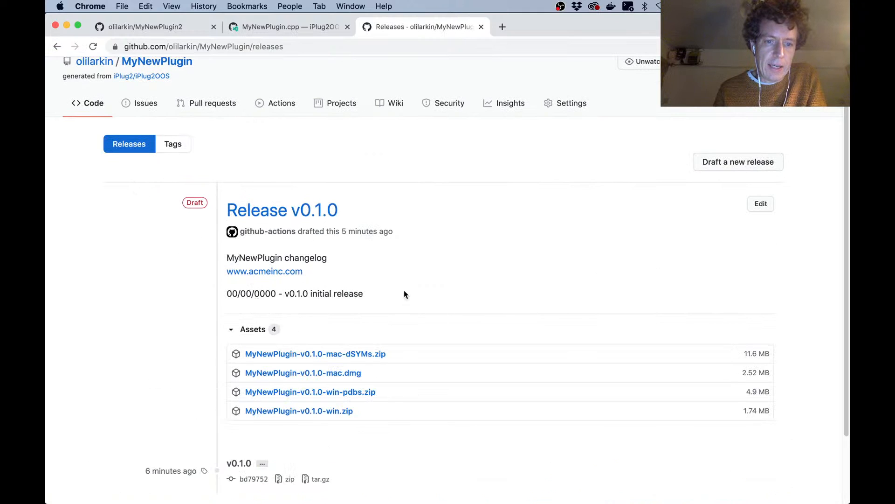
scroll(down, 3)
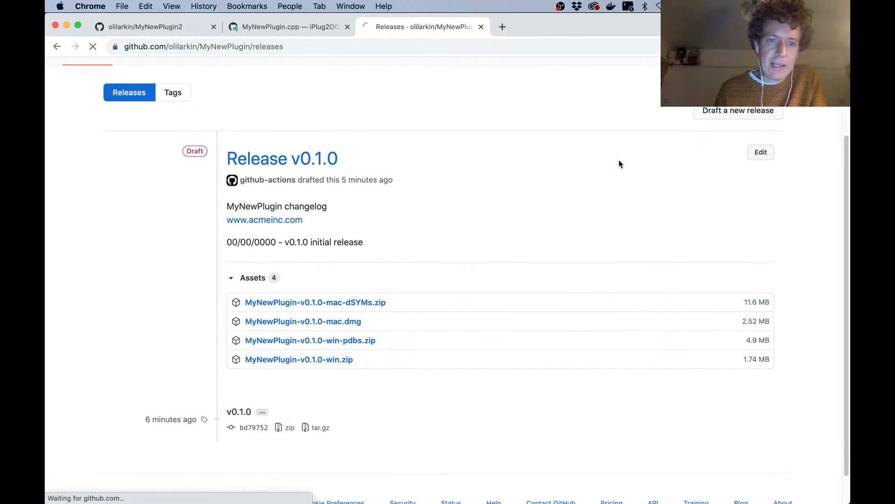
Edit the draft v0.1.0 release and publish it as the latest release
click(760, 152)
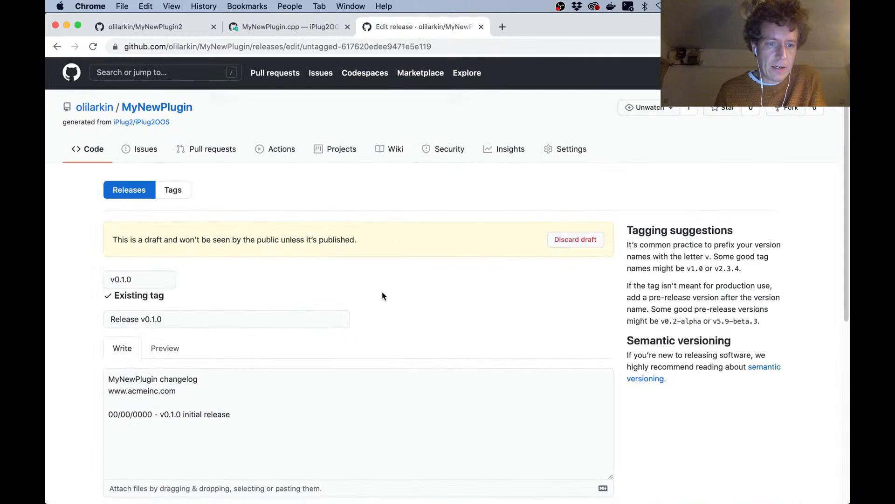
scroll(down, 3)
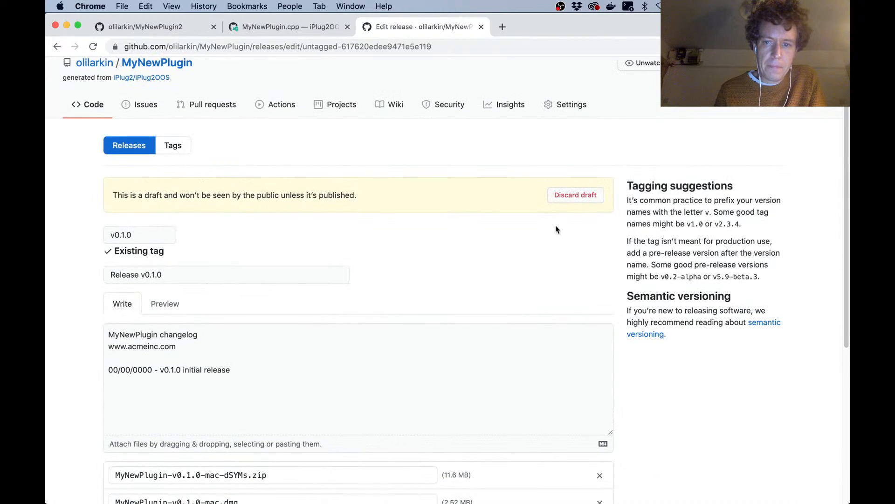
scroll(down, 3)
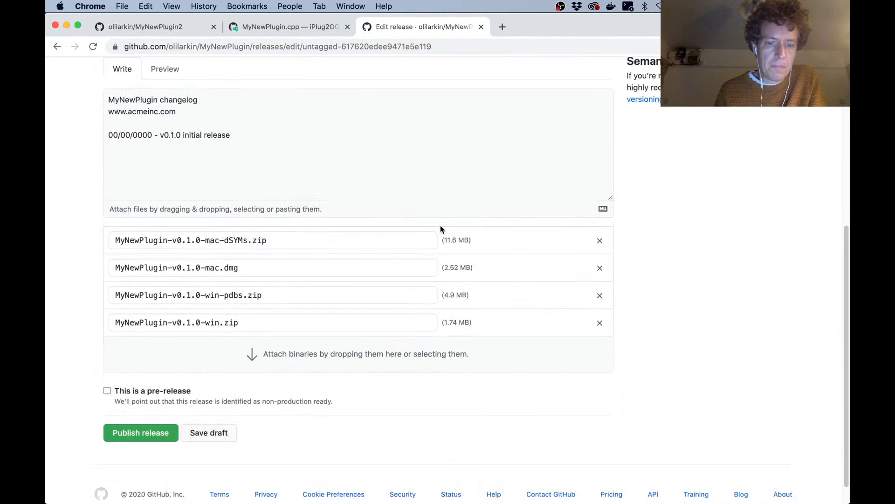
click(140, 432)
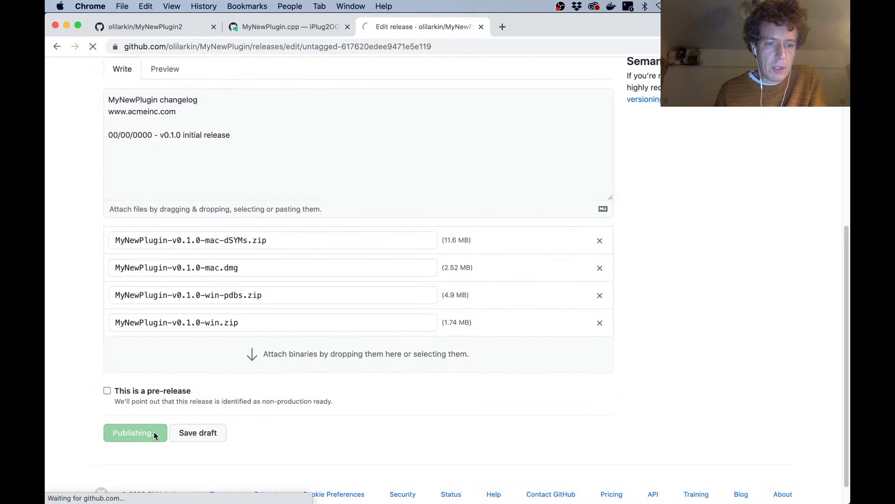
click(135, 432)
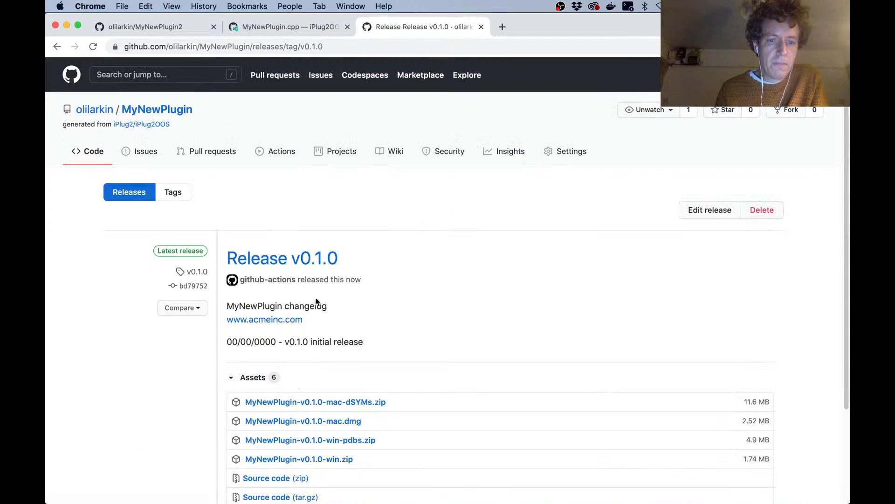
Download MyNewPlugin-v0.1.0-mac.dmg from the release assets and open it from Chrome's download bar
scroll(down, 3)
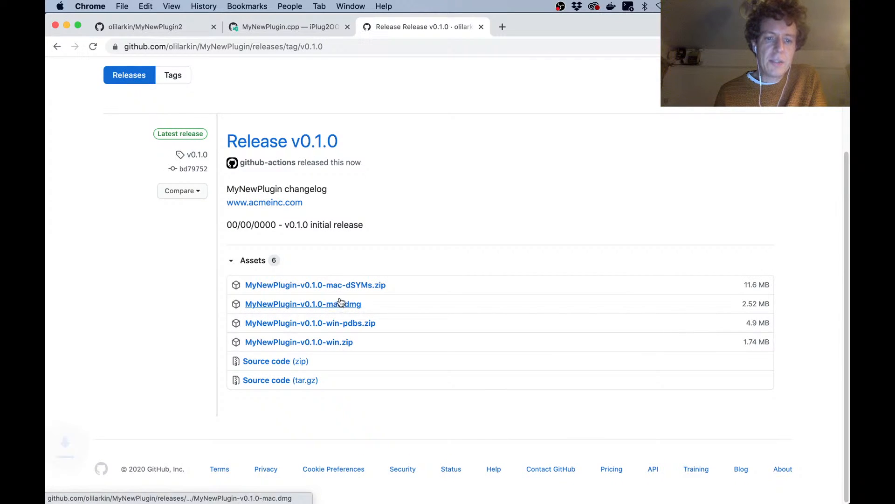
click(302, 303)
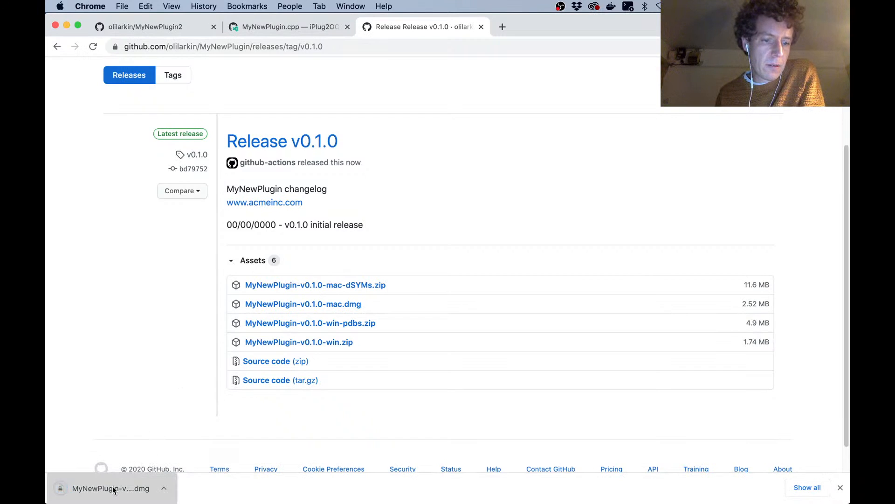
click(110, 488)
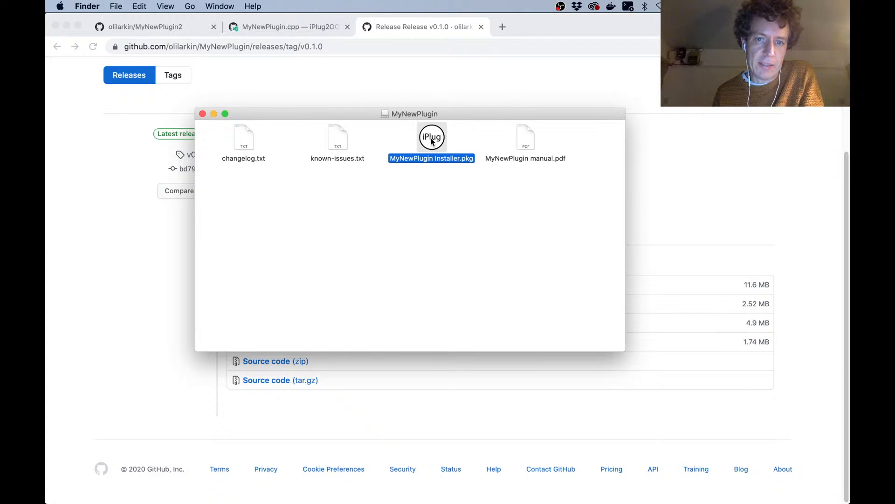
Try launching MyNewPlugin Installer.pkg, dismiss the unidentified-developer warning, and clear the selection
double_click(431, 137)
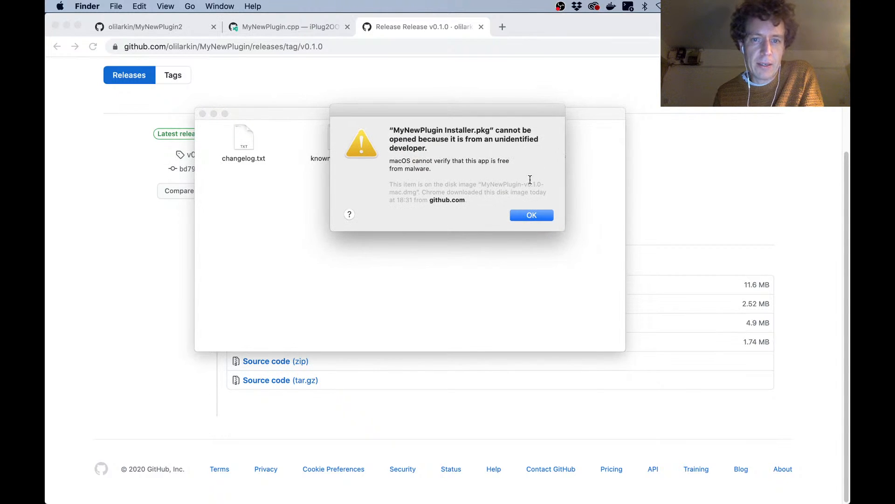
click(531, 216)
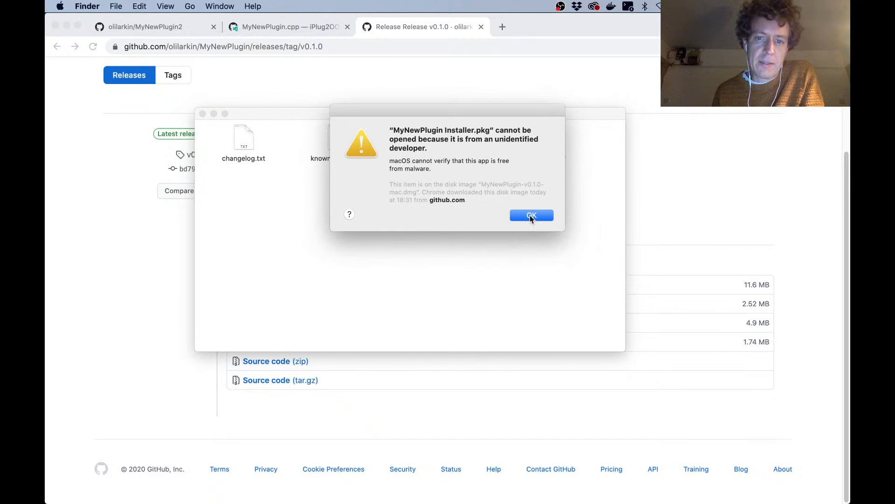
click(530, 215)
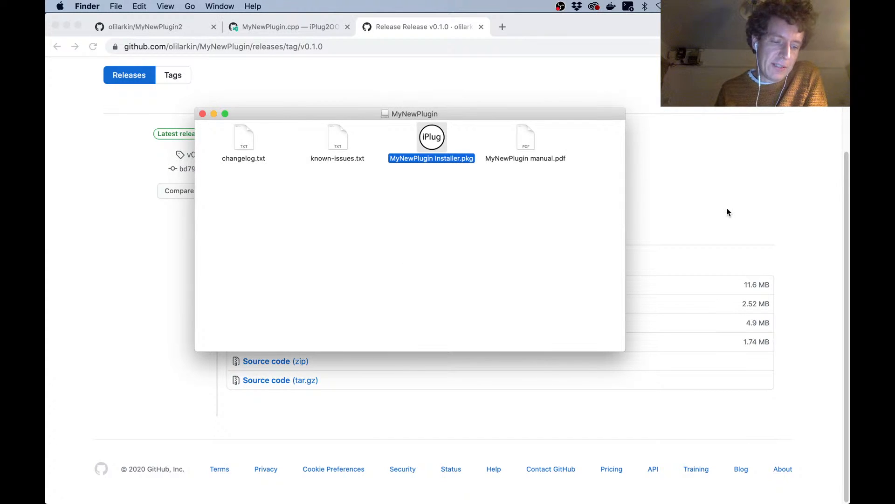
mouse_move(447, 142)
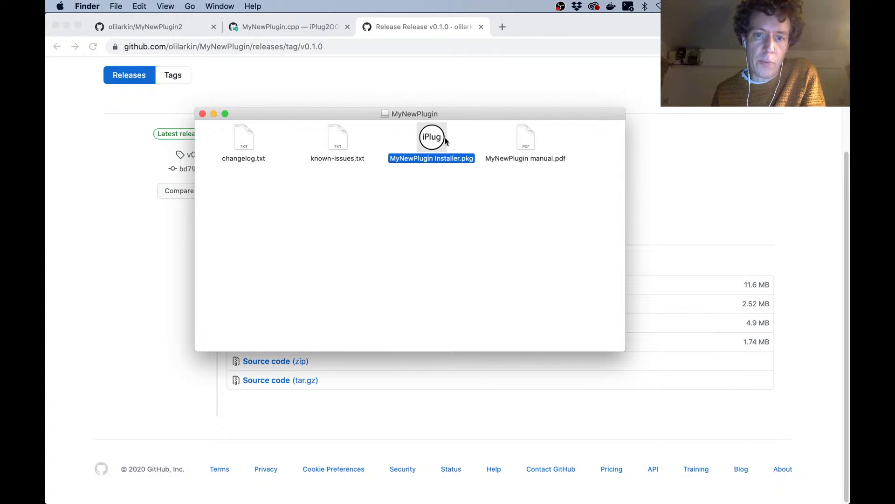
mouse_move(476, 185)
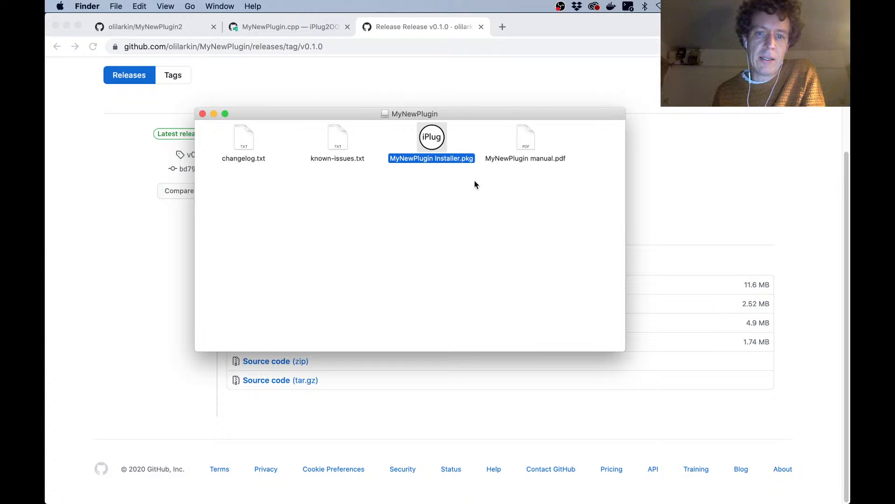
click(384, 273)
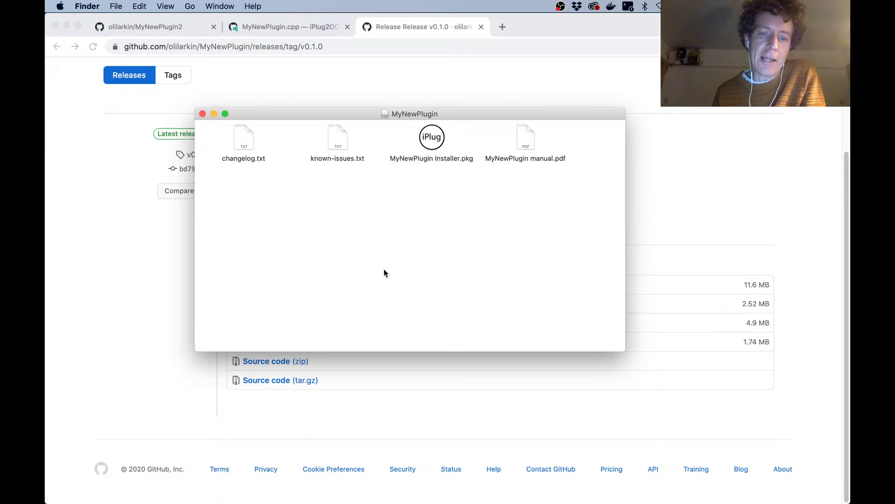
mouse_move(618, 351)
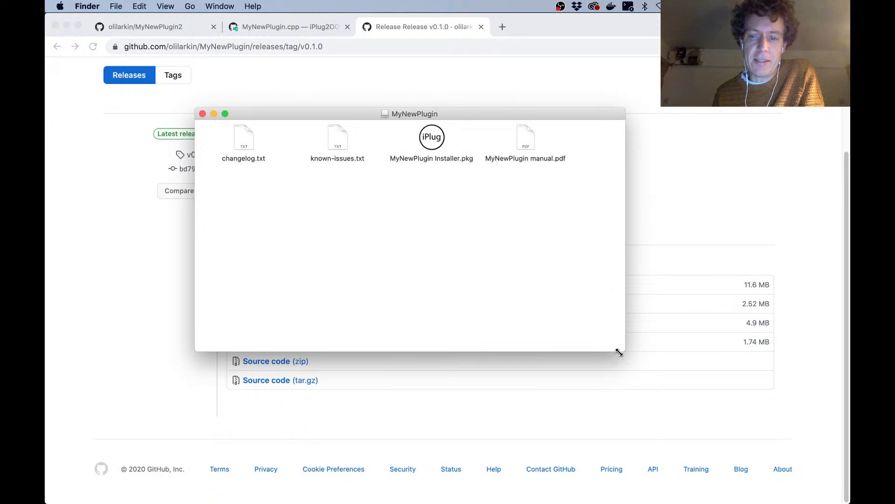
mouse_move(431, 160)
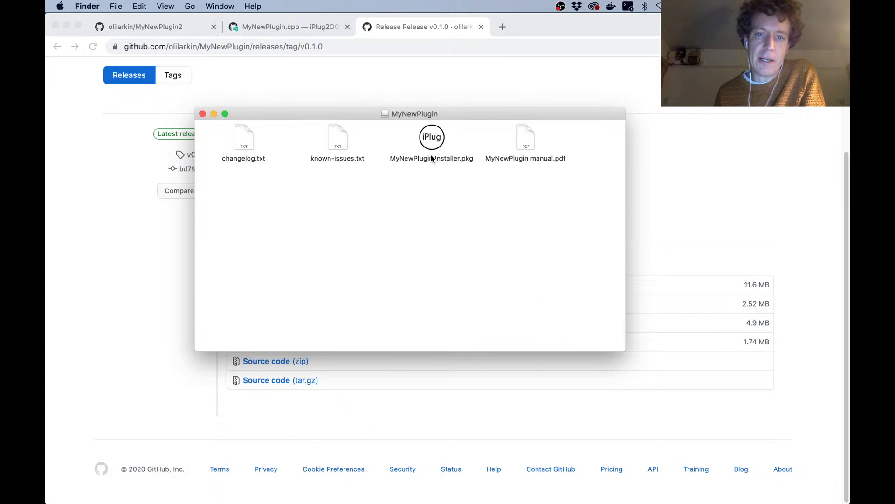
mouse_move(343, 188)
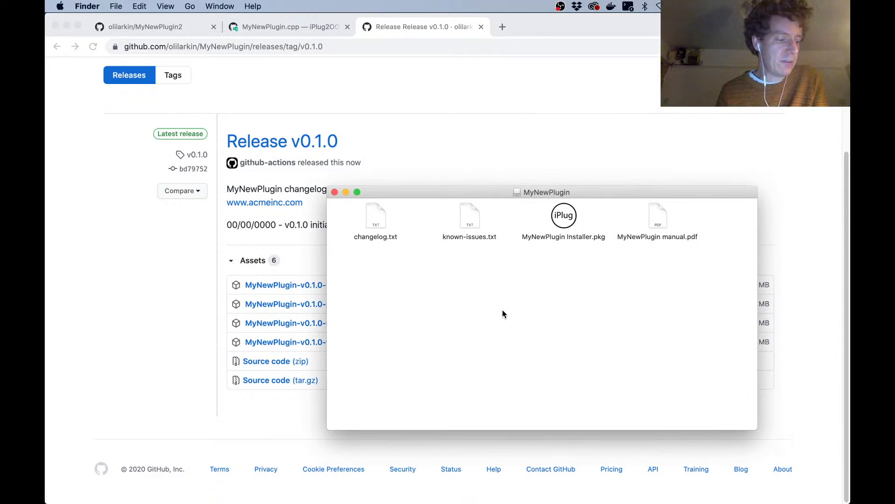
mouse_move(578, 269)
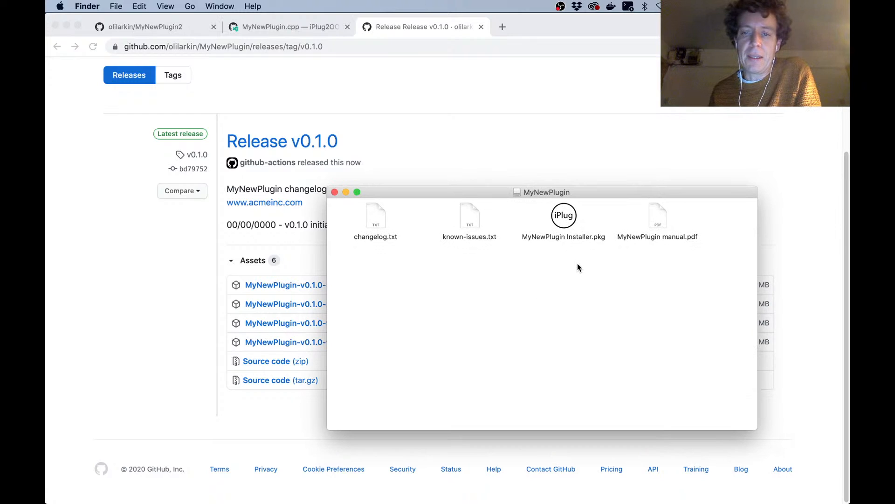
mouse_move(592, 313)
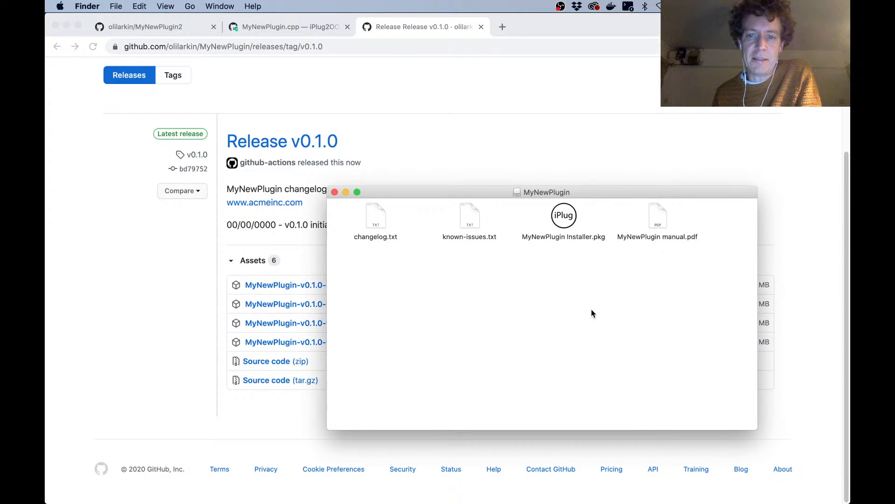
mouse_move(562, 298)
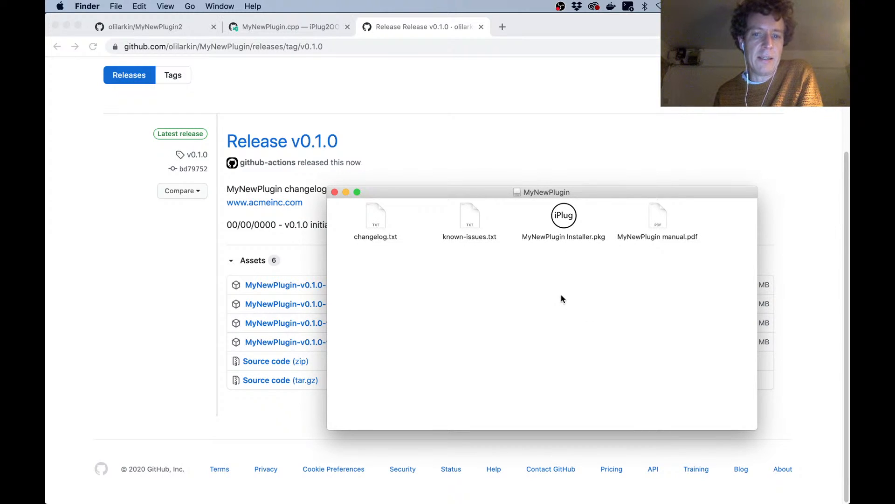
mouse_move(551, 295)
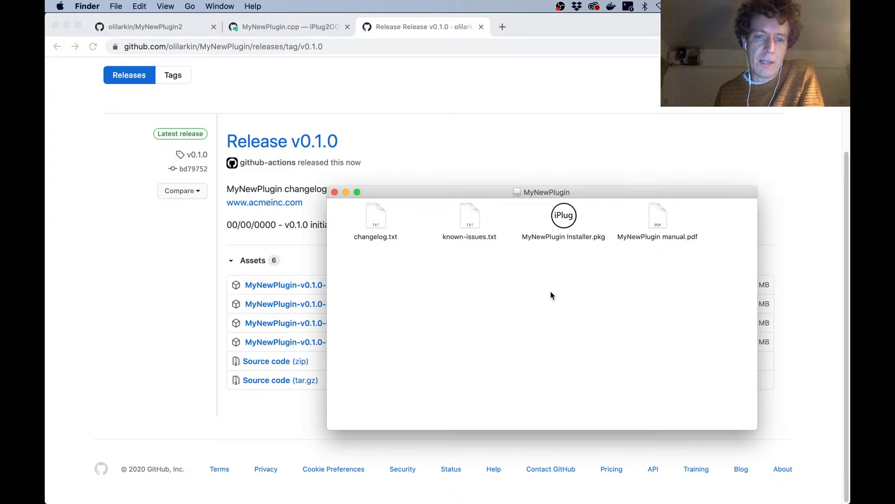
mouse_move(562, 241)
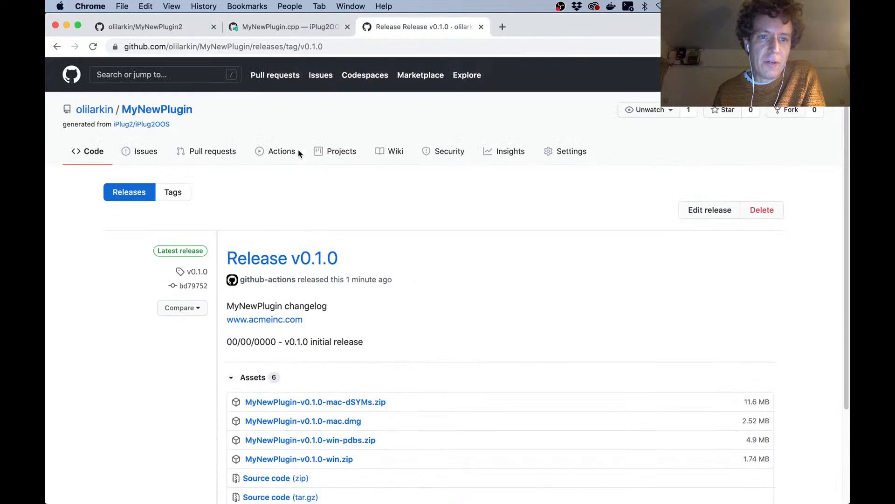
Go to the iPlug2/iPlug2OOS template repository and follow its README's containerized development link
click(93, 46)
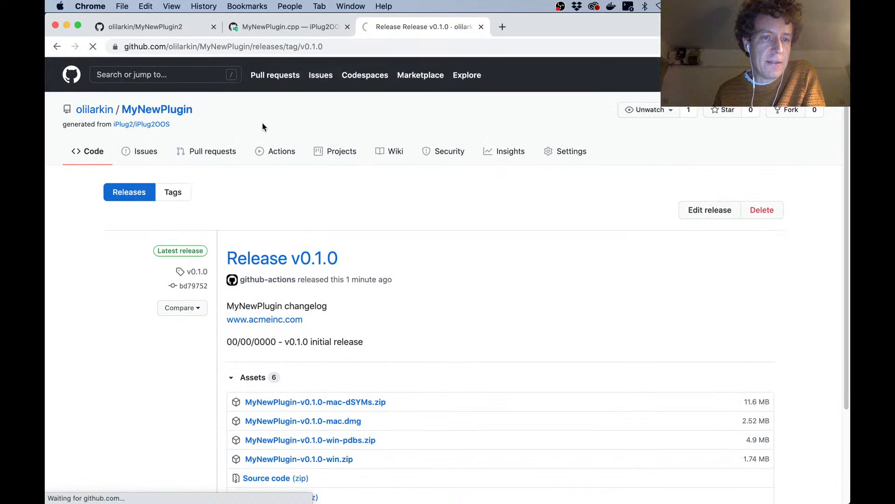
click(141, 124)
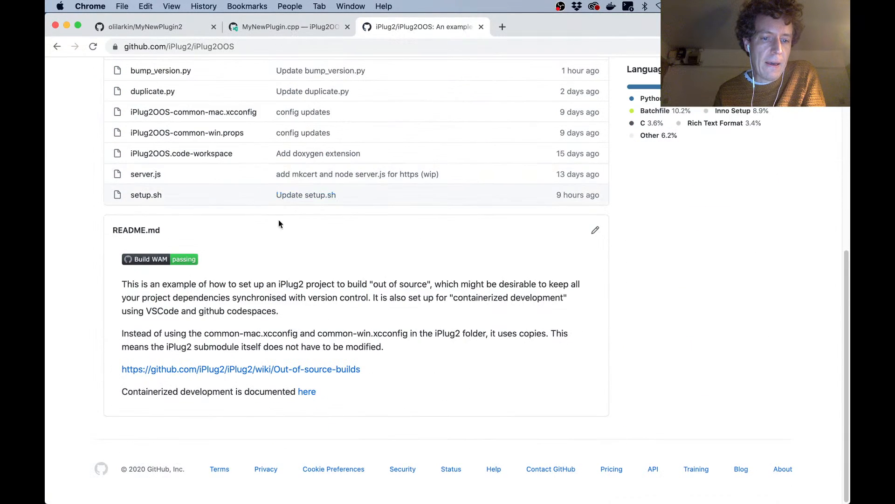
mouse_move(307, 391)
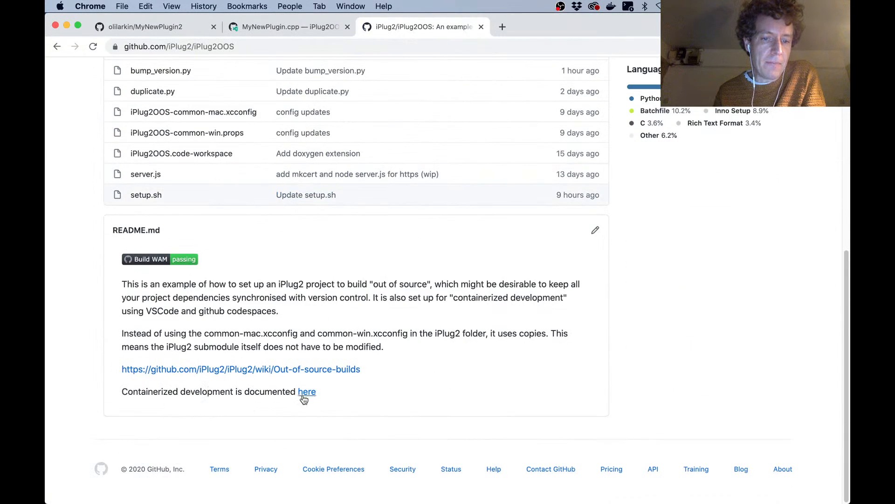
click(307, 392)
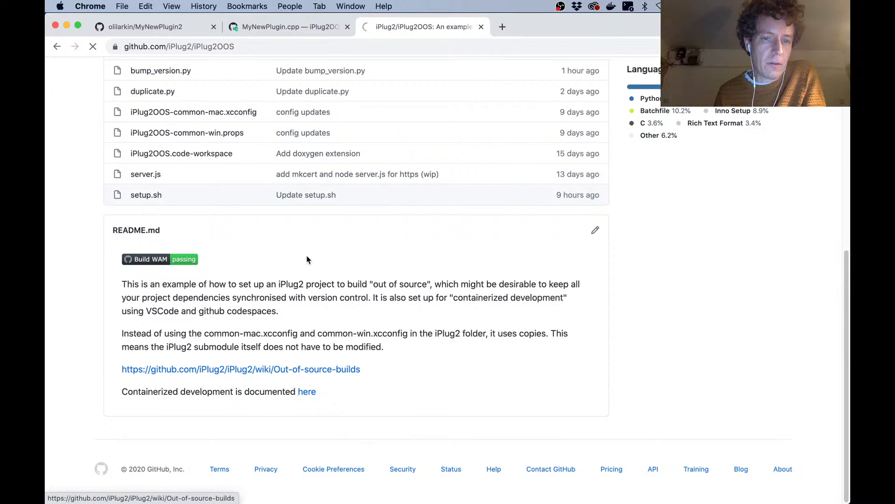
Load the iPlug2 containerized WAM development guide, scroll through Prerequisites and Steps, then return to top
click(306, 391)
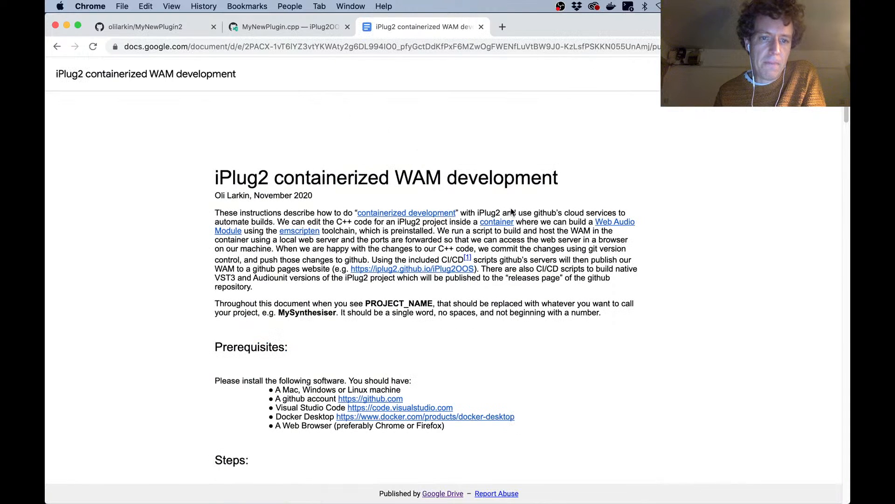
mouse_move(326, 216)
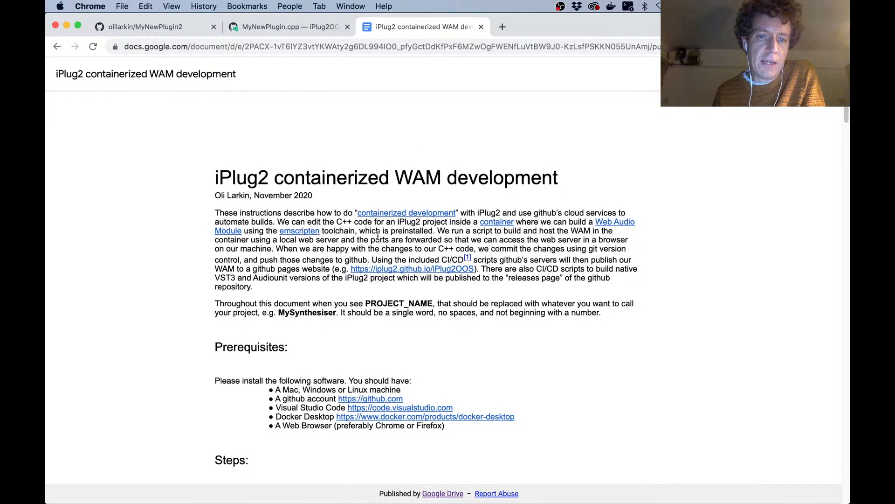
mouse_move(349, 359)
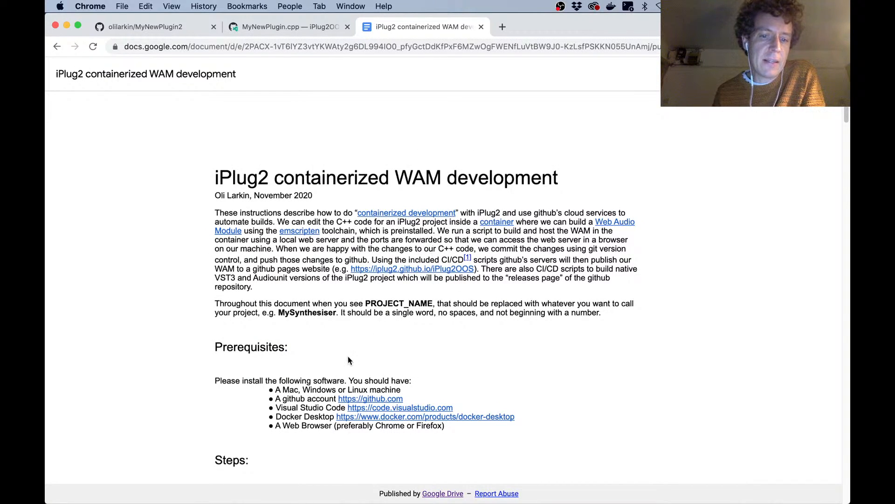
scroll(down, 3)
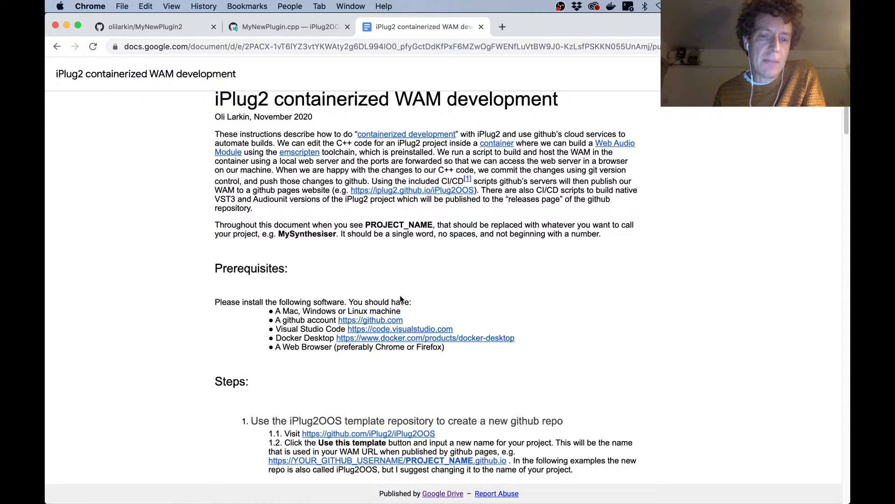
mouse_move(440, 294)
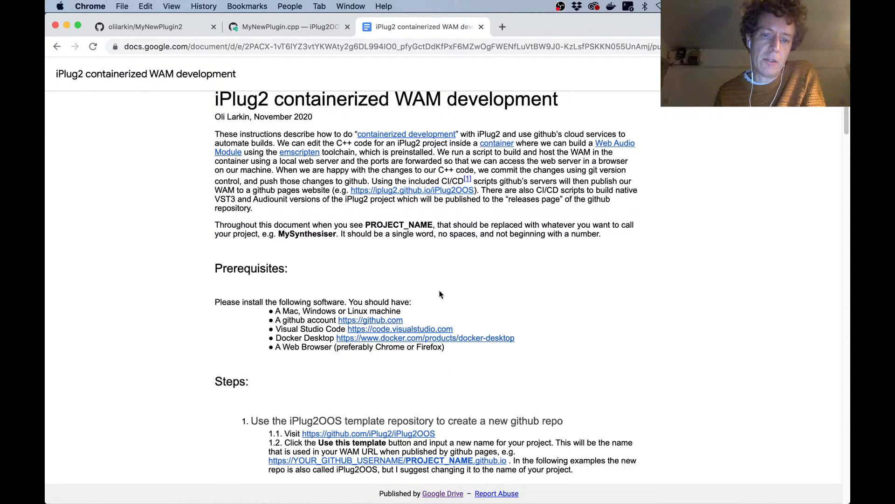
scroll(down, 3)
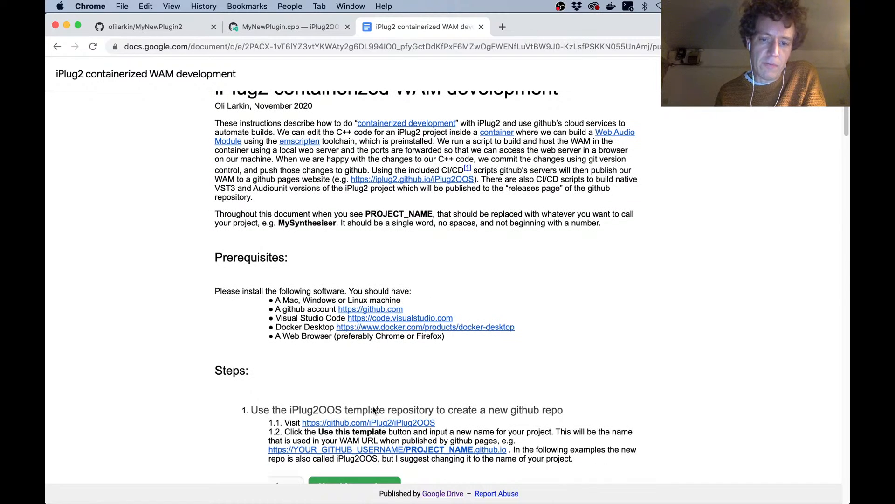
mouse_move(348, 336)
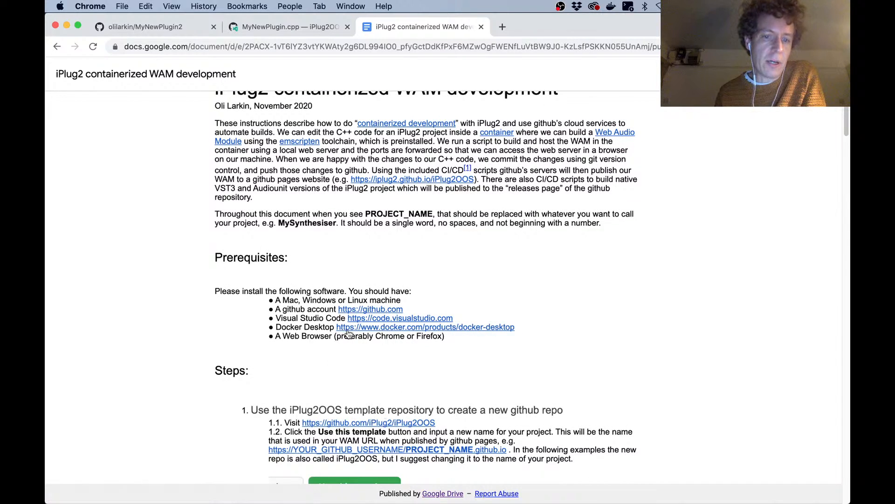
scroll(down, 3)
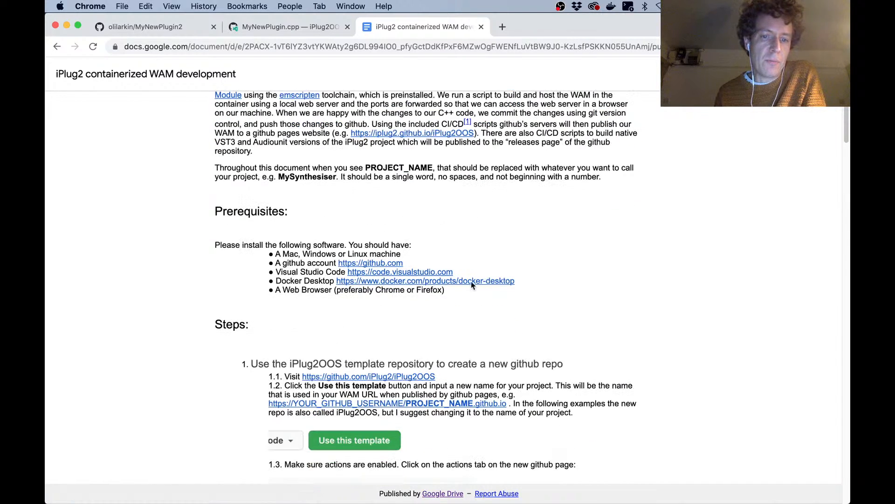
mouse_move(438, 318)
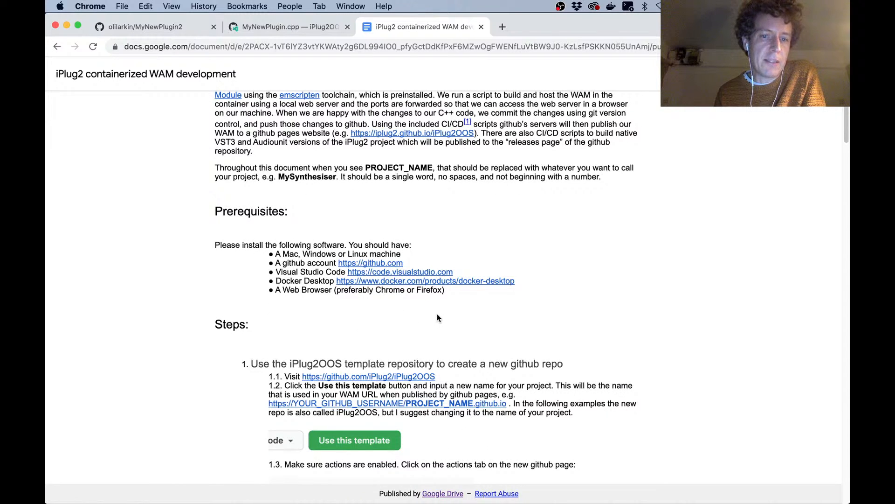
mouse_move(366, 307)
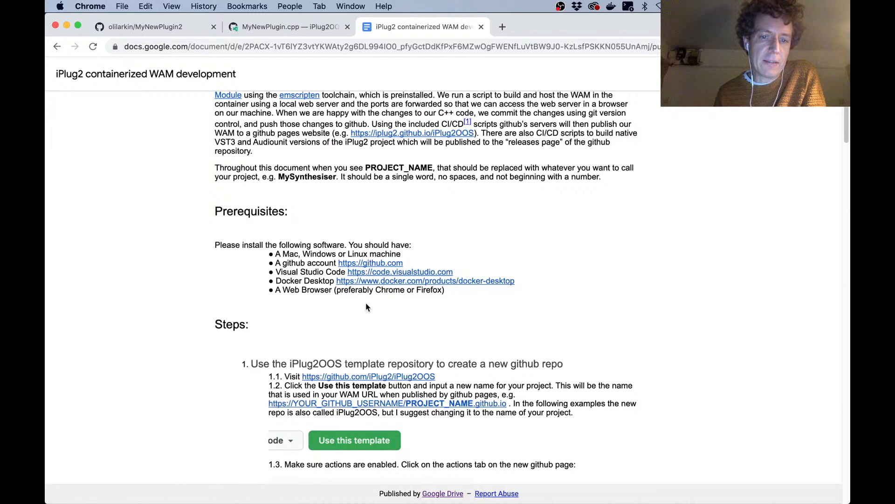
mouse_move(392, 298)
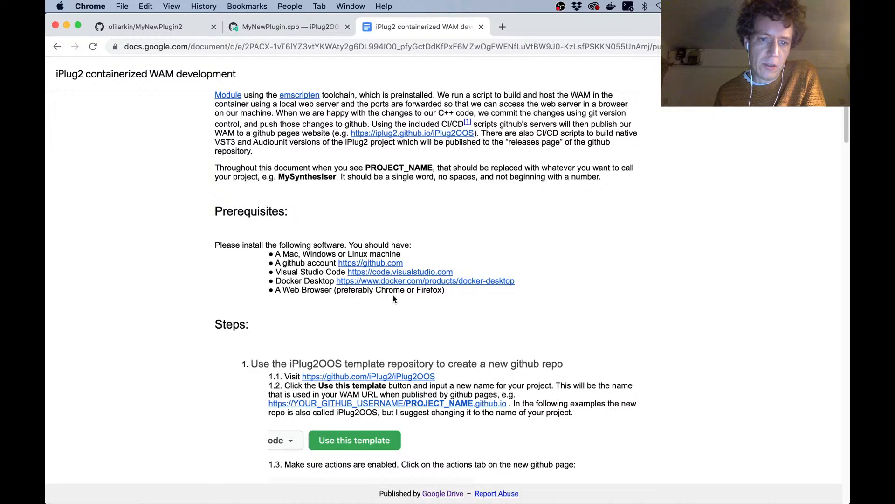
scroll(up, 3)
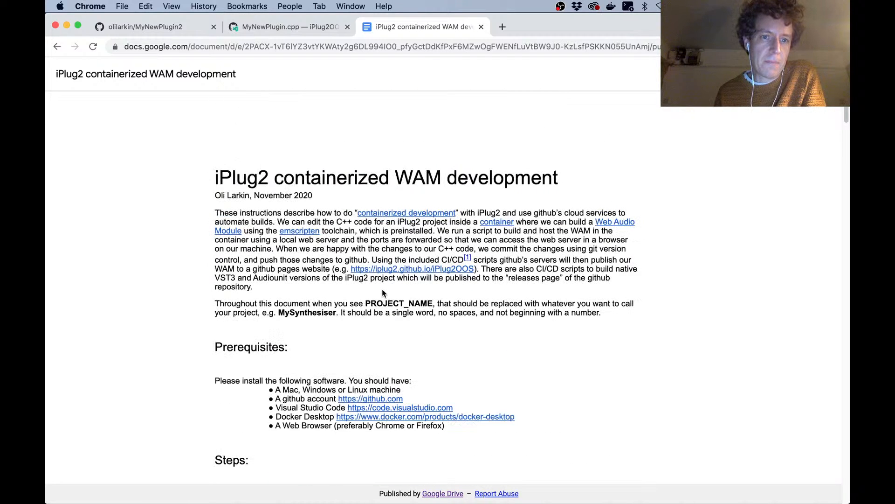
mouse_move(327, 212)
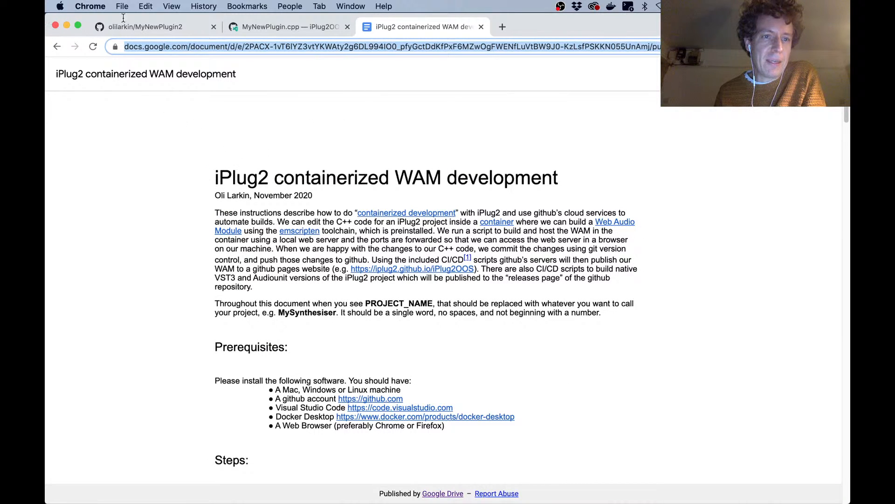
Go from MyNewPlugin2 through the iPlug2OOS template and iPlug2 organization to the iPlug2 repository
click(149, 26)
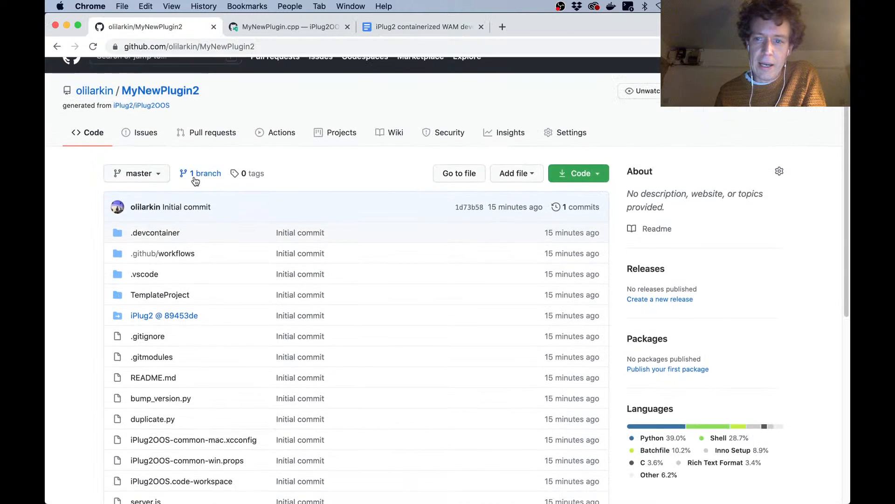
scroll(up, 3)
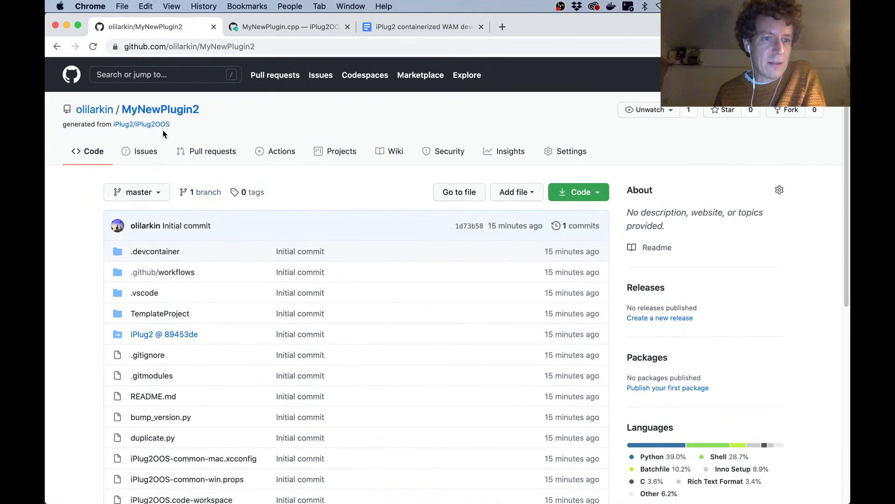
mouse_move(140, 124)
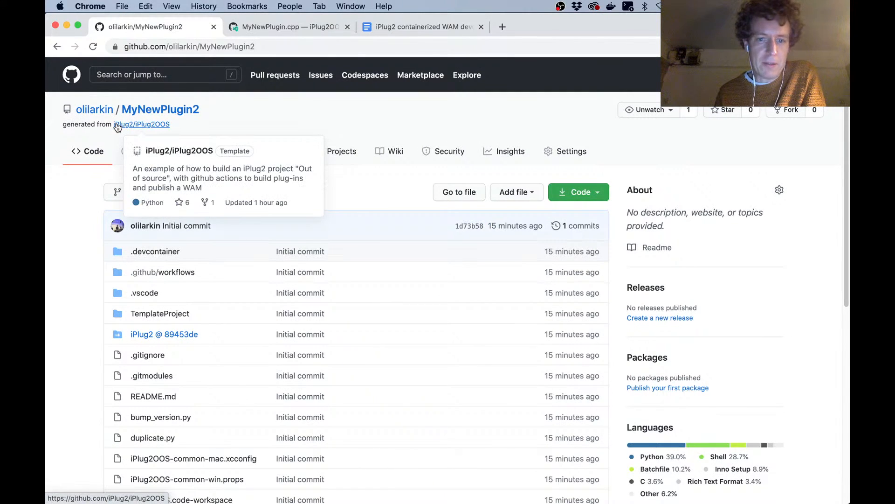
mouse_move(141, 124)
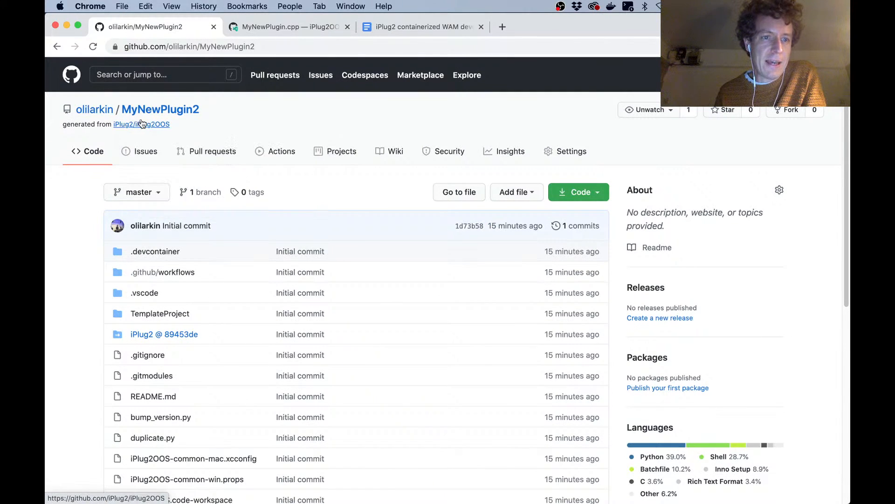
click(140, 124)
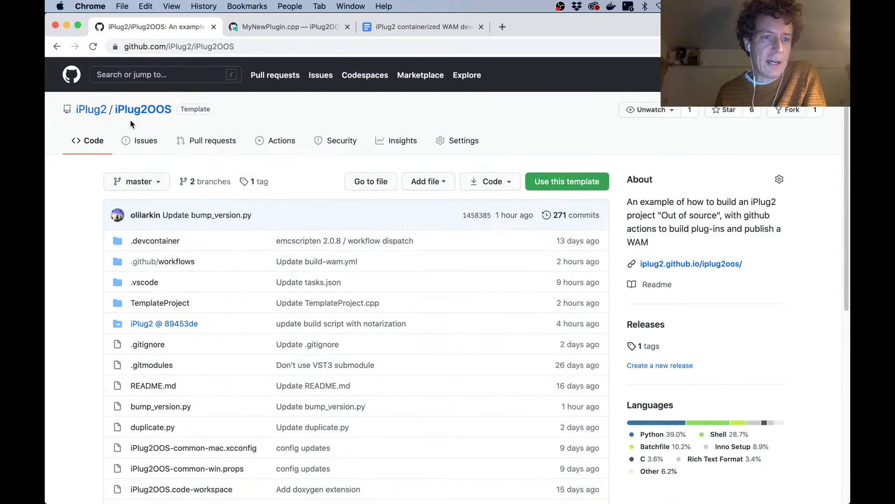
click(91, 109)
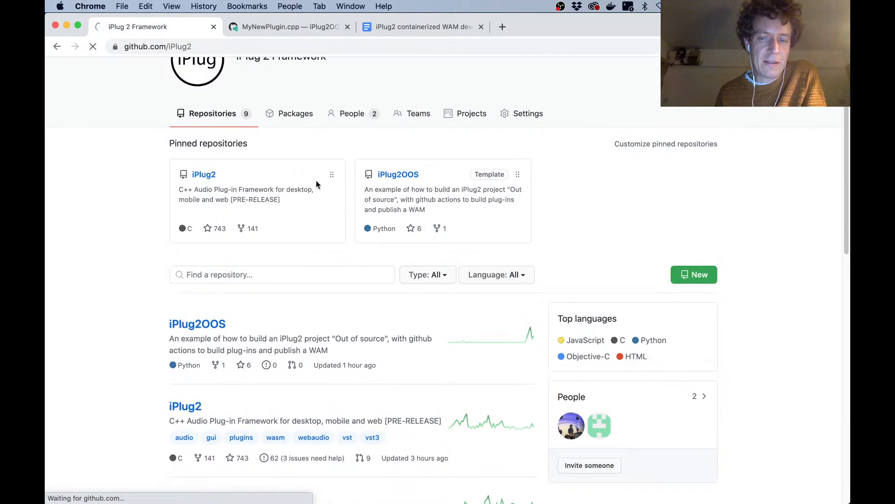
click(204, 174)
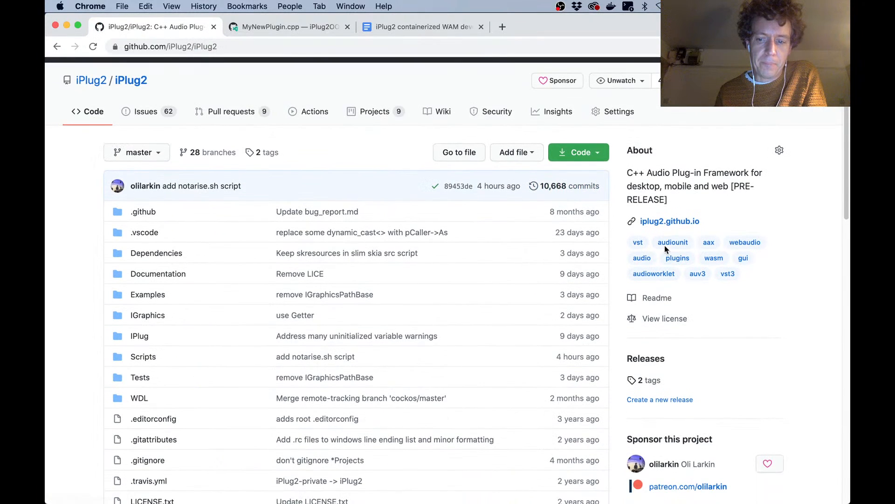
scroll(down, 3)
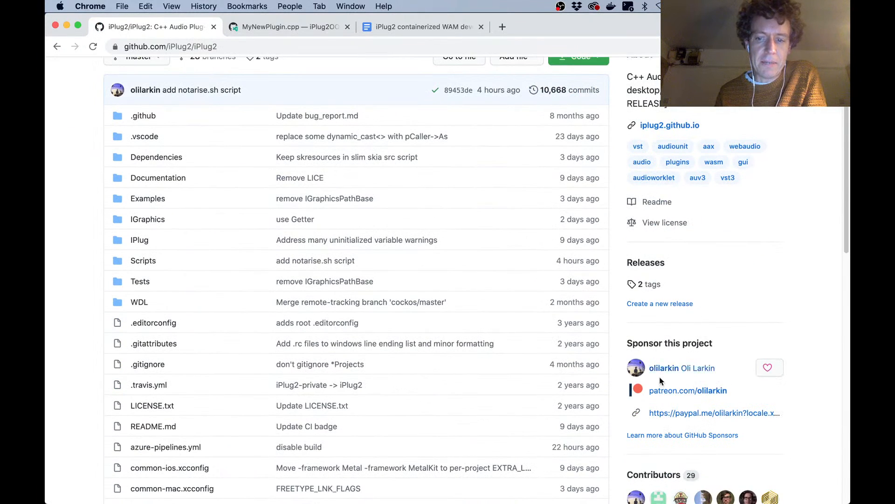
mouse_move(486, 406)
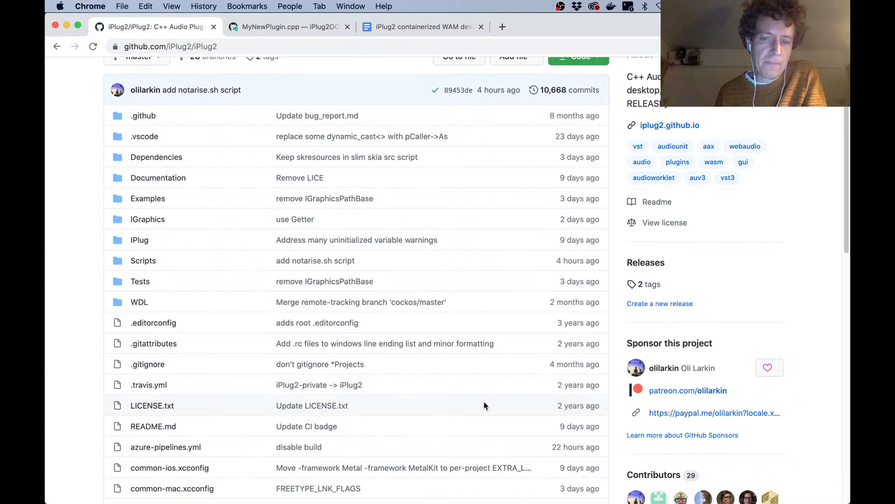
scroll(up, 3)
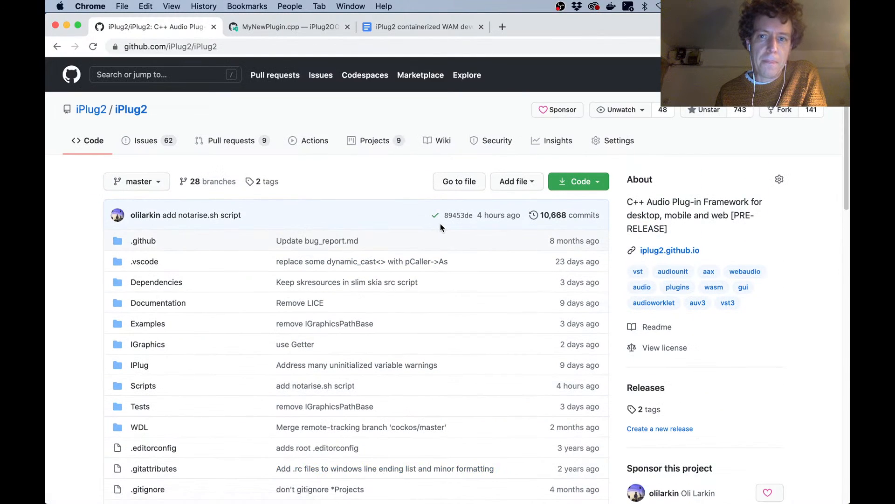